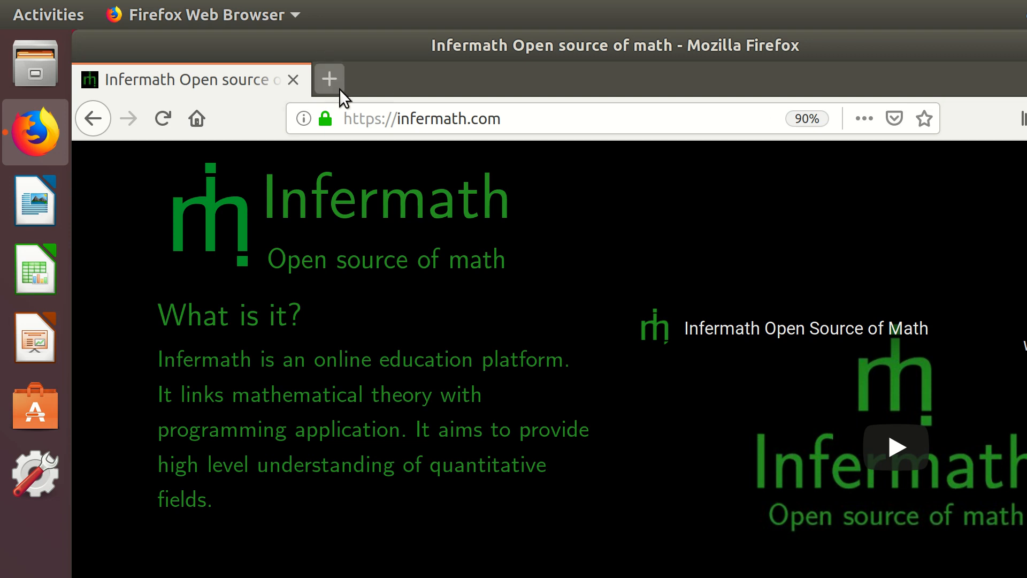
mouse_move(329, 78)
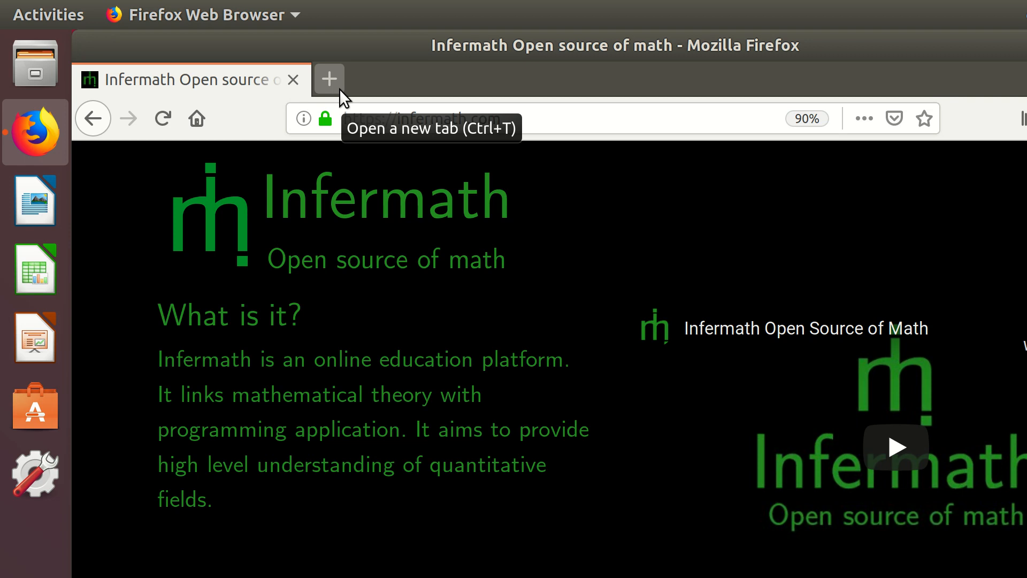
- In a new tab, search Google for 'download python' and go to the Python.org downloads page, then launch Terminal
left_click(329, 79)
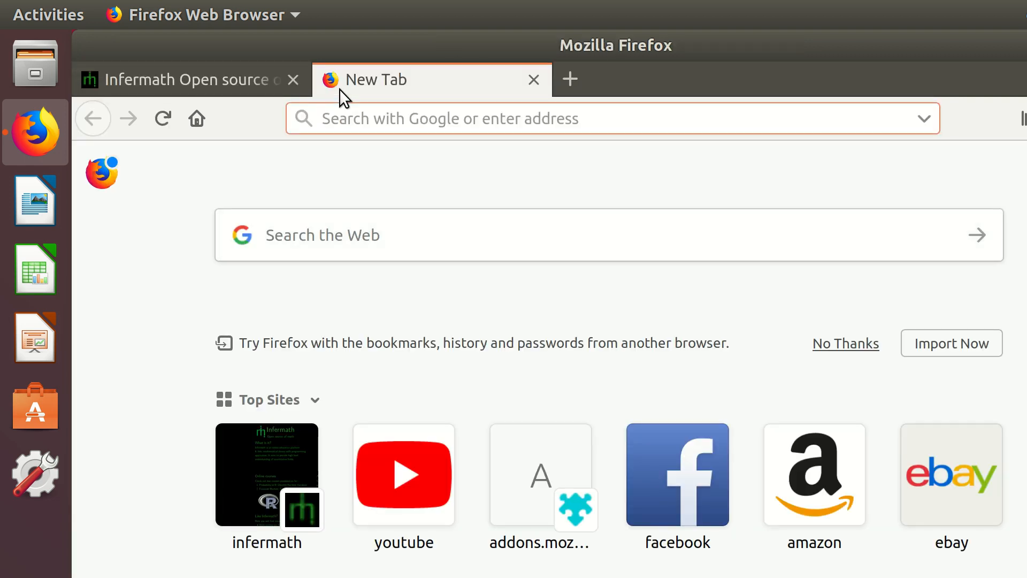
type("download")
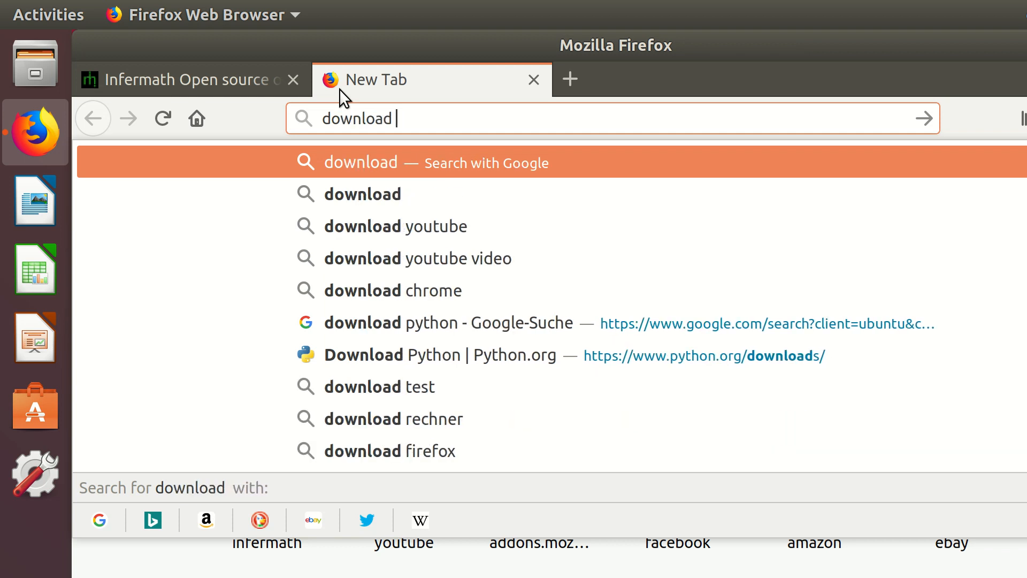
type("python")
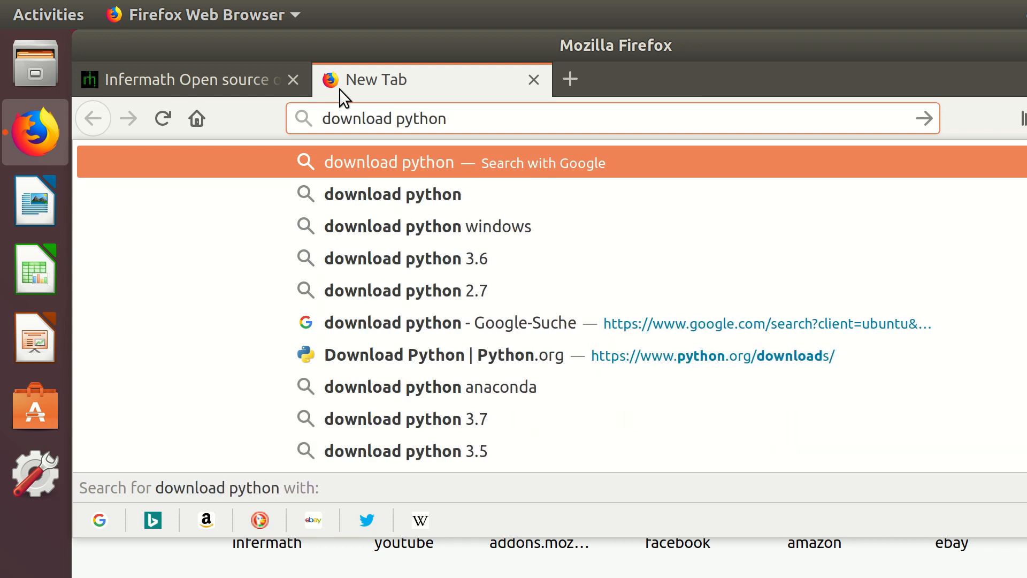
left_click(387, 163)
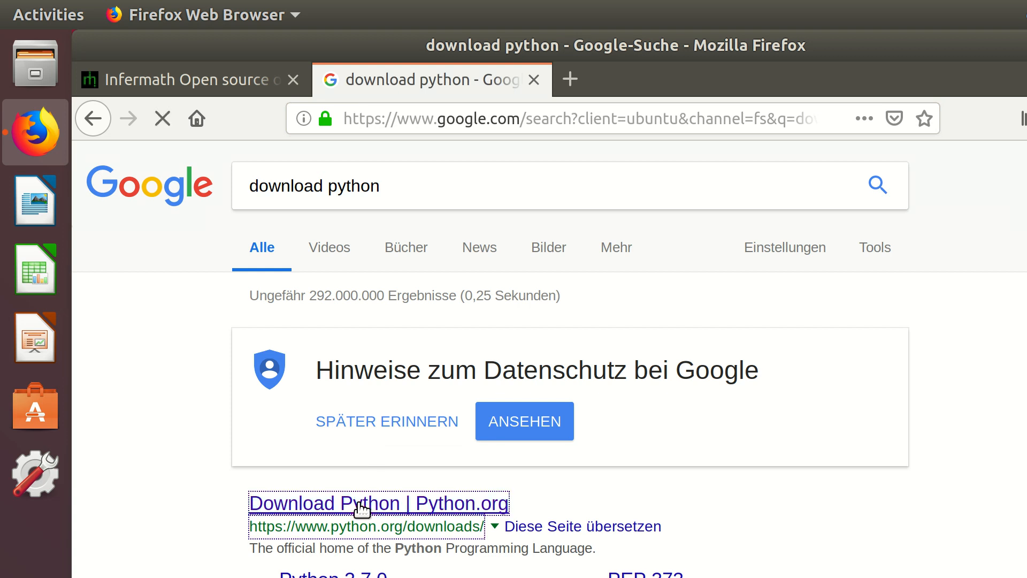
left_click(378, 503)
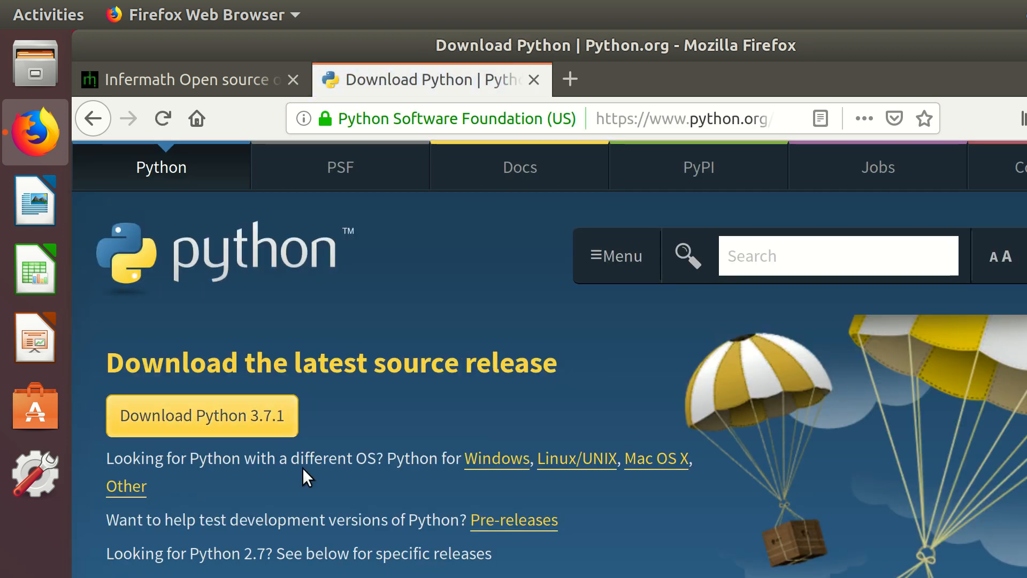
mouse_move(537, 79)
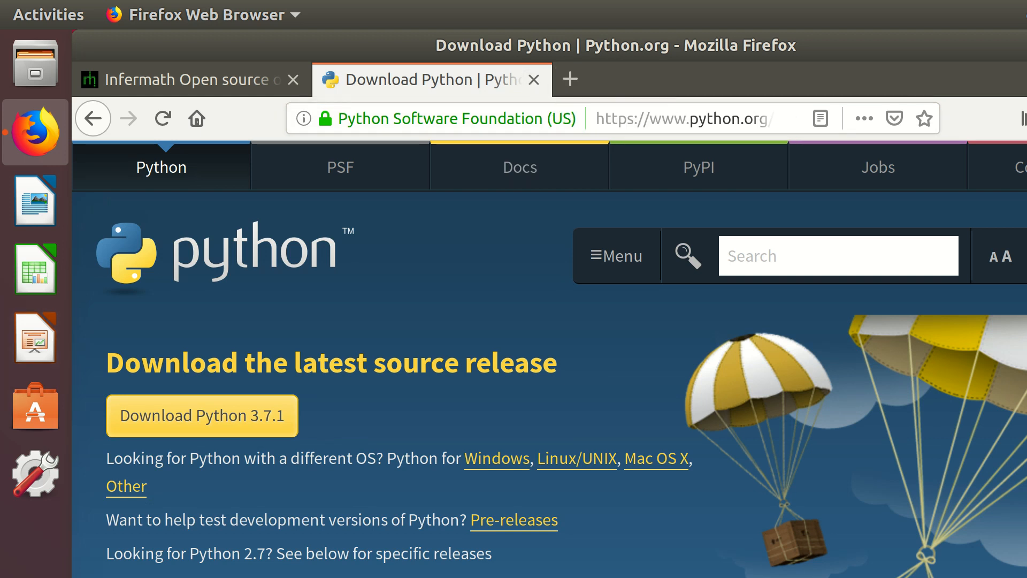
left_click(47, 14)
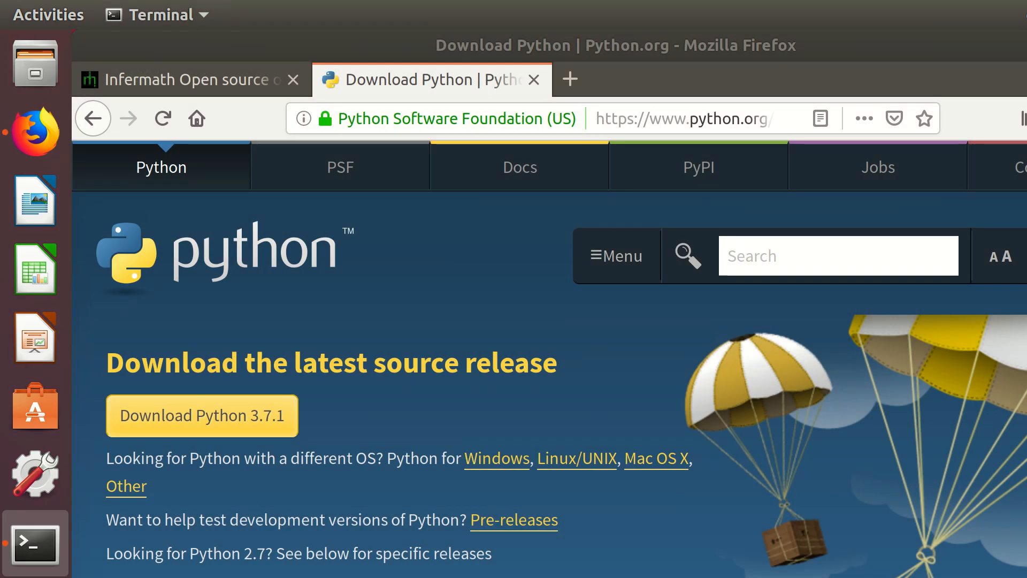
- In Terminal run python3, quit it, then start IDLE with the idle command
left_click(34, 542)
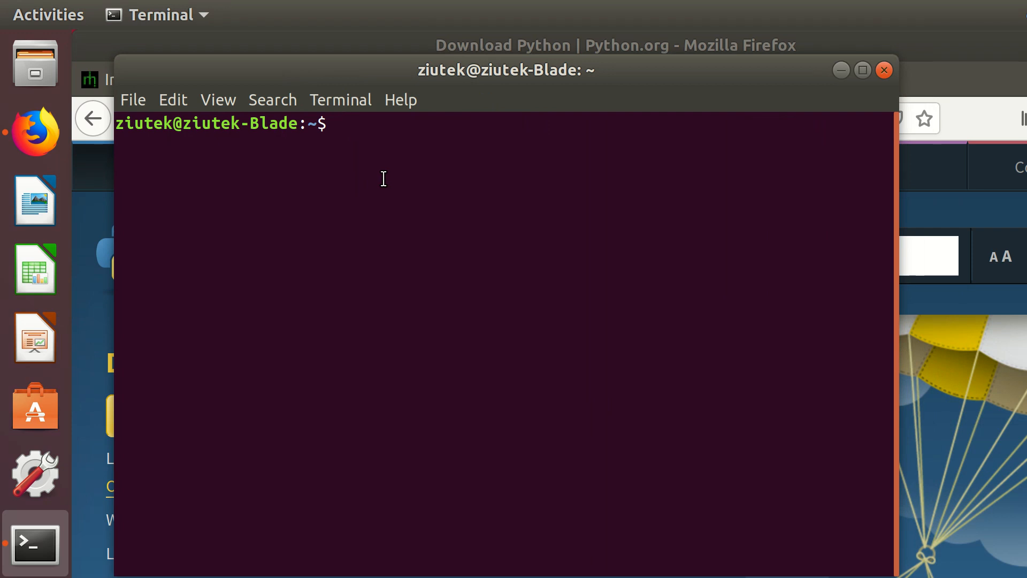
type("python3")
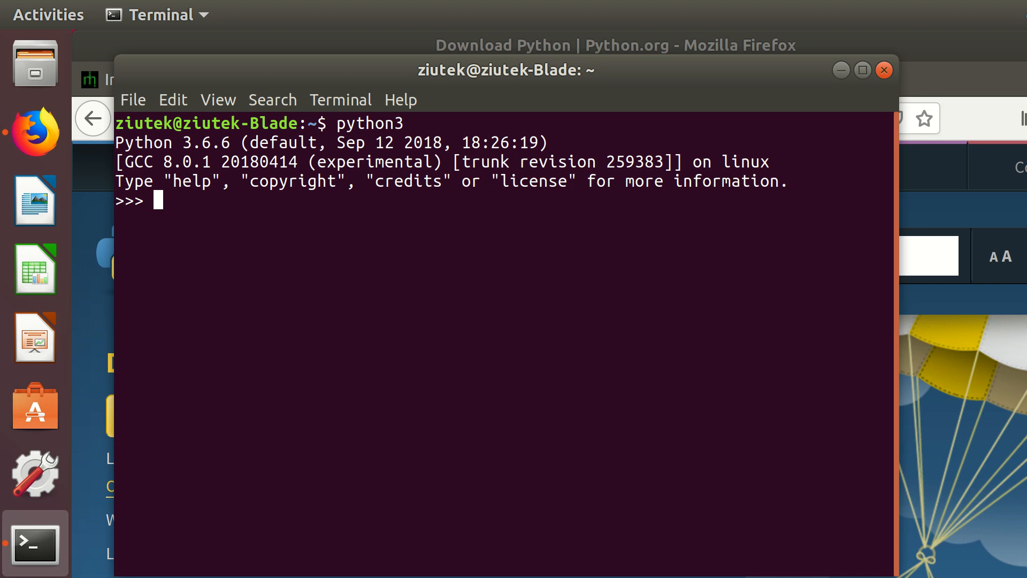
type("quit(")
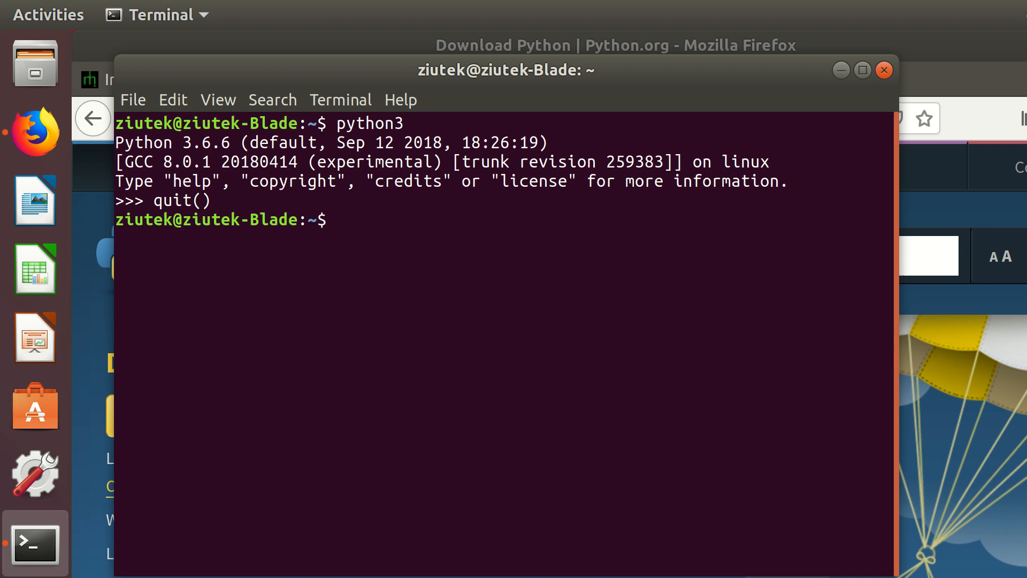
type("idle")
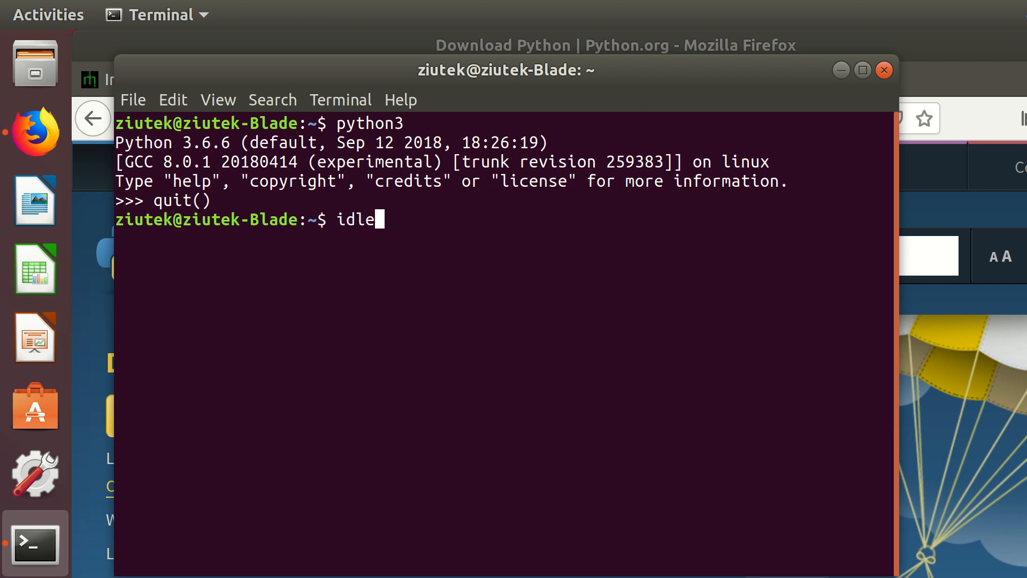
key("Return")
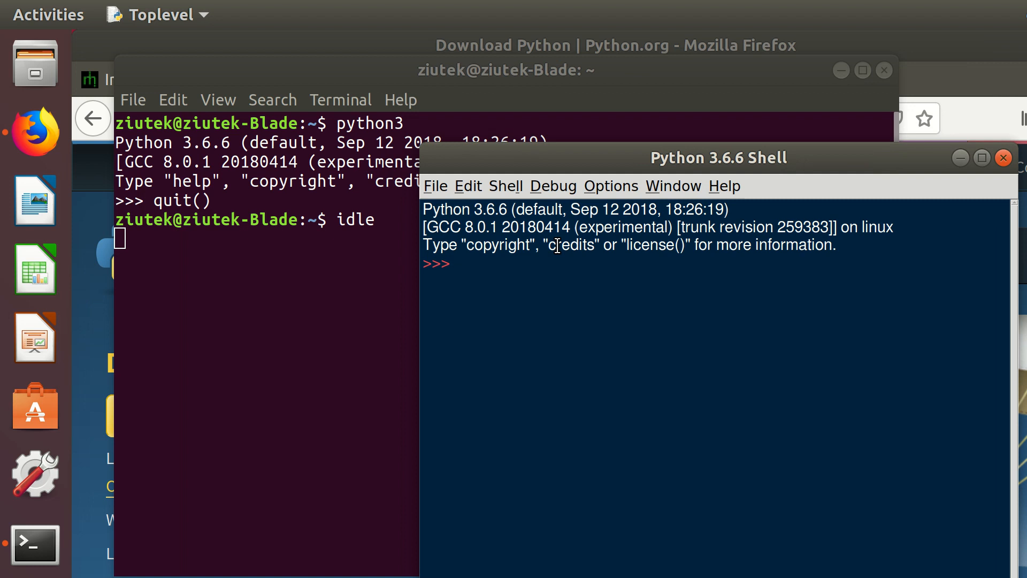
- In the IDLE shell assign x=2, evaluate x to see 2, and move the shell window higher
type("x=2")
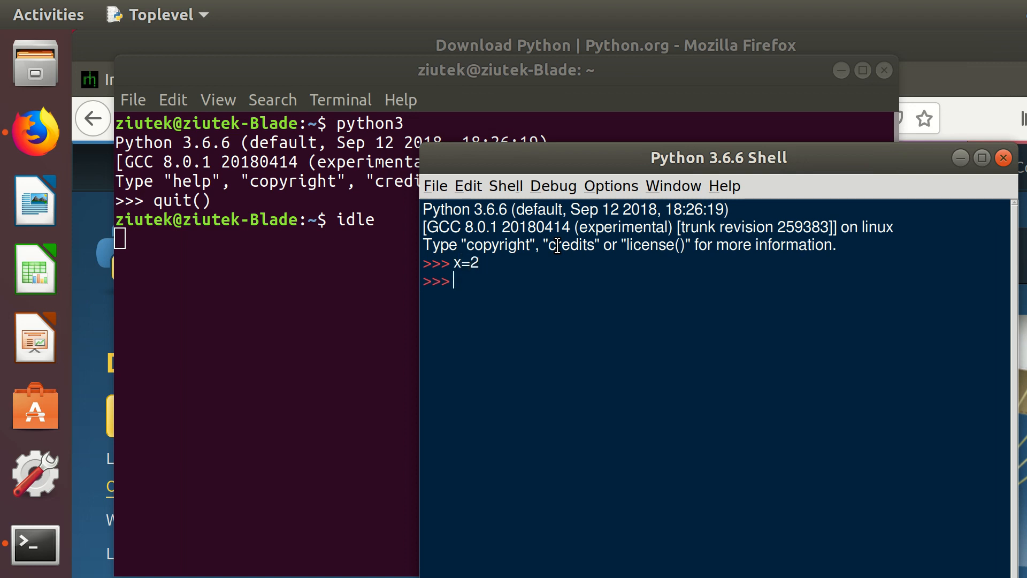
type("x")
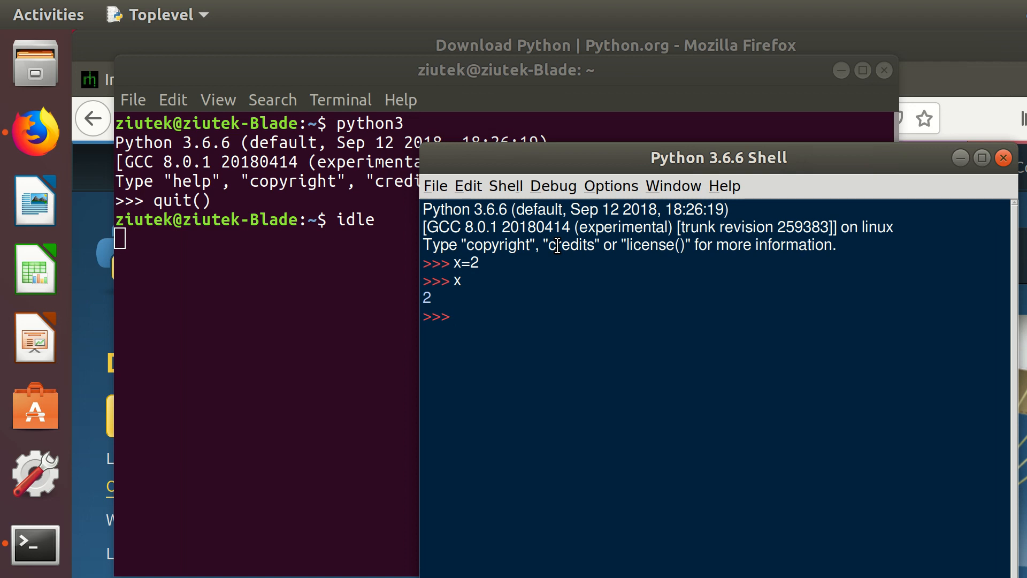
left_click_drag(716, 158, 786, 162)
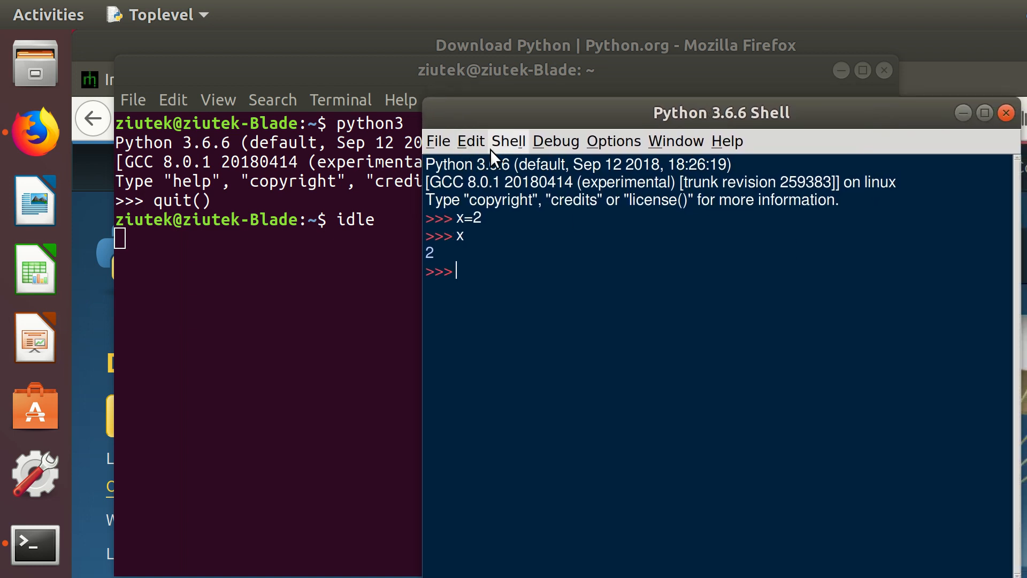
left_click(438, 141)
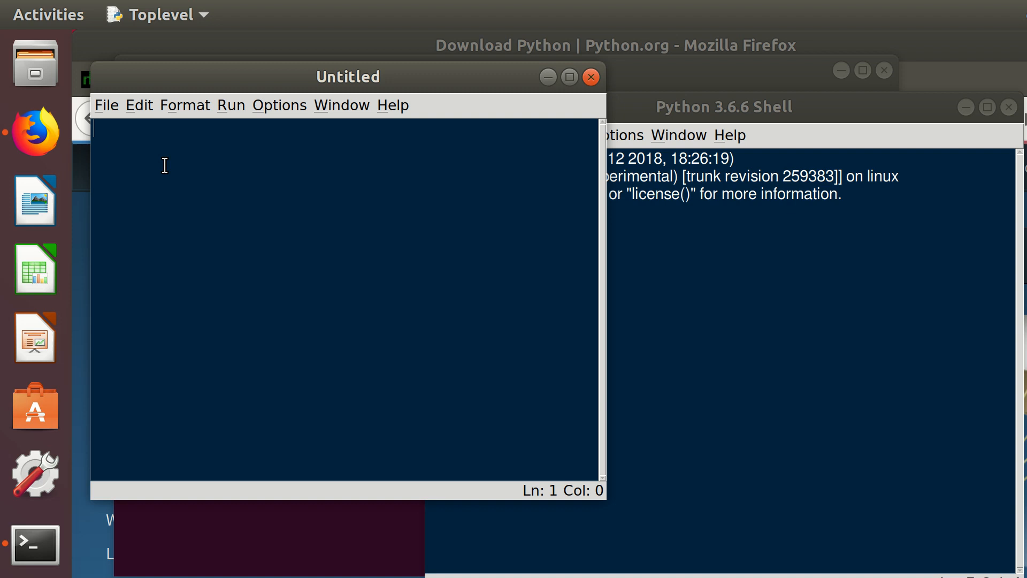
mouse_move(407, 337)
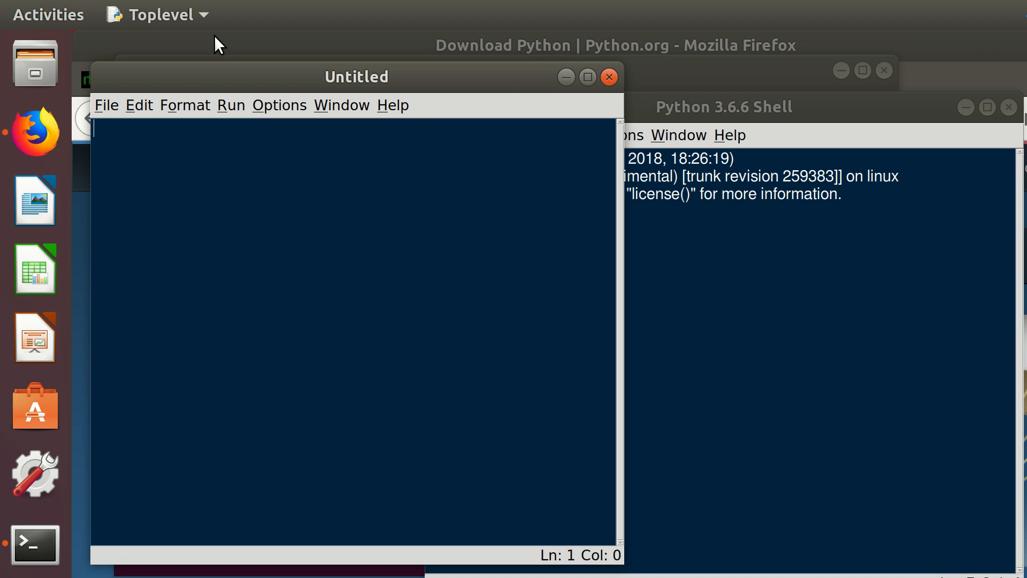
- In the new editor write the header class Loan: and start an indented def below it
type("class")
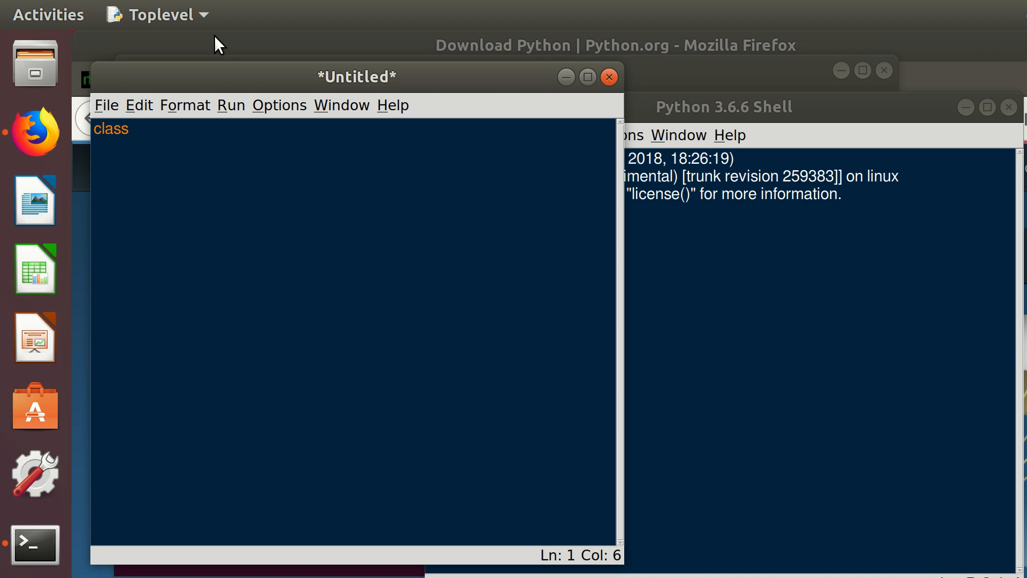
type("Loan:")
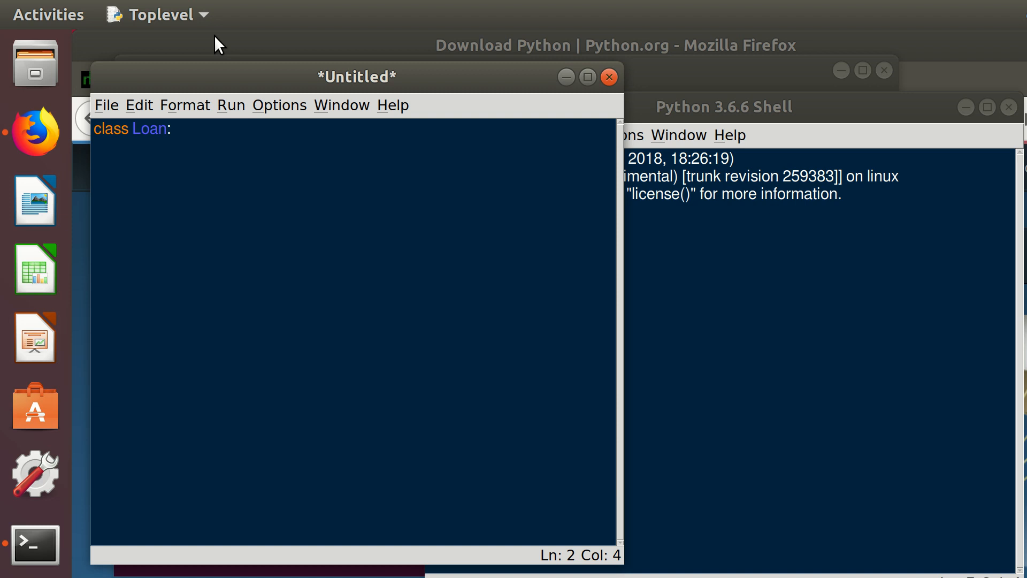
key("Return")
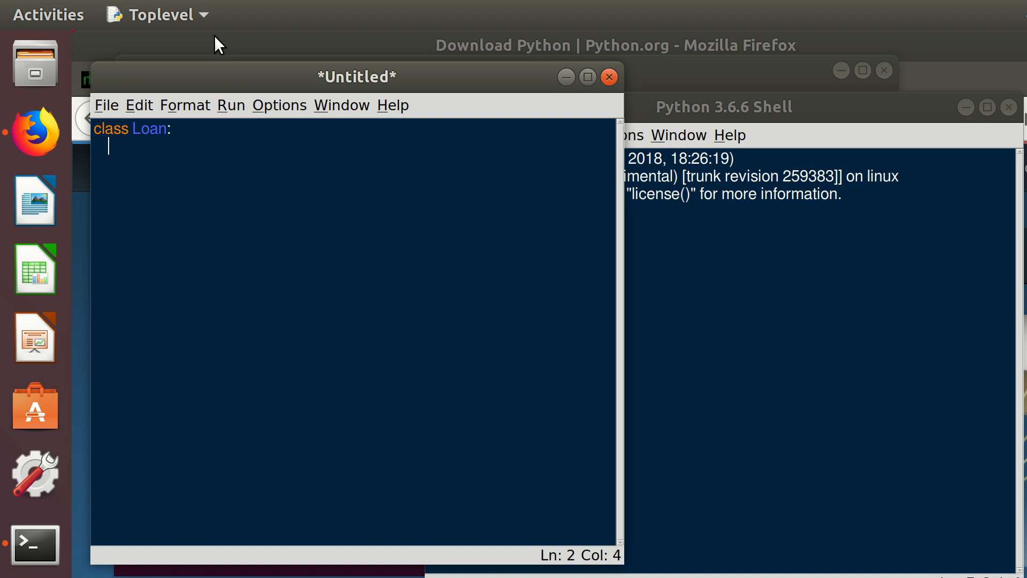
type("def")
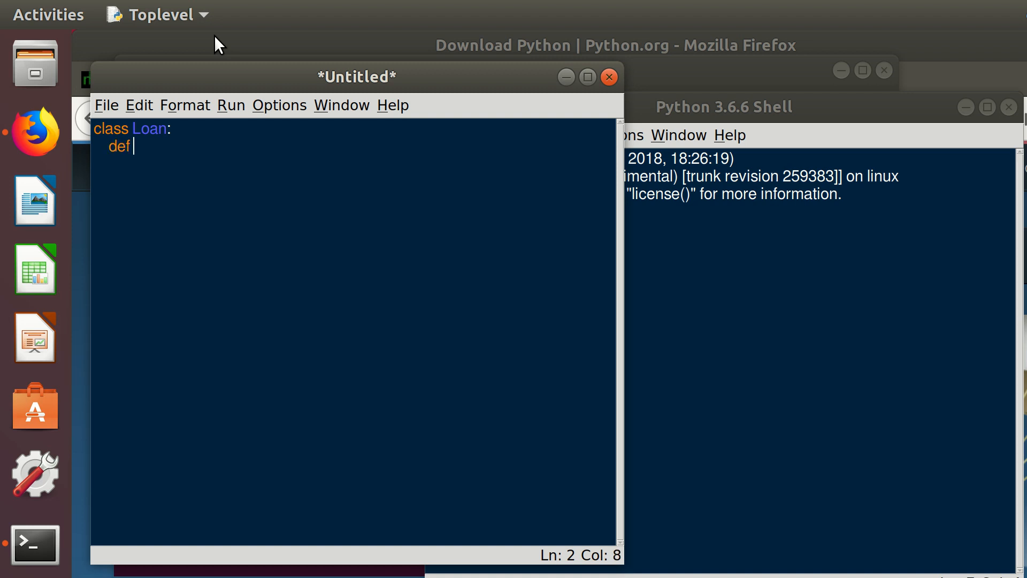
- Write the signature __init__(self, notional, redemption, ir): for the Loan class
type("__init__")
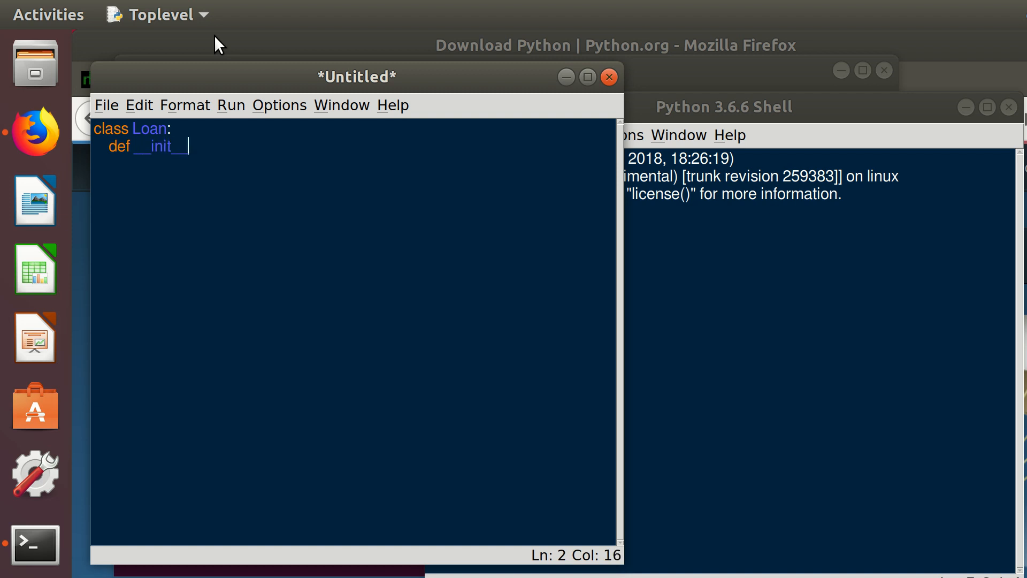
type("(")
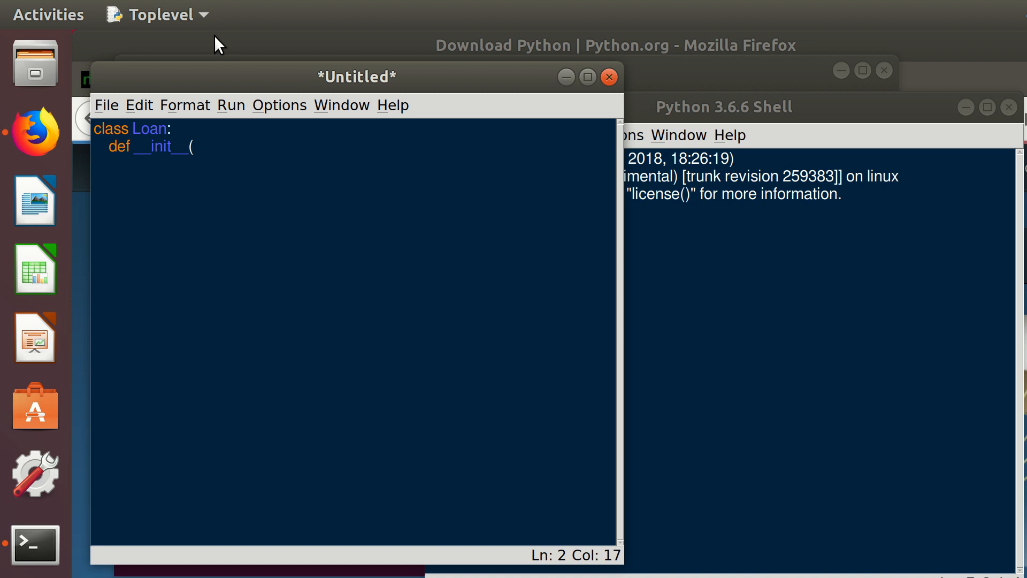
type("s")
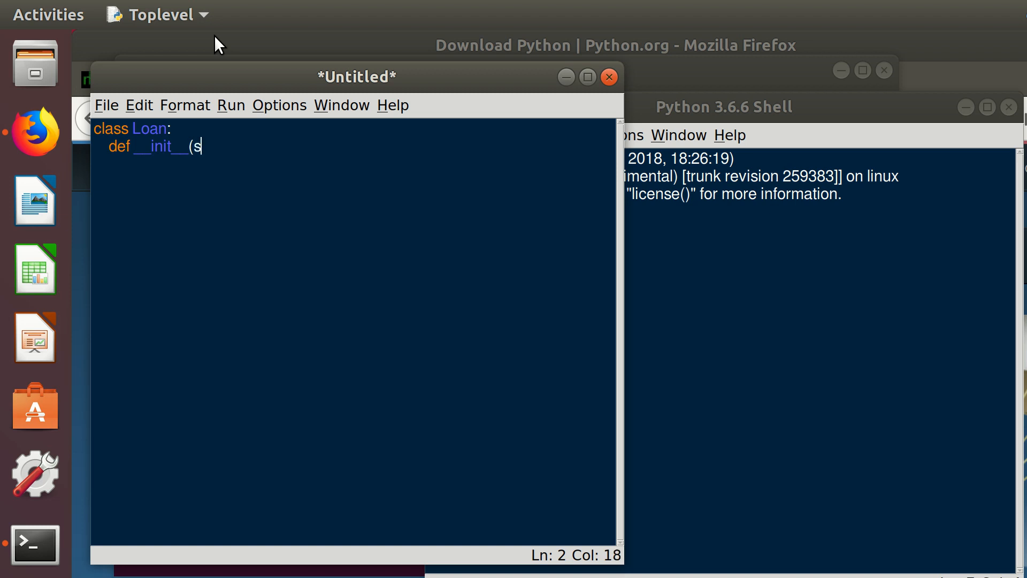
type("elf")
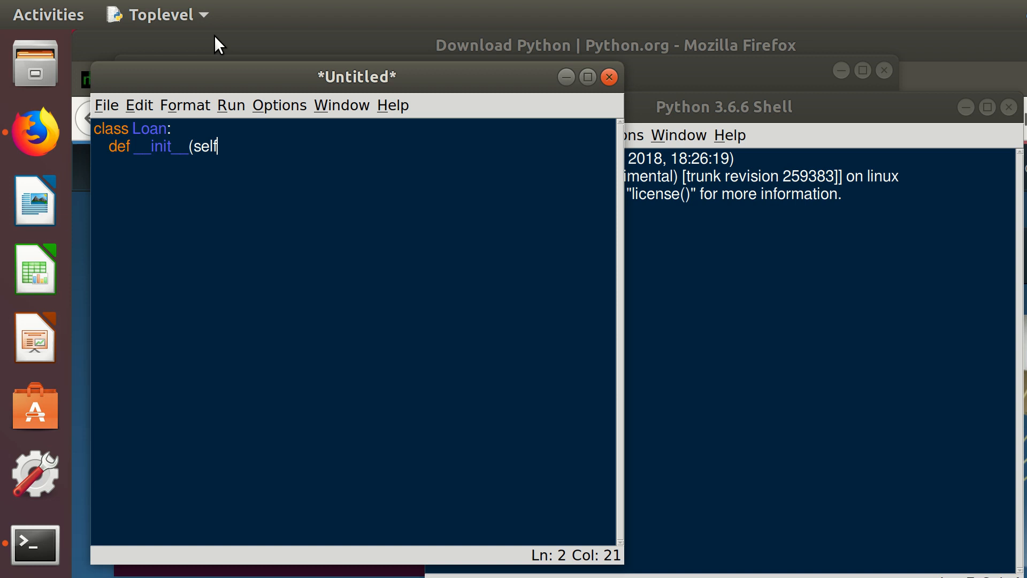
type(",")
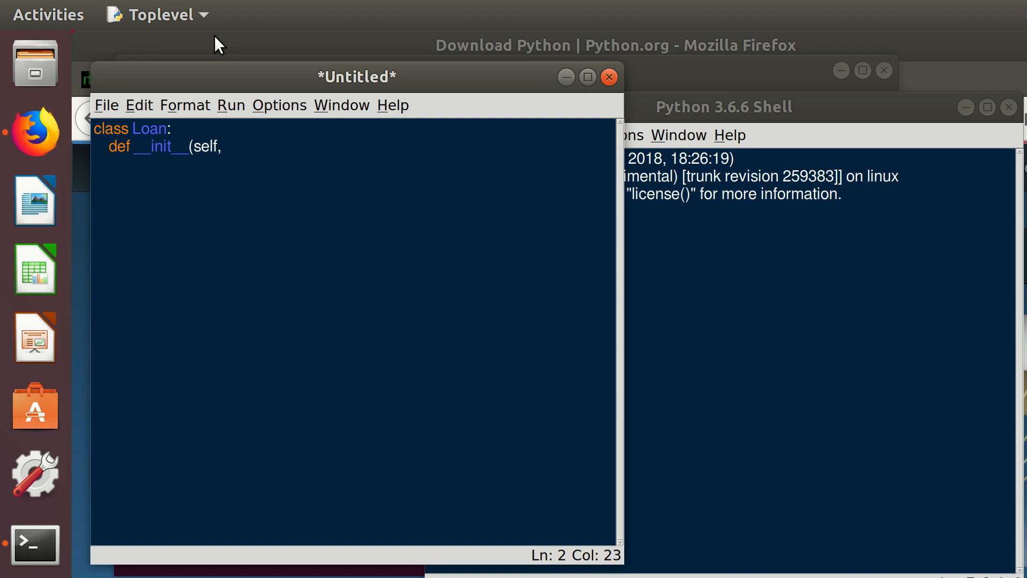
type("no")
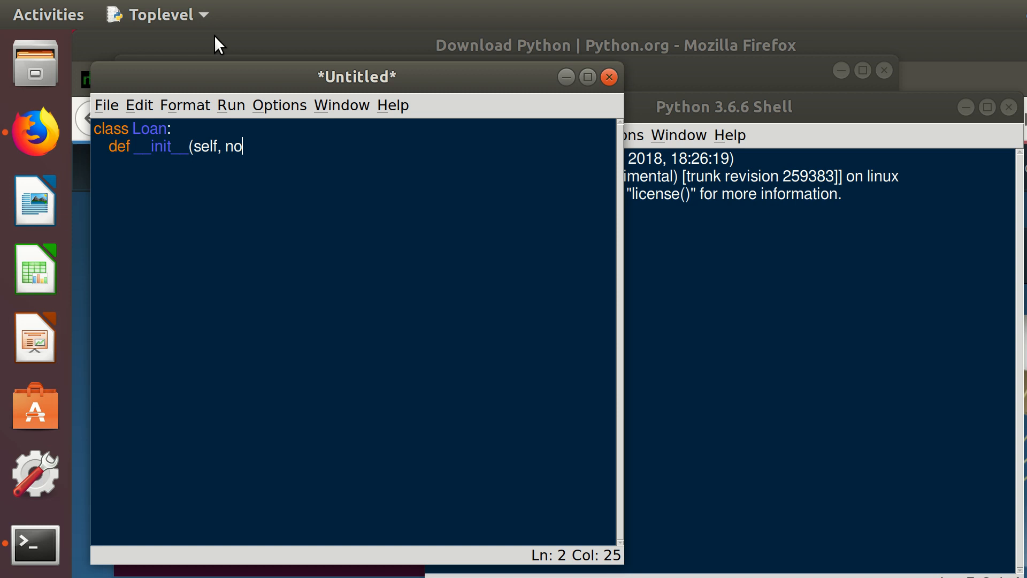
type("tional")
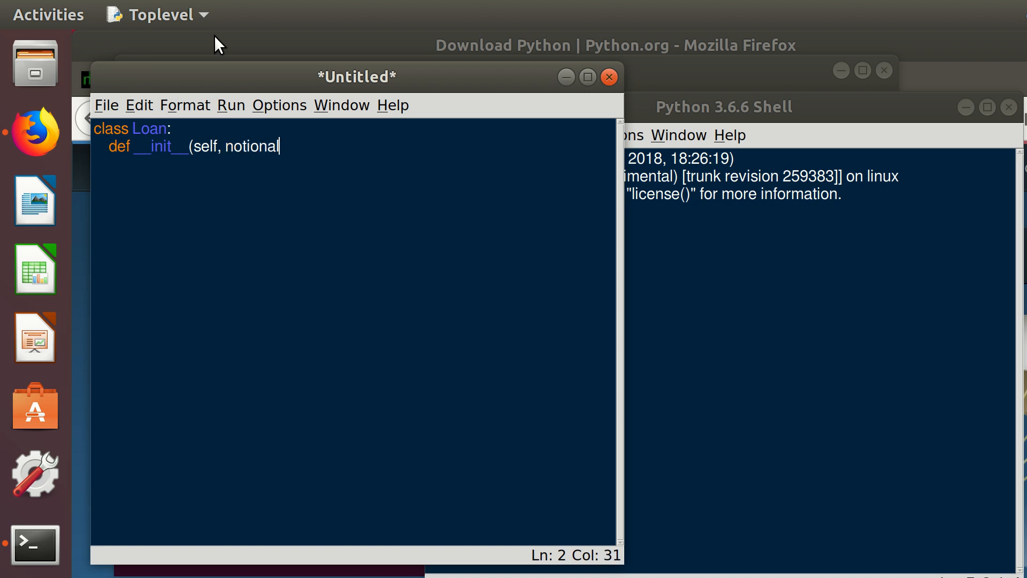
type(", re")
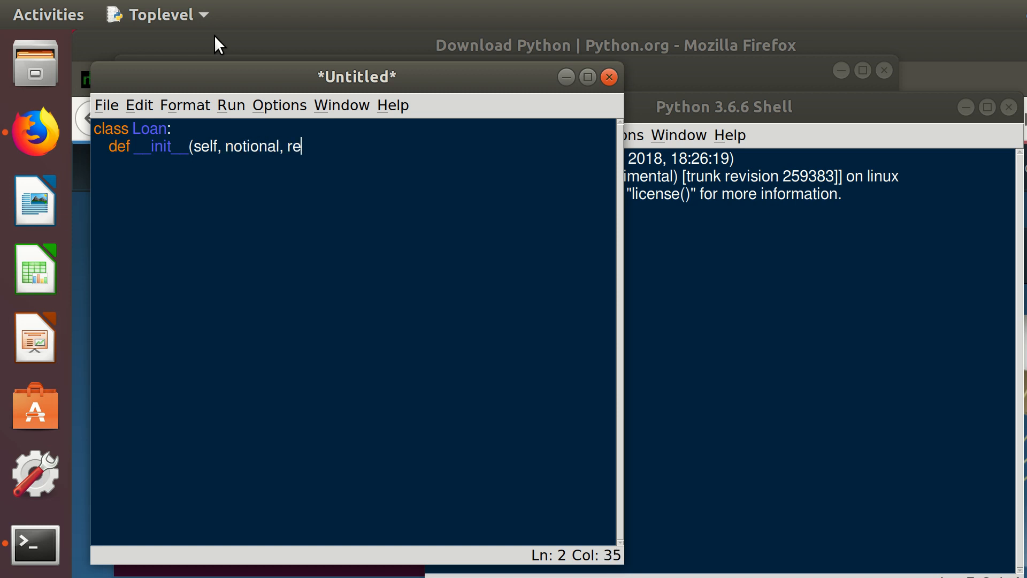
type("de")
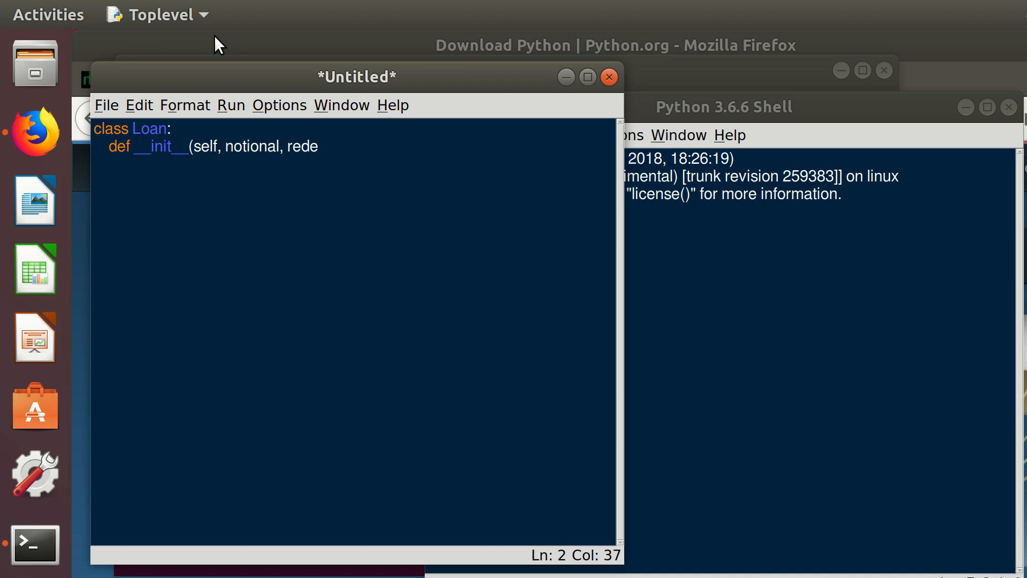
type("mp")
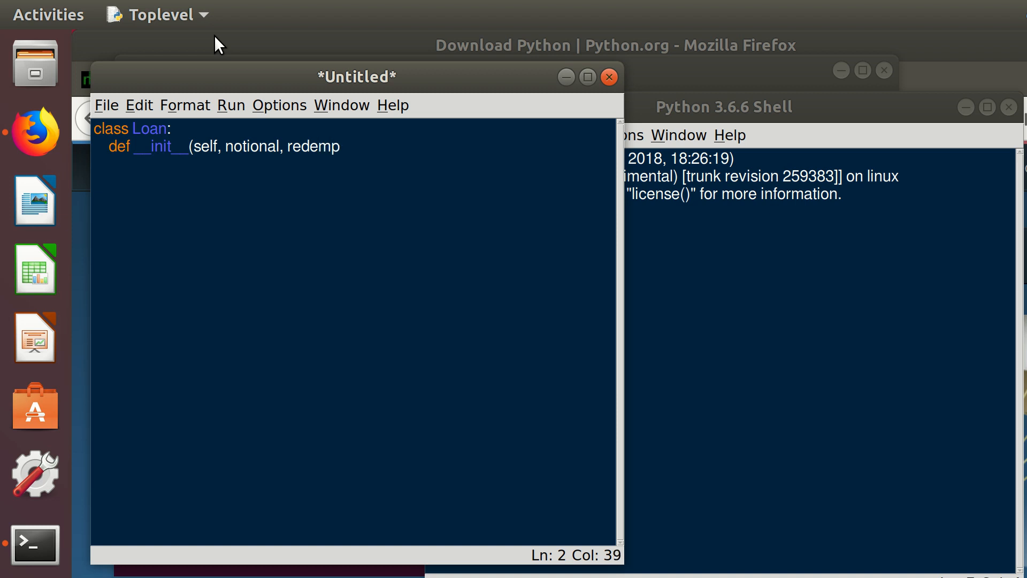
type("tion")
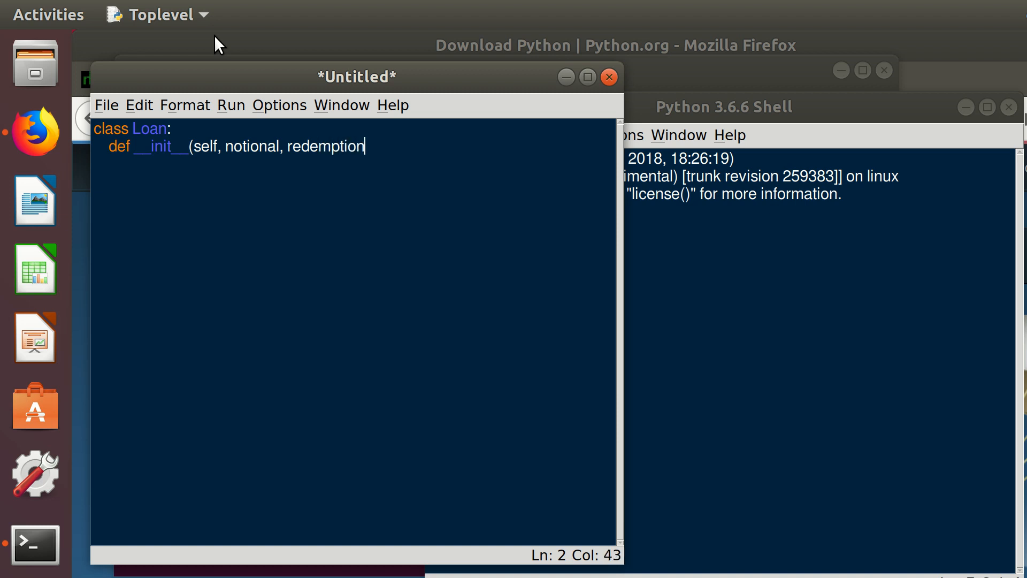
type(", ir")
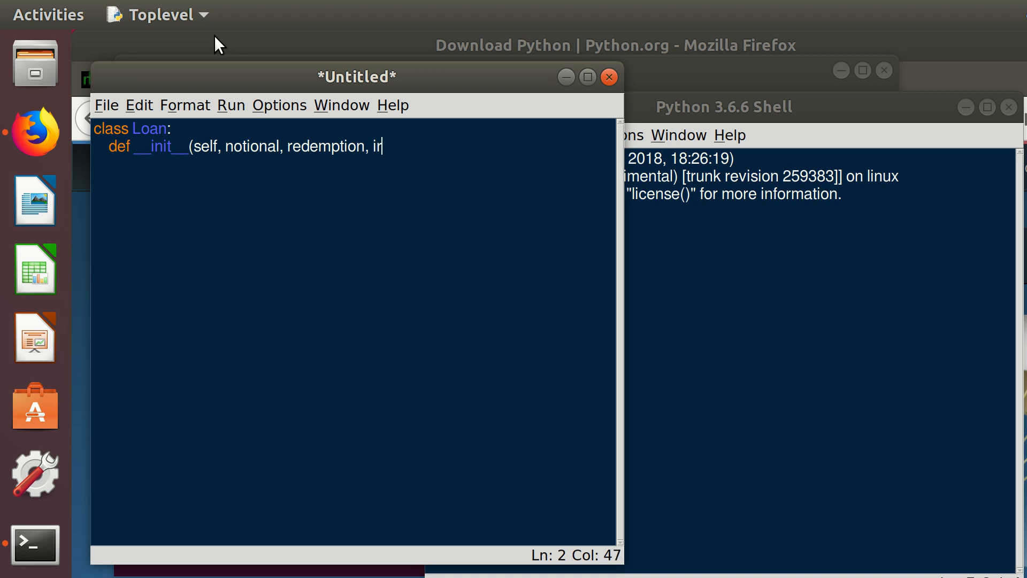
type(")")
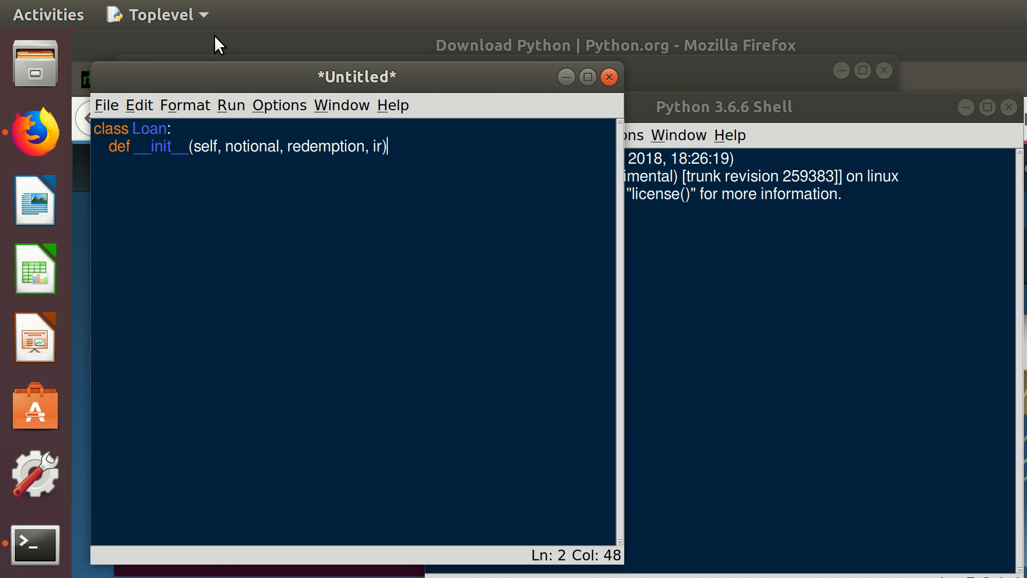
type(":")
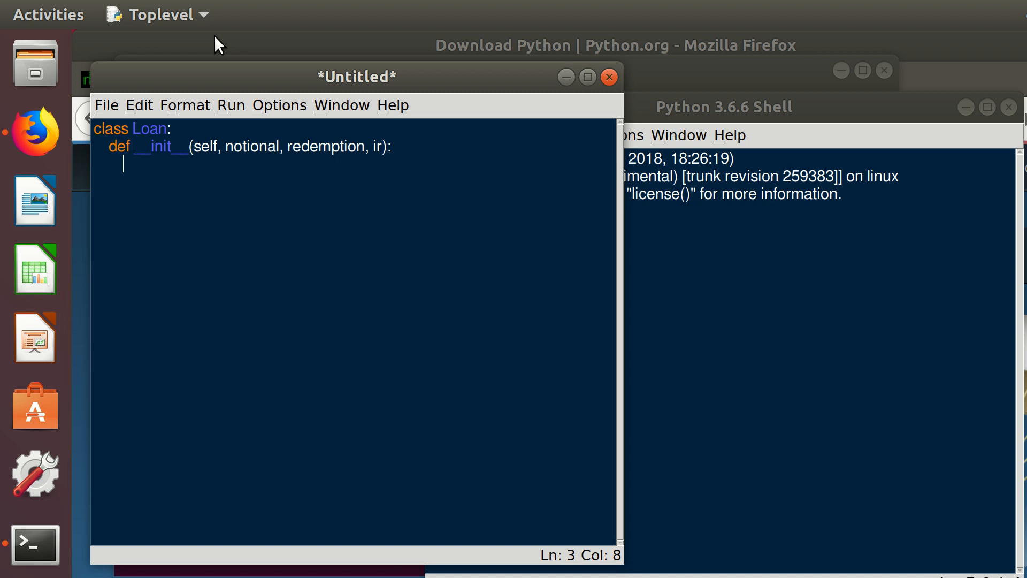
- Store the arguments as self.notional, self.redemption and self.ir in __init__
type("s")
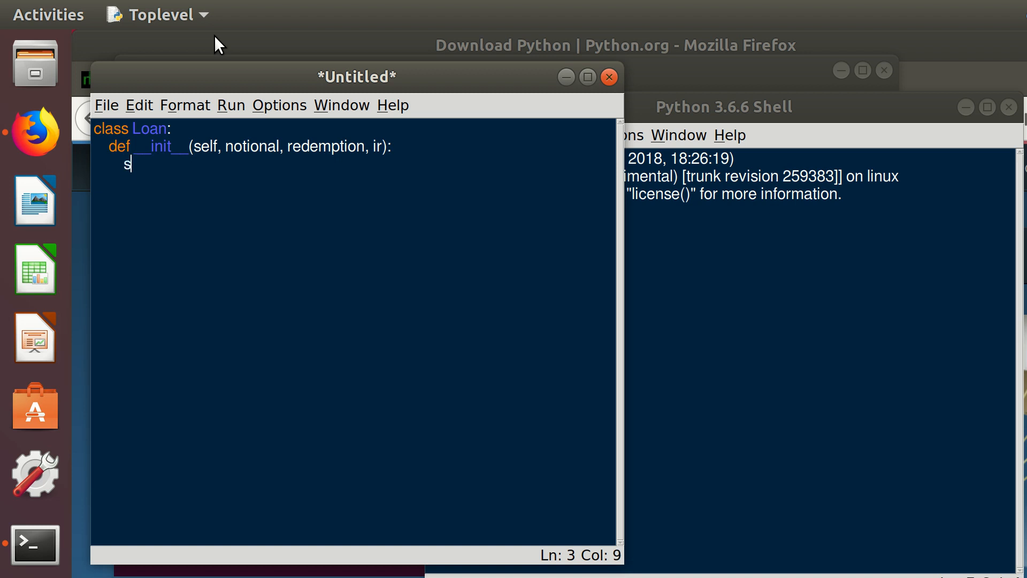
type("elf")
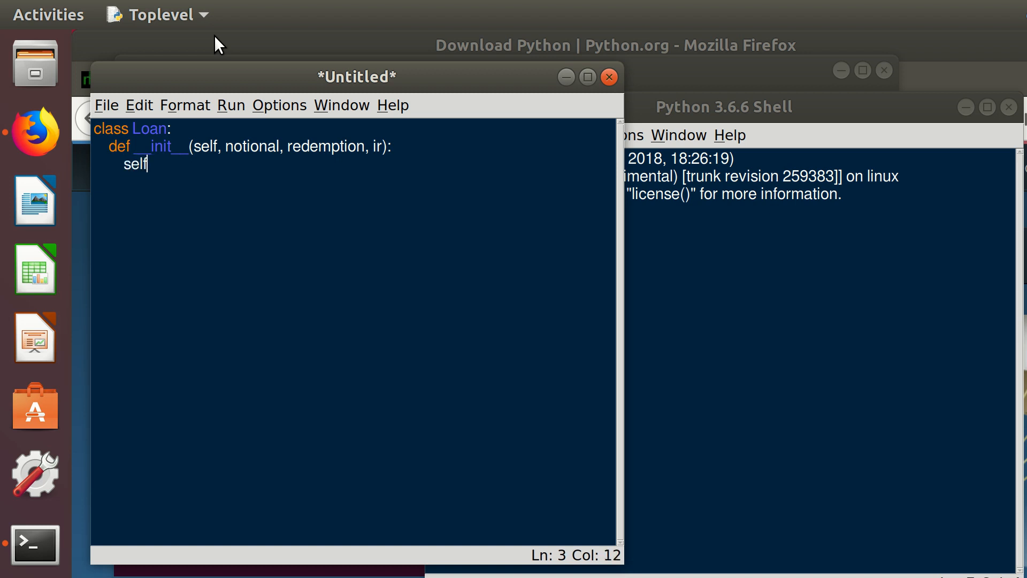
type(".")
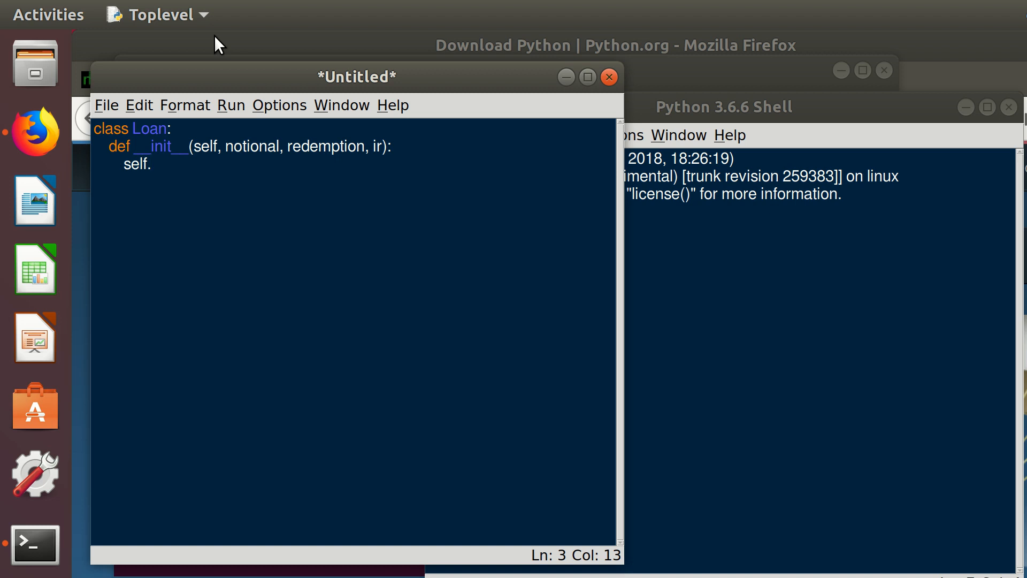
type("notional =")
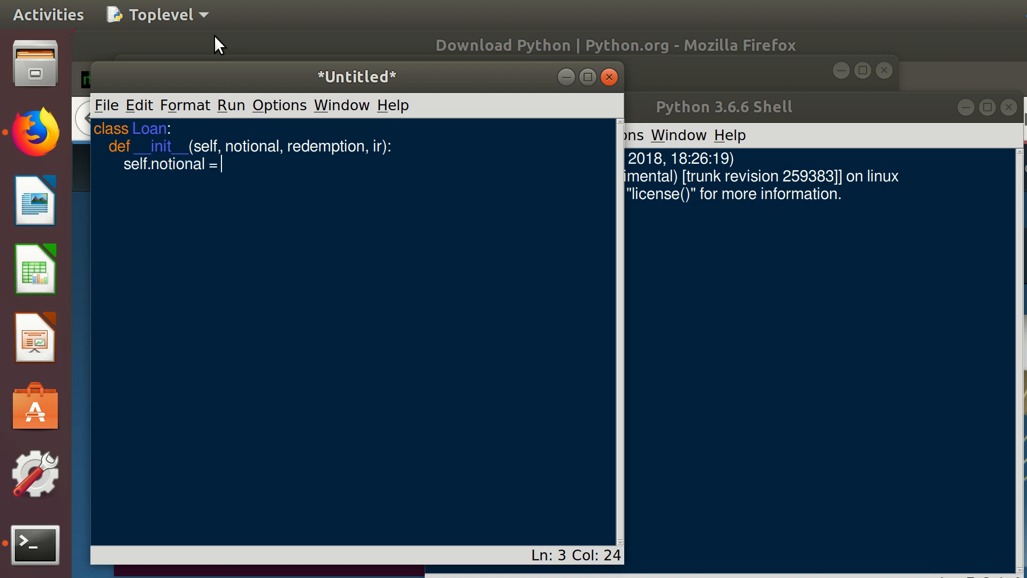
type("notional")
type("sel")
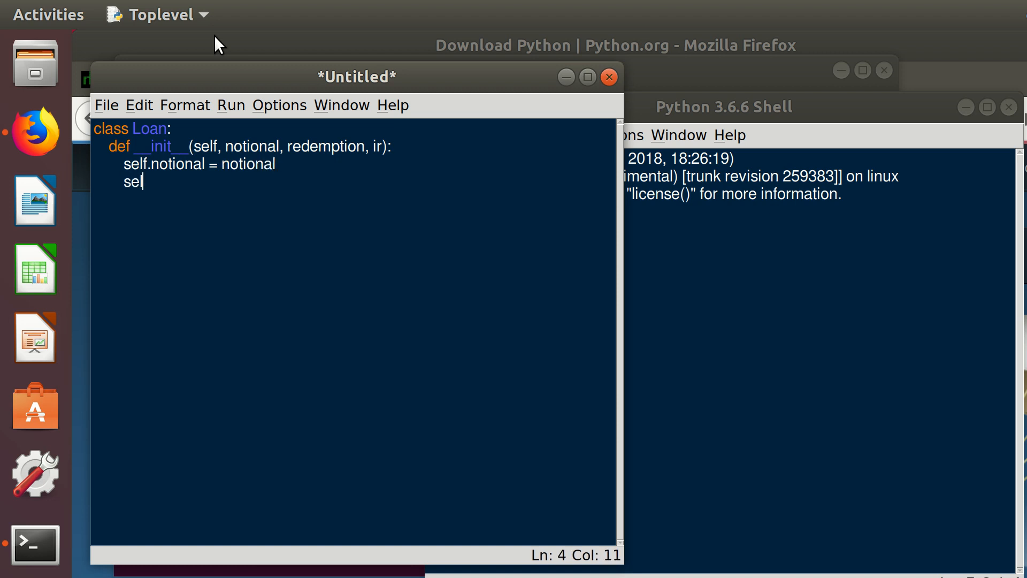
type("f.")
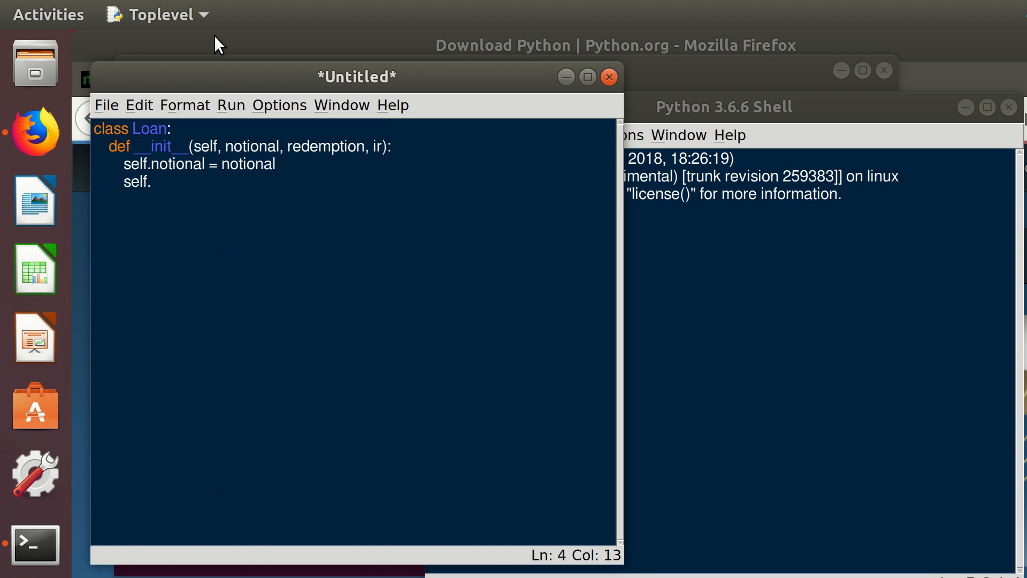
type("redemption")
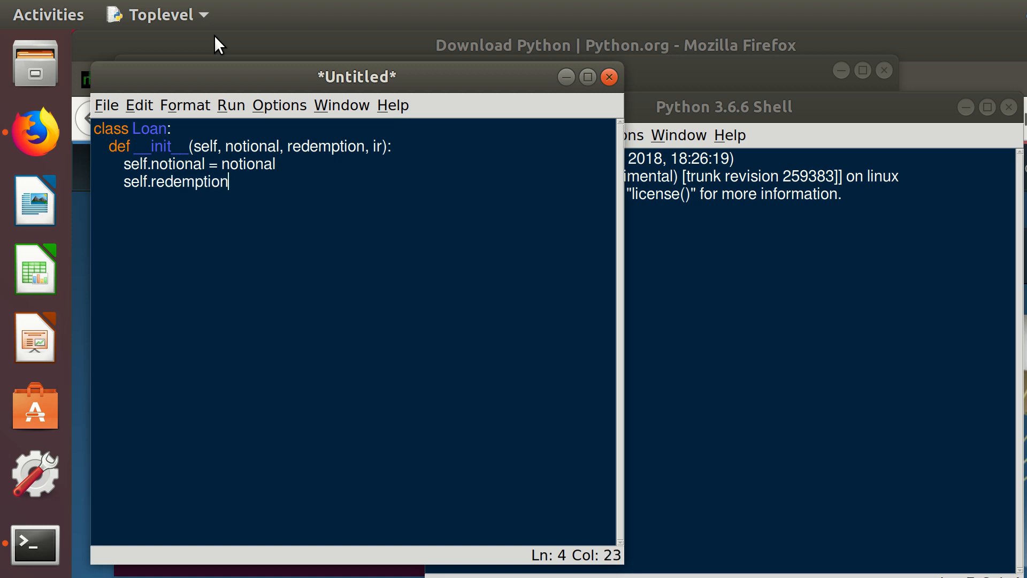
type("=")
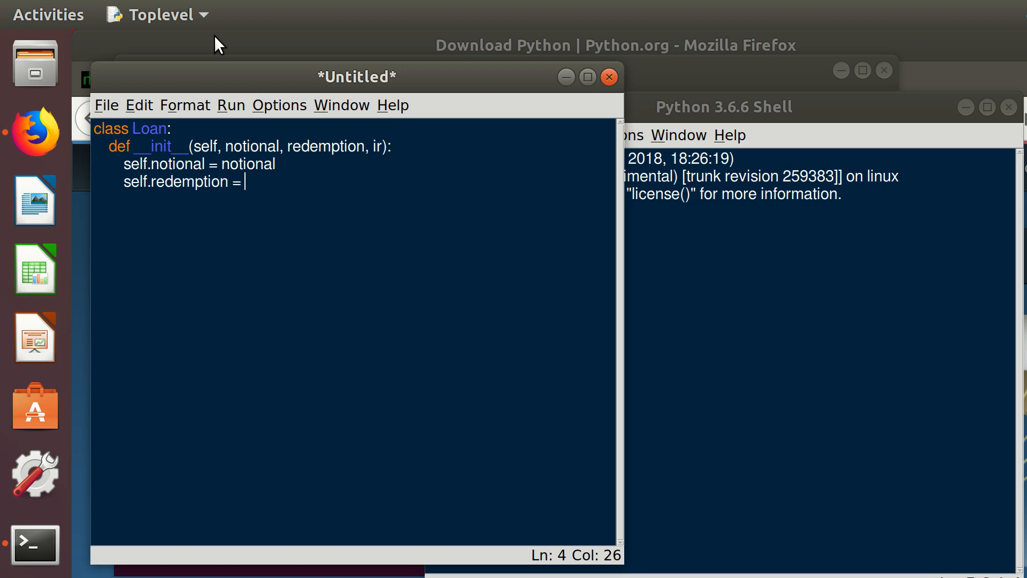
type("redem")
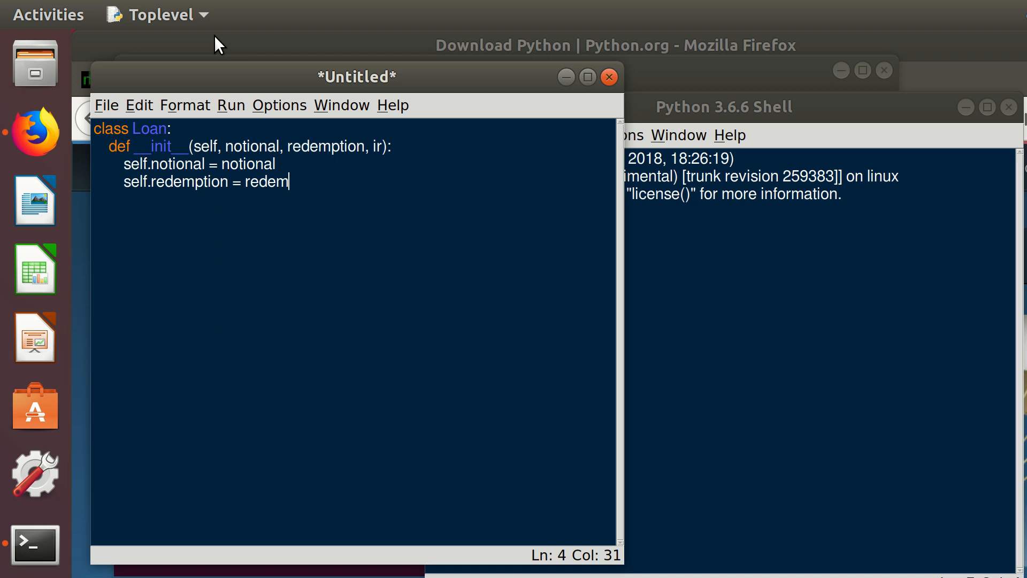
type("ption")
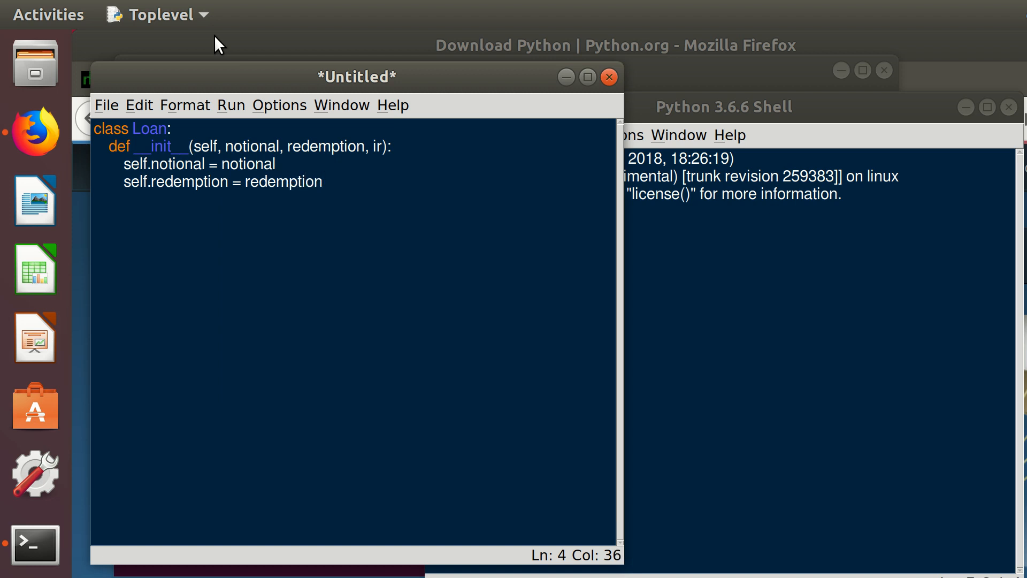
type("self")
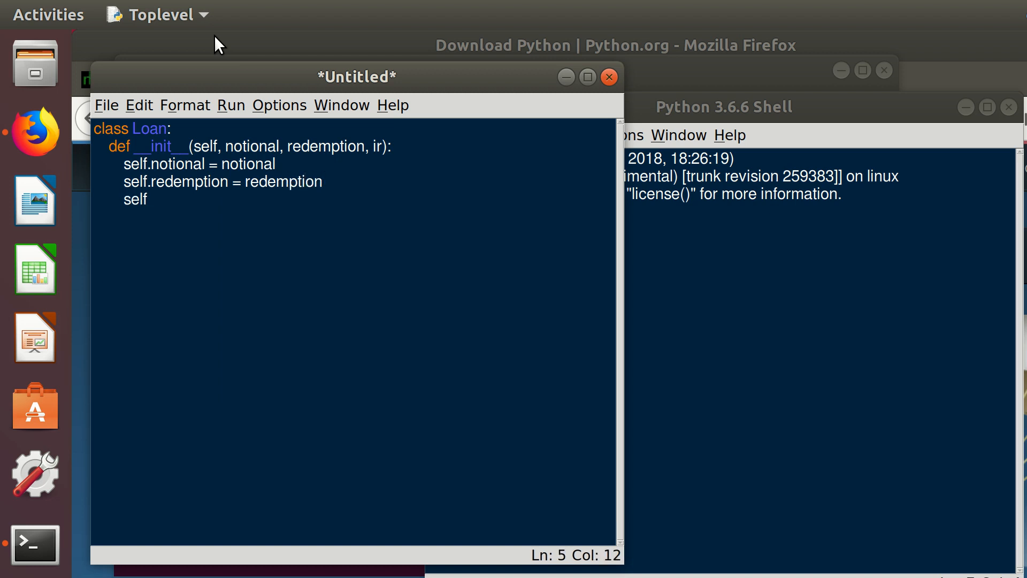
type(".ir =")
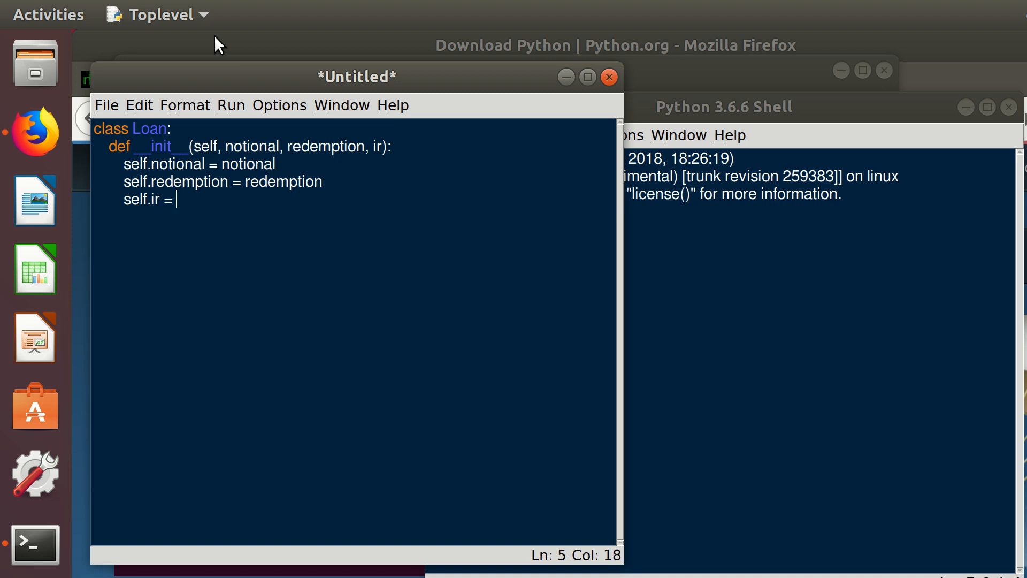
type("ir")
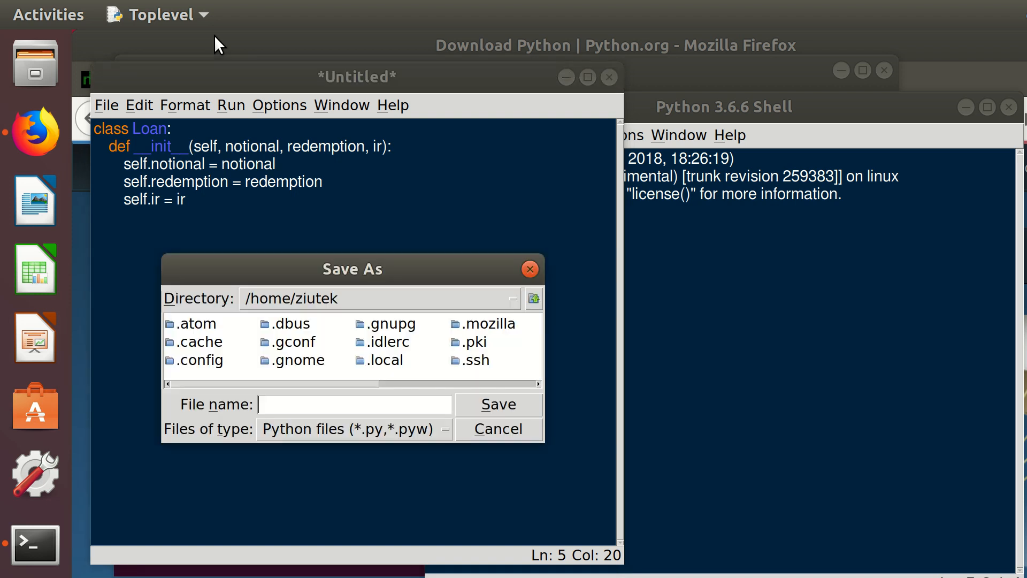
- Save the script as loan.py and run it with Run Module, restarting the shell
type("loan")
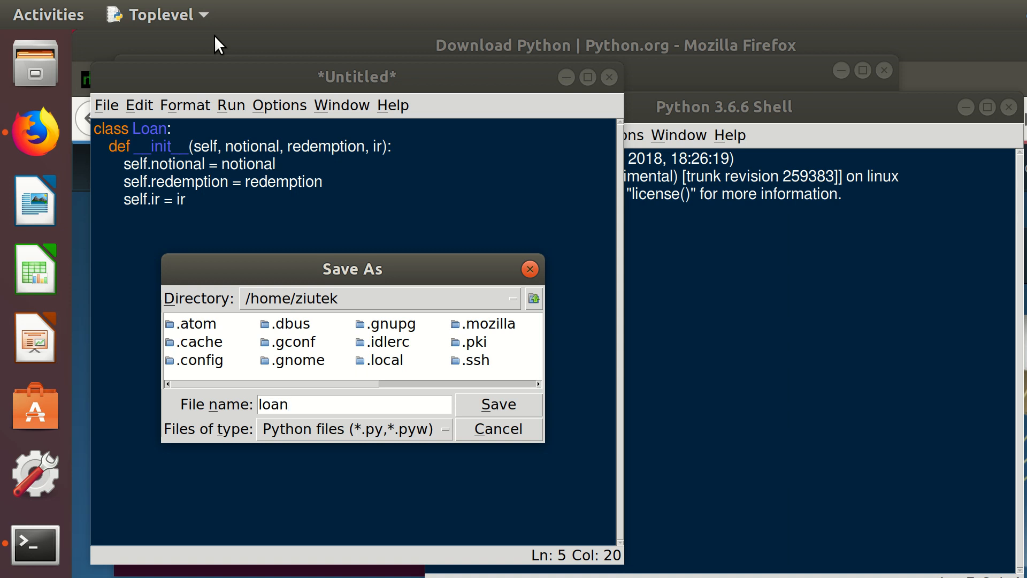
left_click(498, 404)
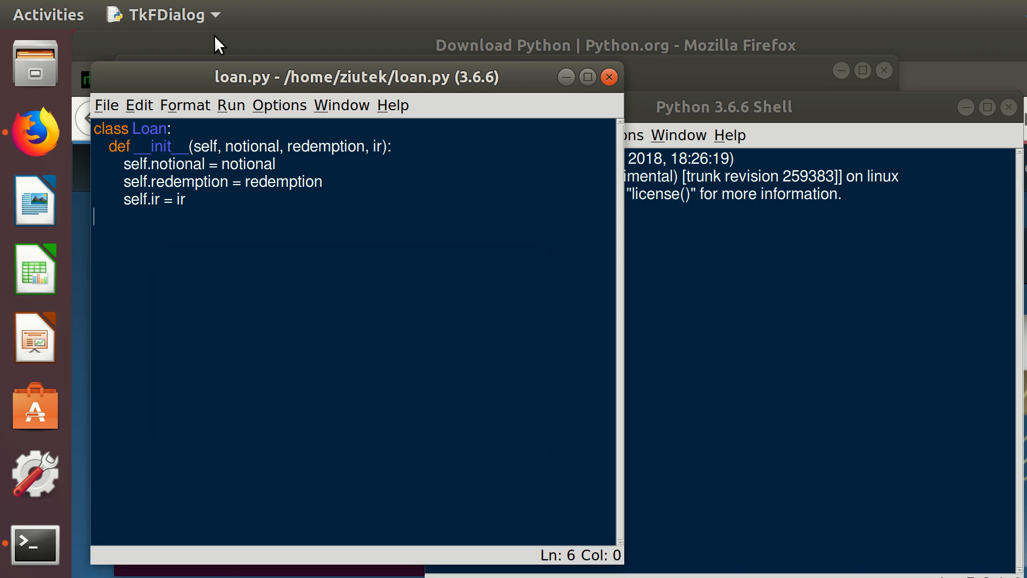
left_click(231, 105)
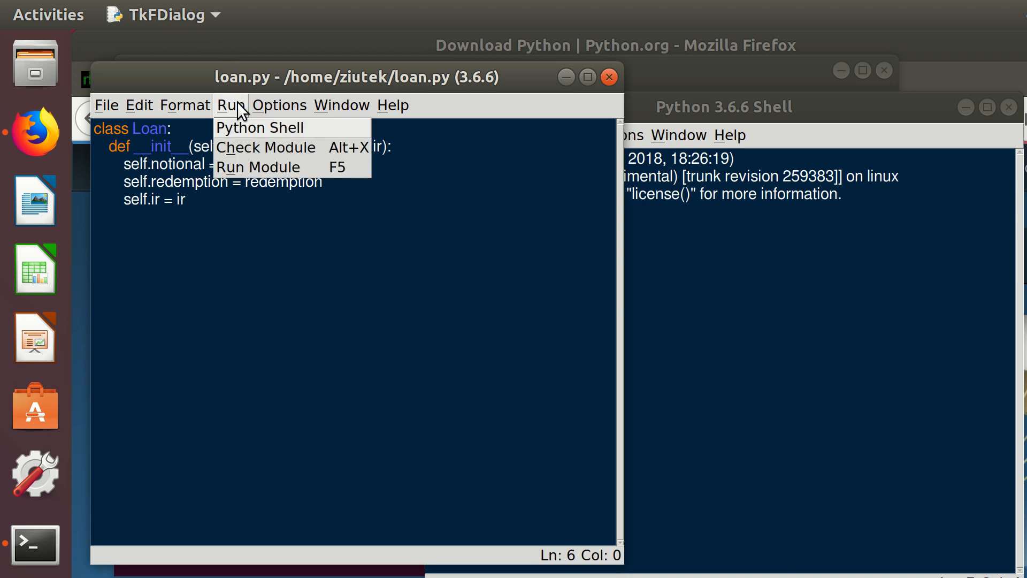
left_click(254, 243)
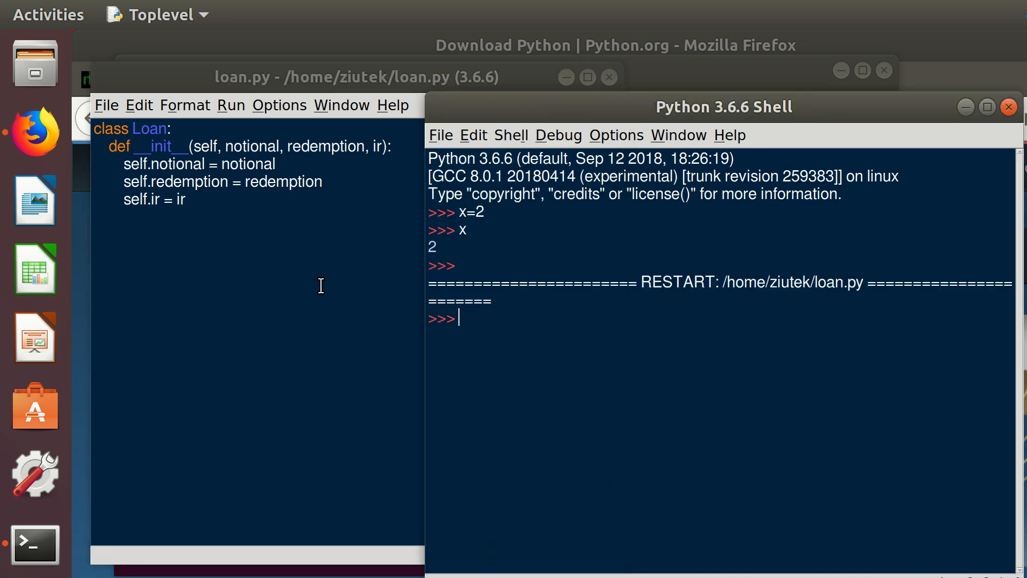
mouse_move(694, 318)
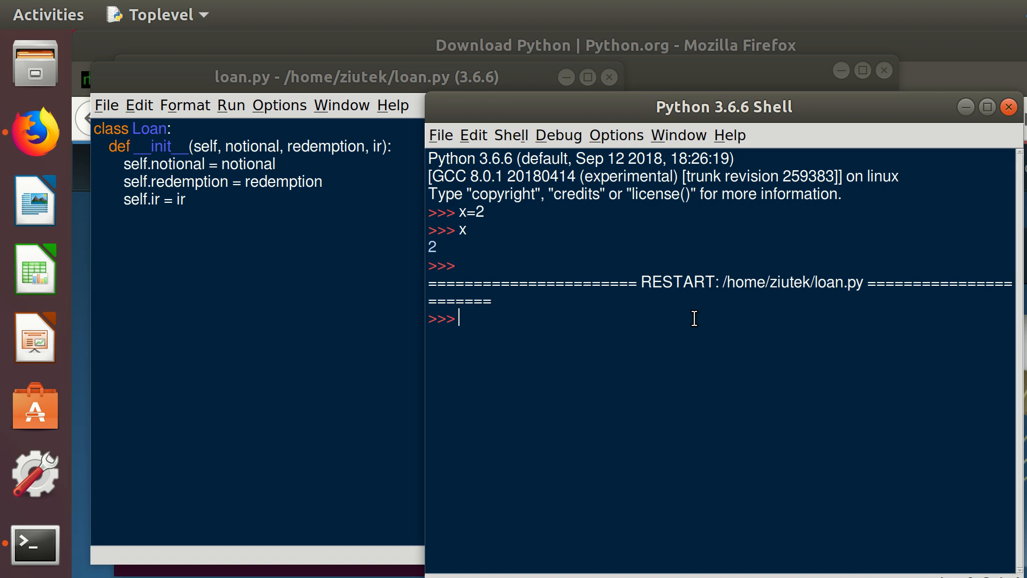
- In the shell create loan = Loan(100, 105, 0.04) and evaluate loan
type("lo")
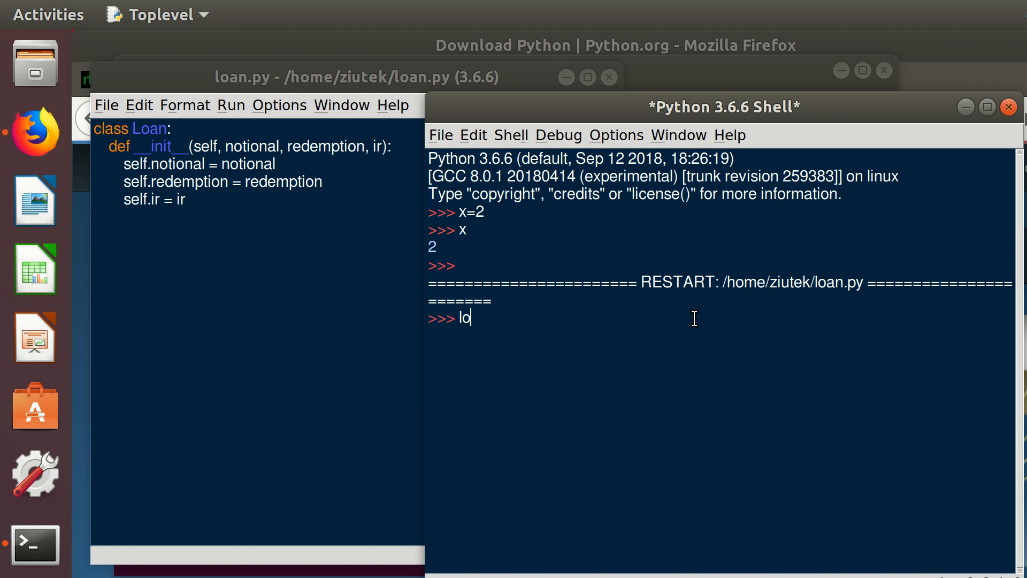
type("an =")
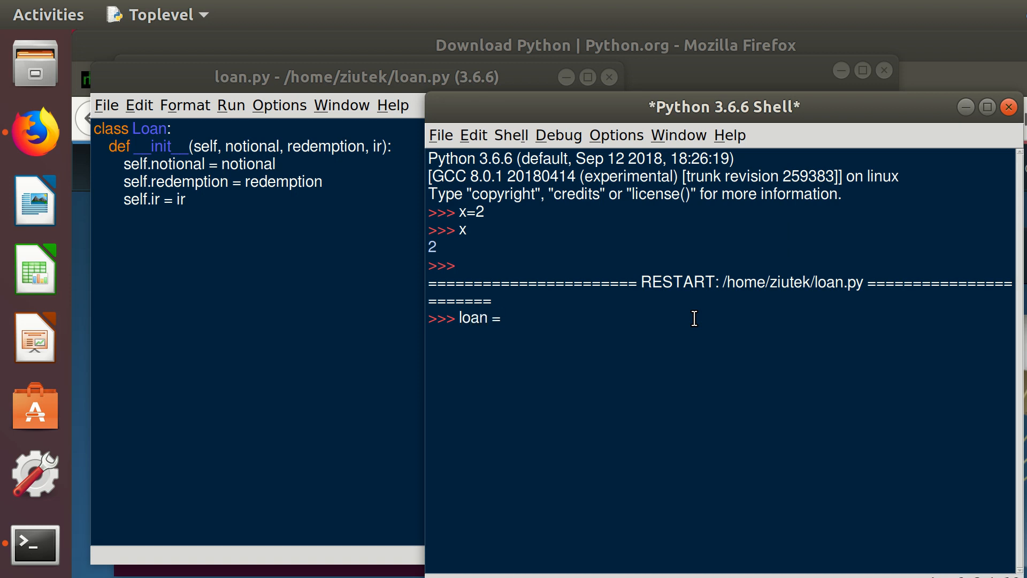
type("Loan")
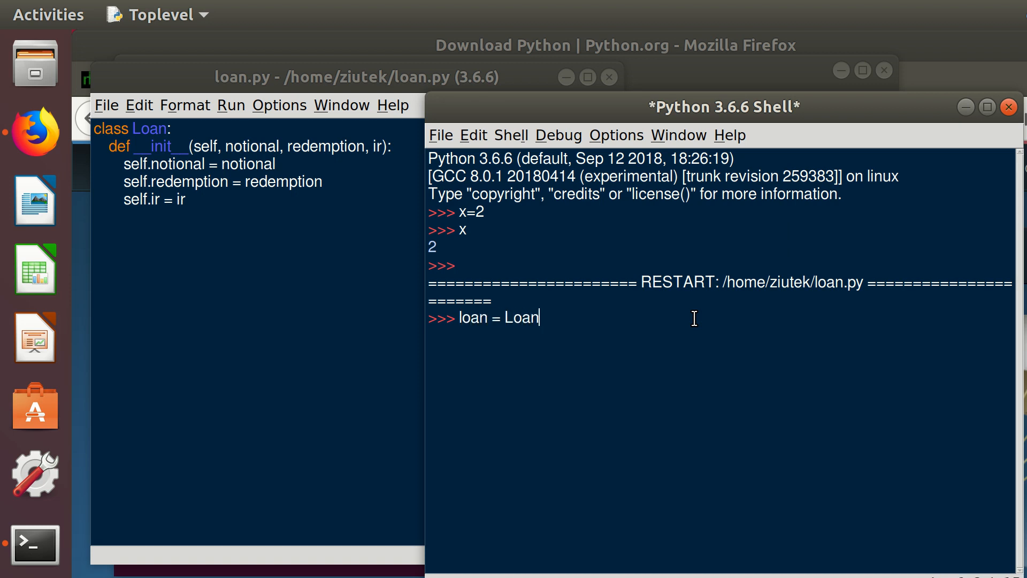
type("(")
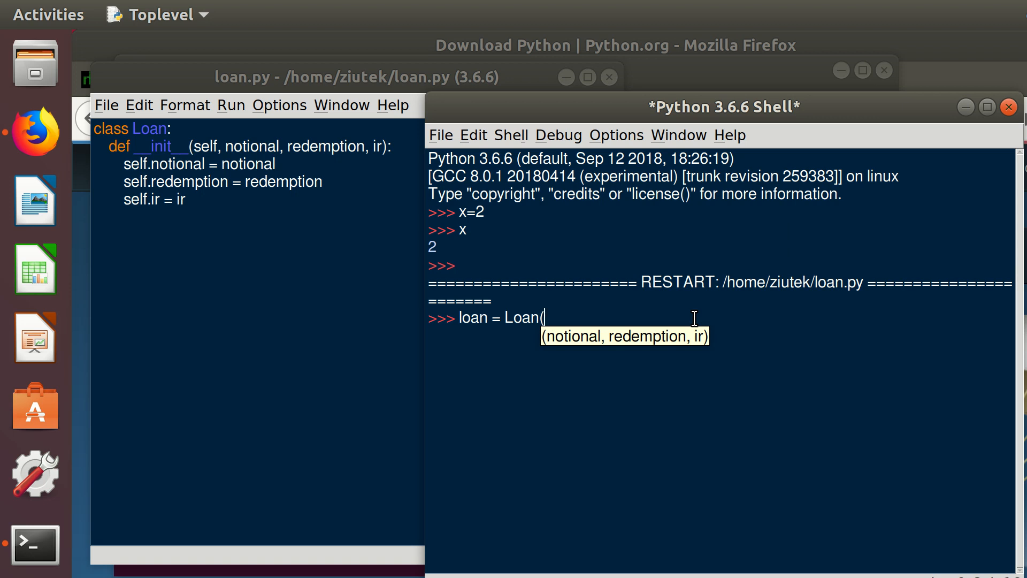
type("100,")
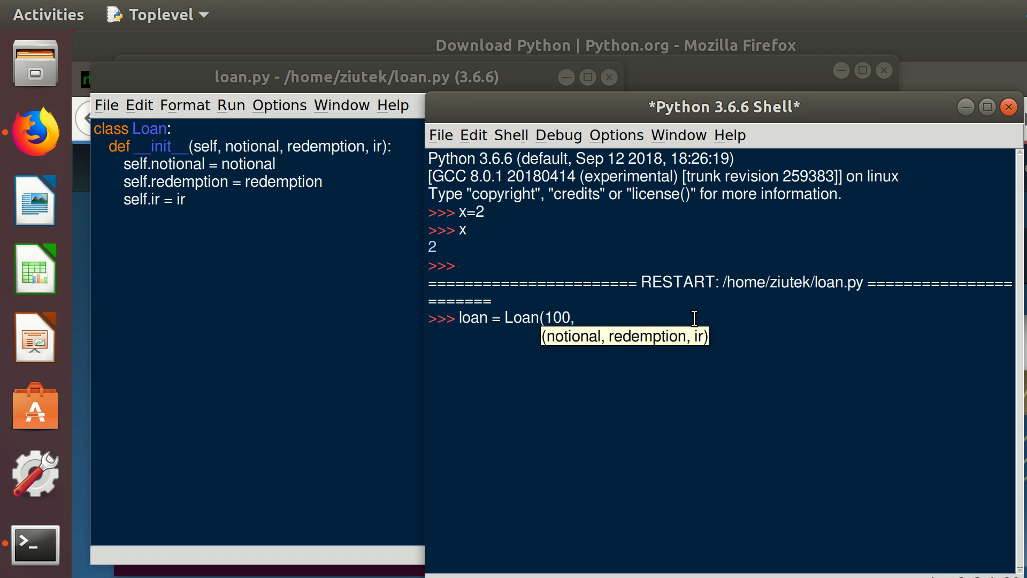
type("105")
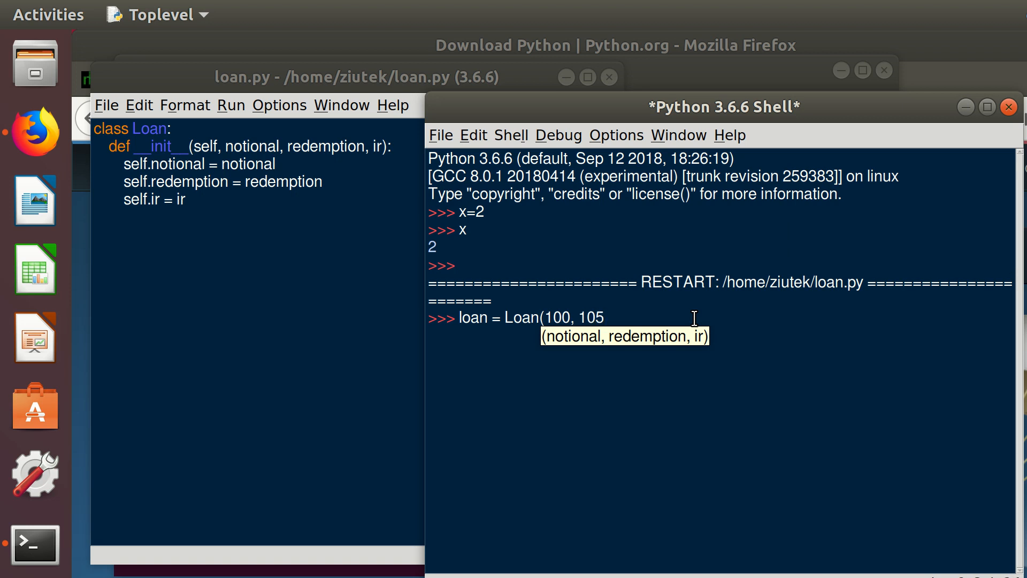
type(",")
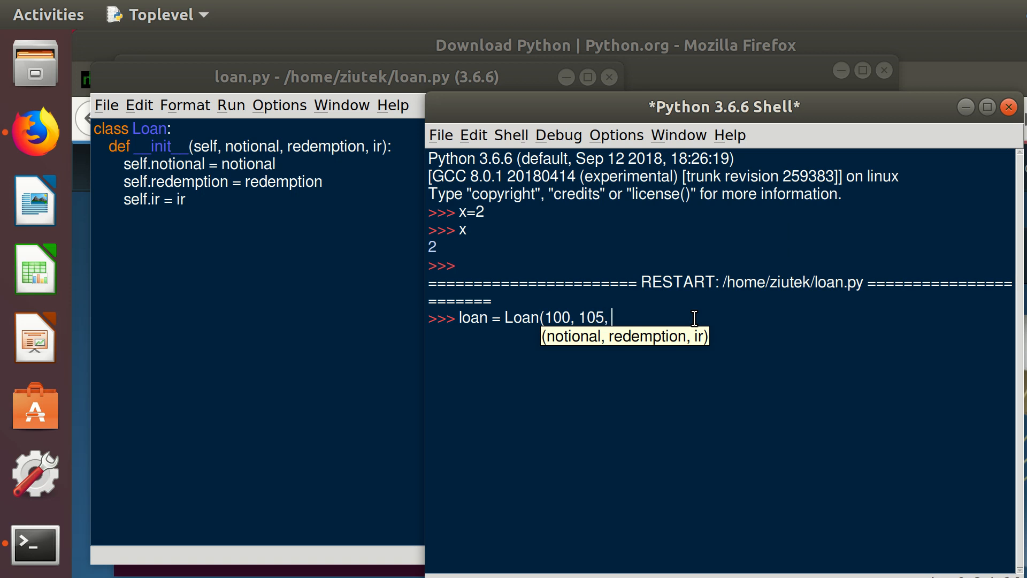
type("0.0")
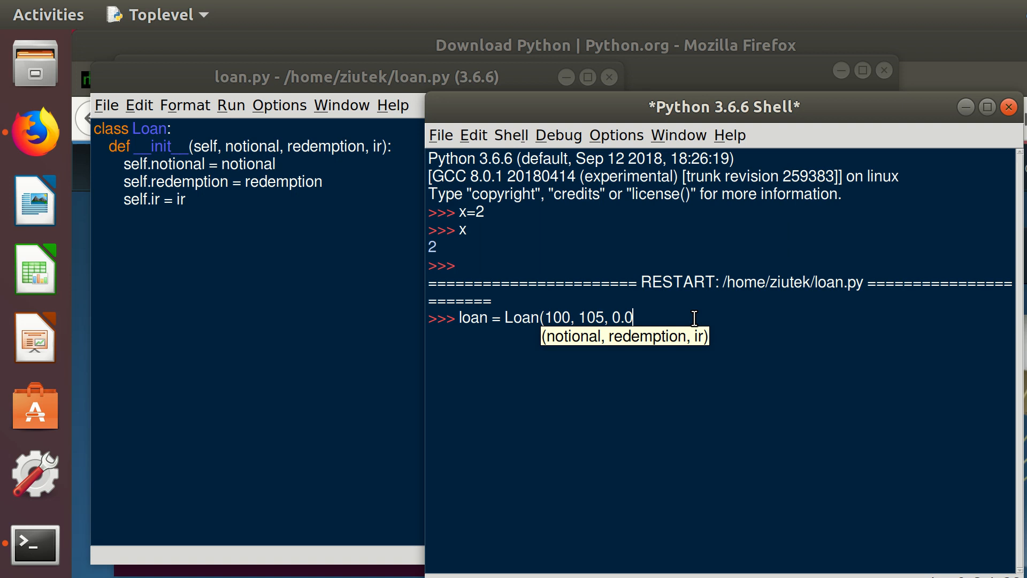
type("4")
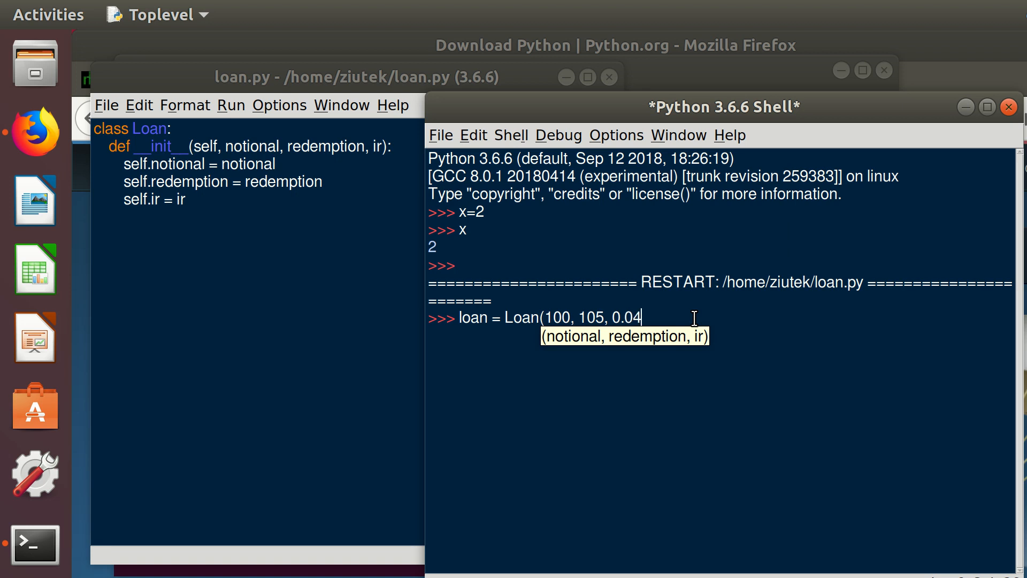
type(")")
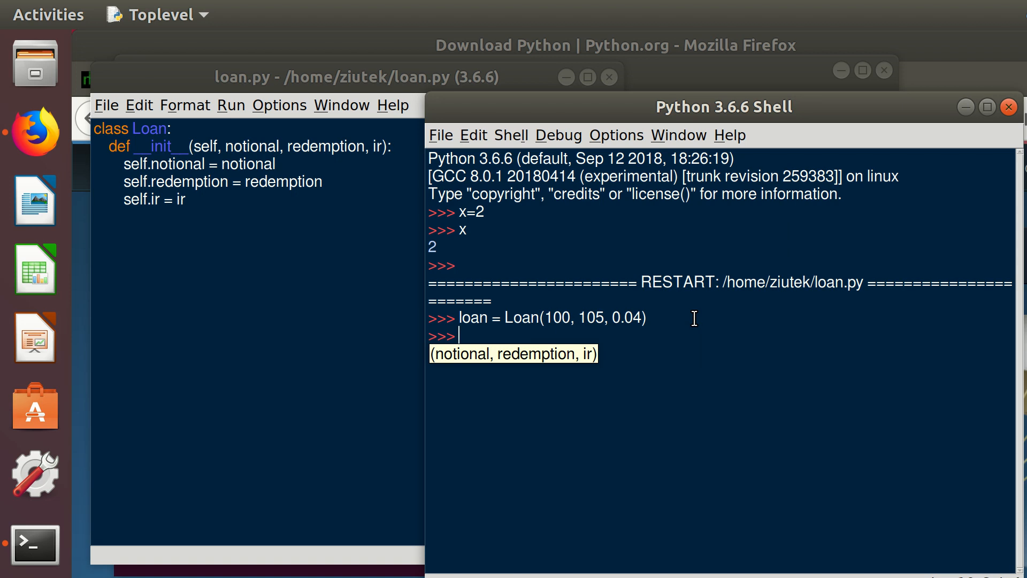
type("loan")
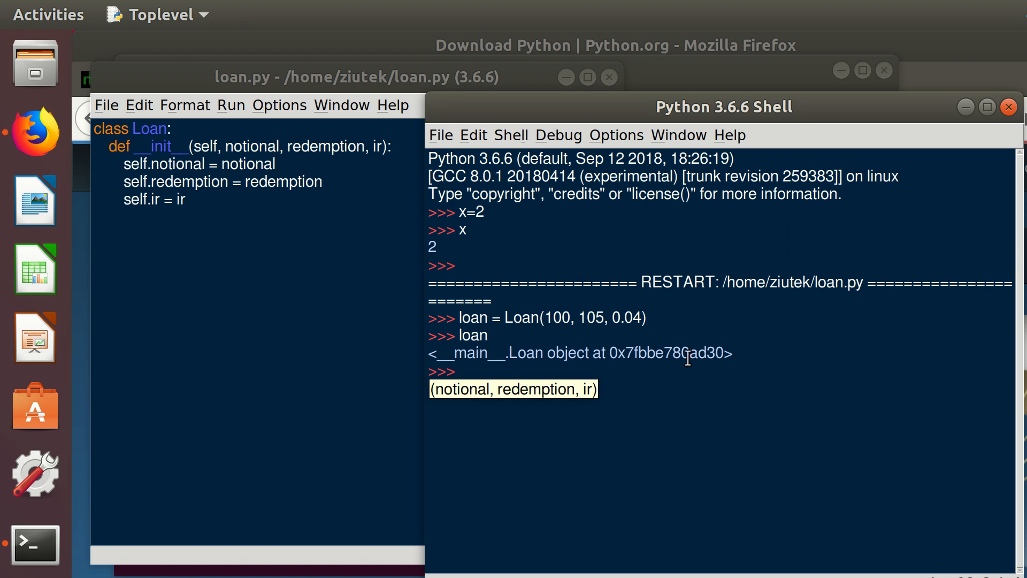
mouse_move(597, 354)
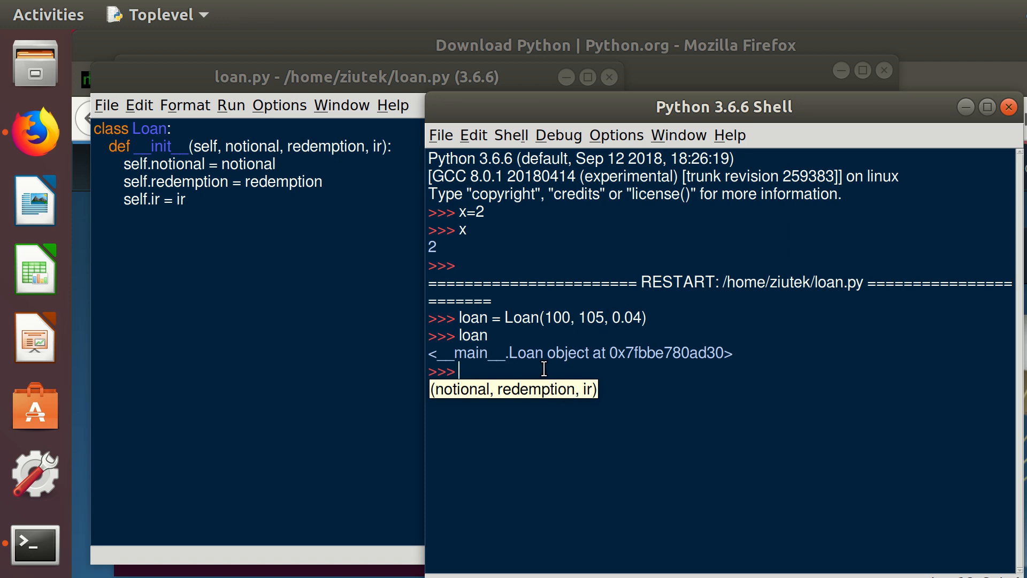
- Check loan.notional reads 100, reassign loan.notional = 90 and confirm it reads 90
type("loan")
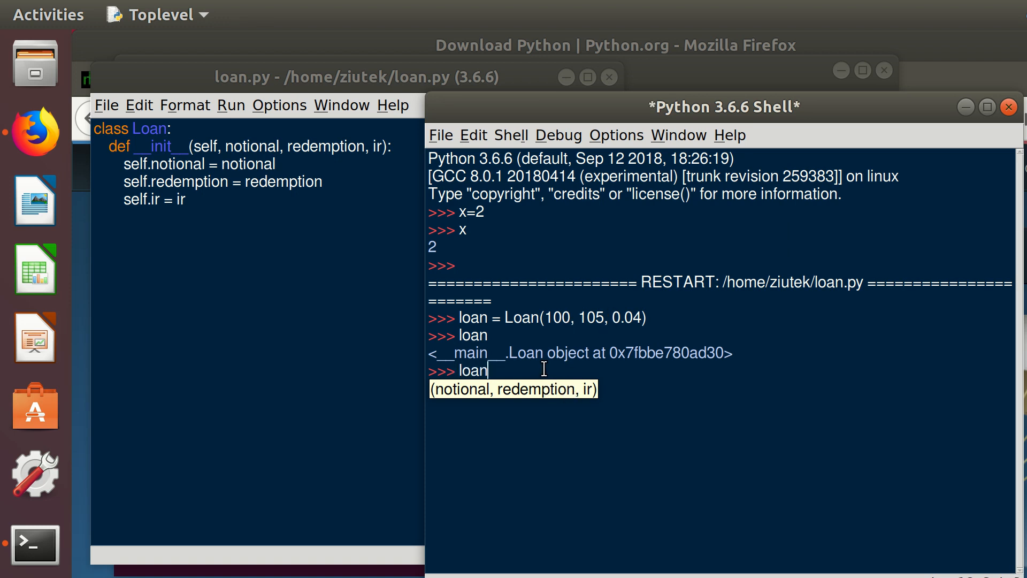
type(".notiona")
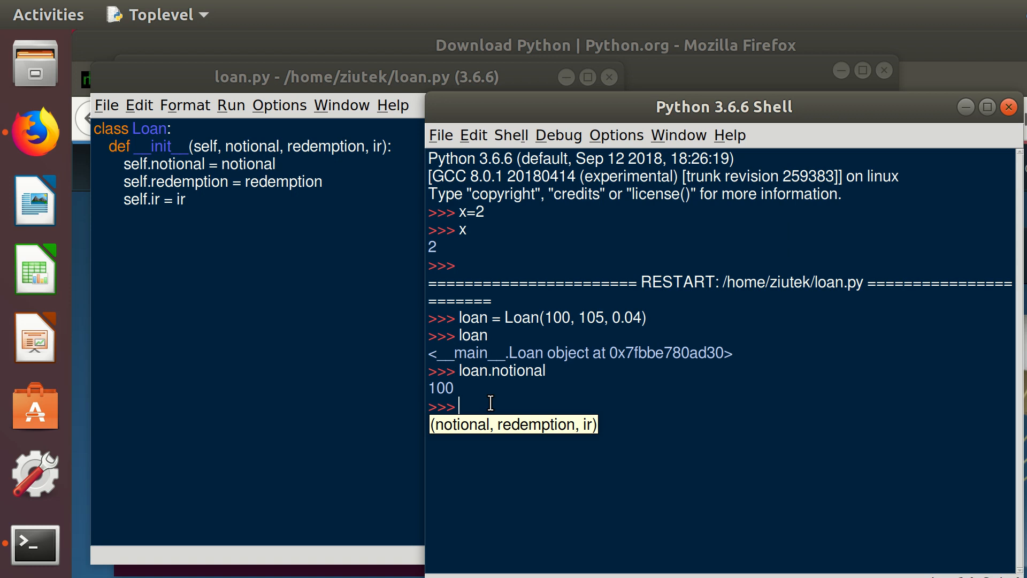
type("loan.notional =")
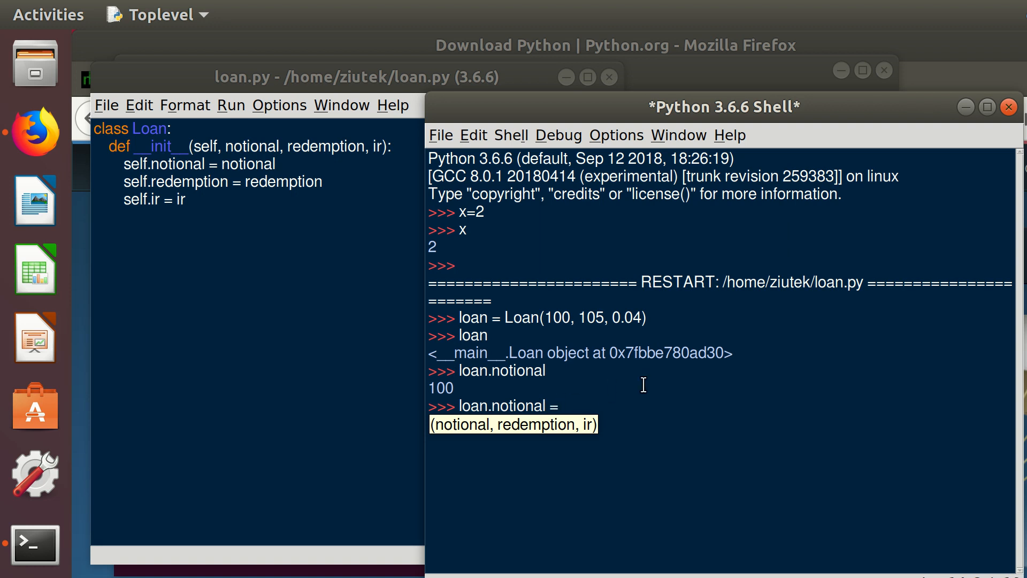
type("90")
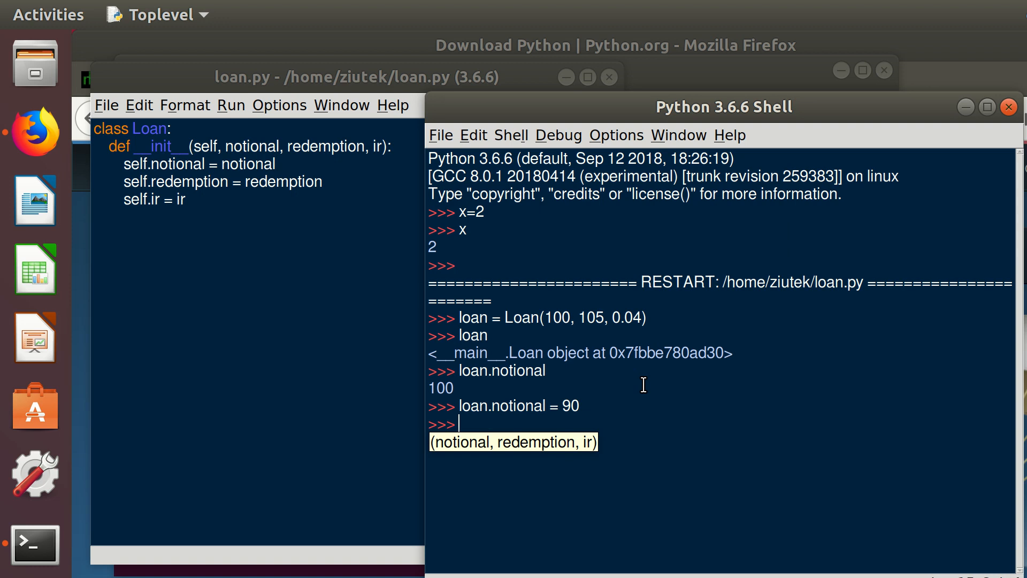
type("loan.notional")
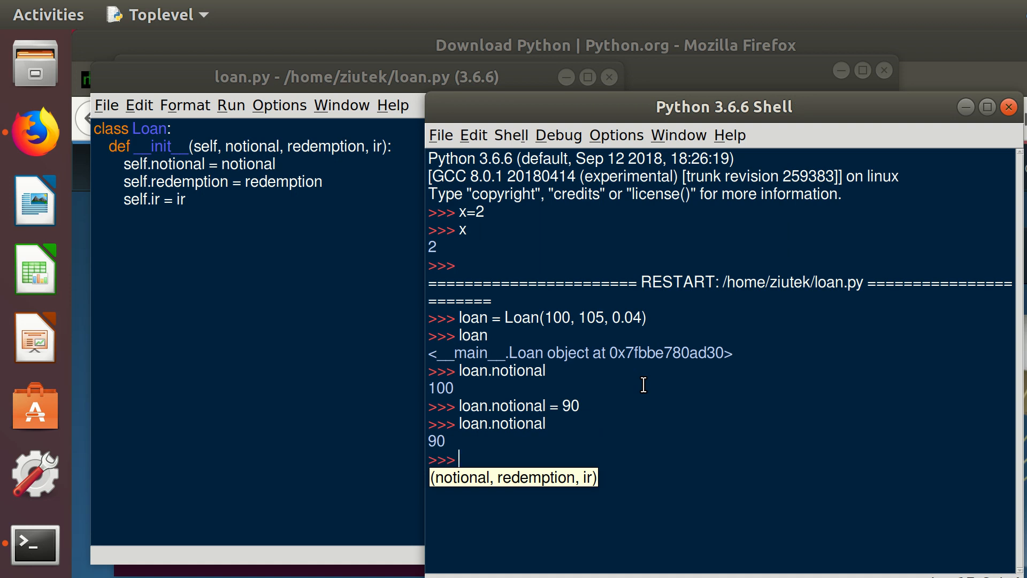
mouse_move(686, 445)
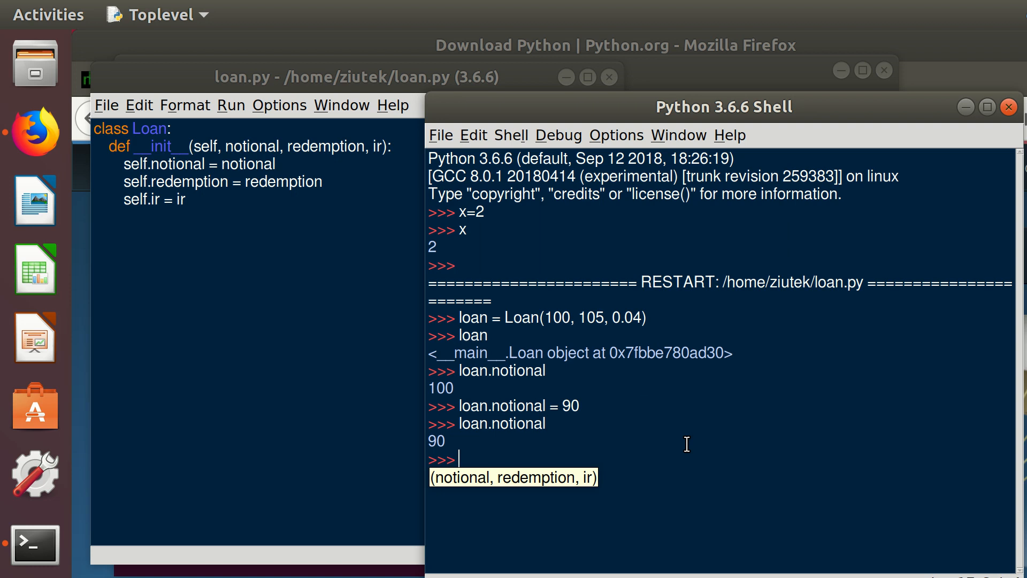
type("loan.notional = 90")
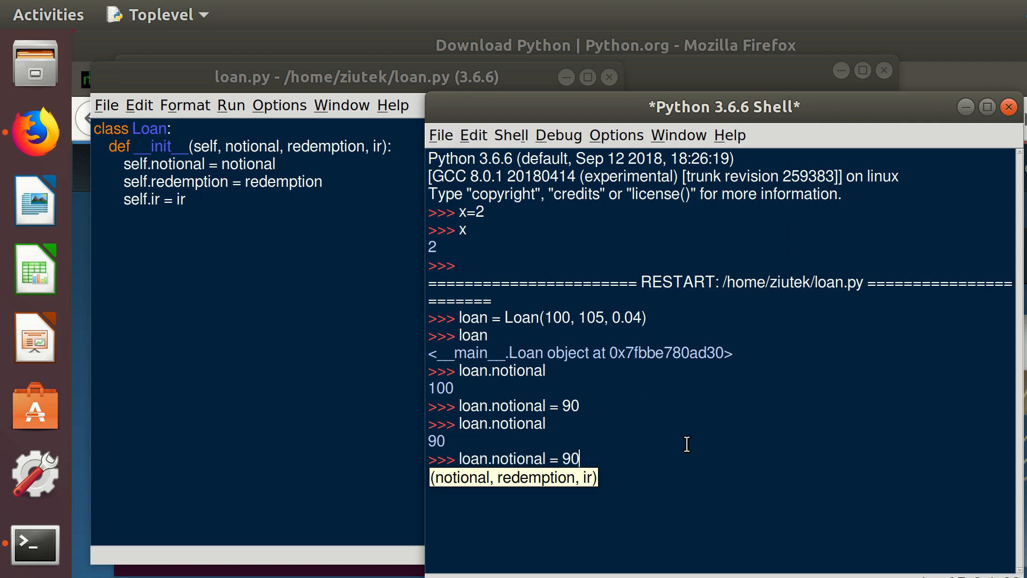
type("100")
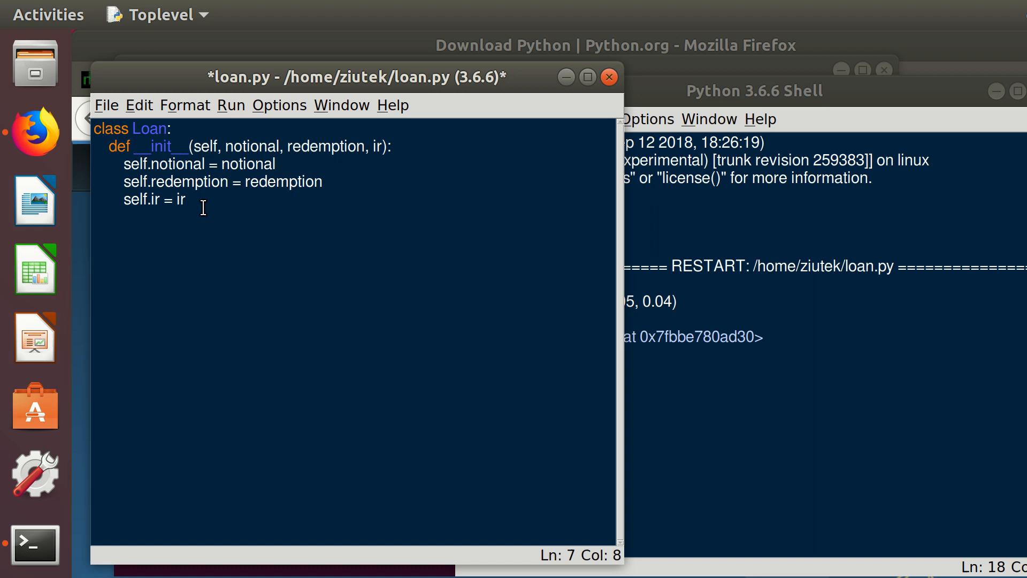
- Add def FV(self): beginning its return with self.redemption
key("enter")
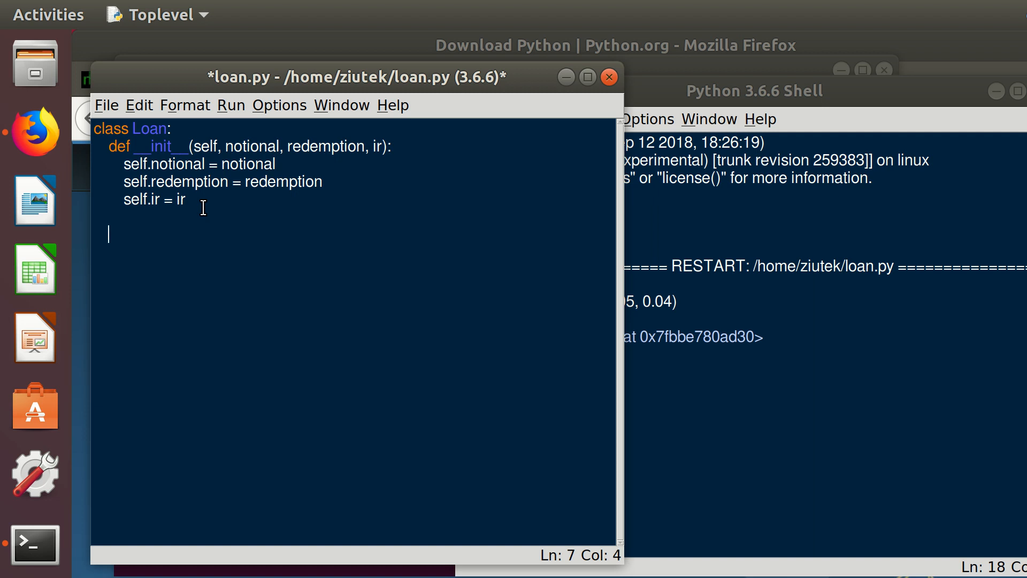
type("def")
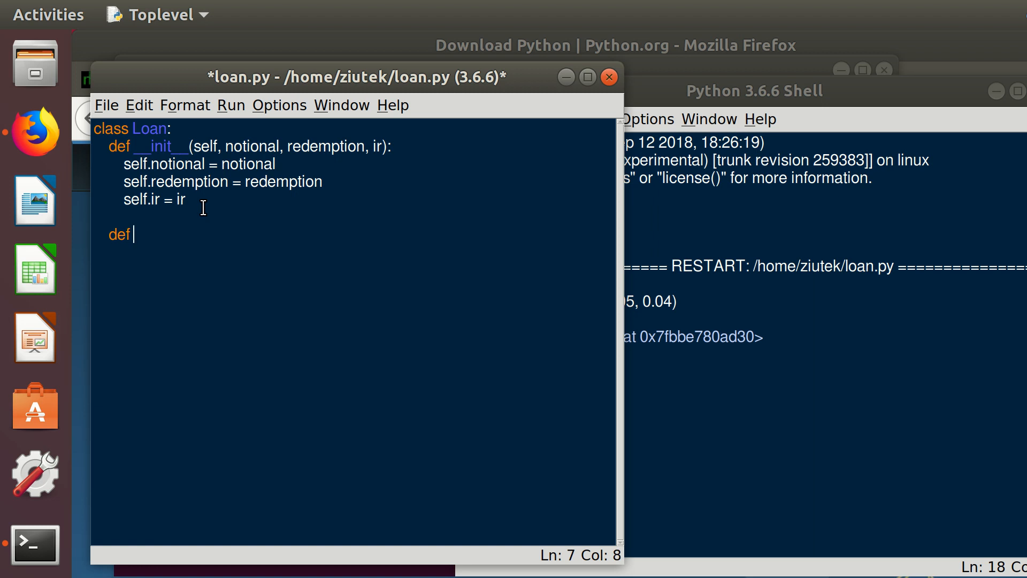
type("FV(")
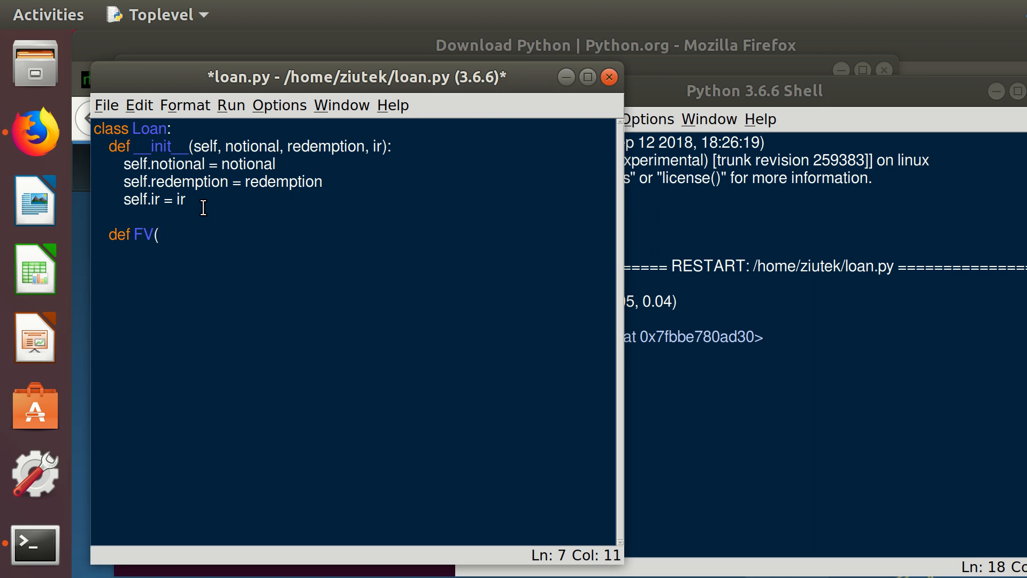
type("self")
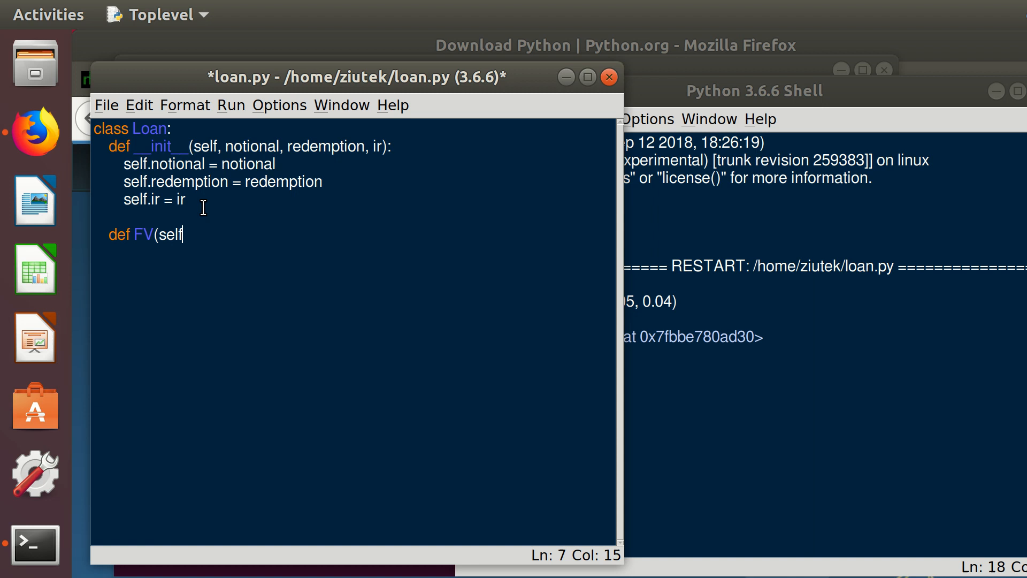
type("):")
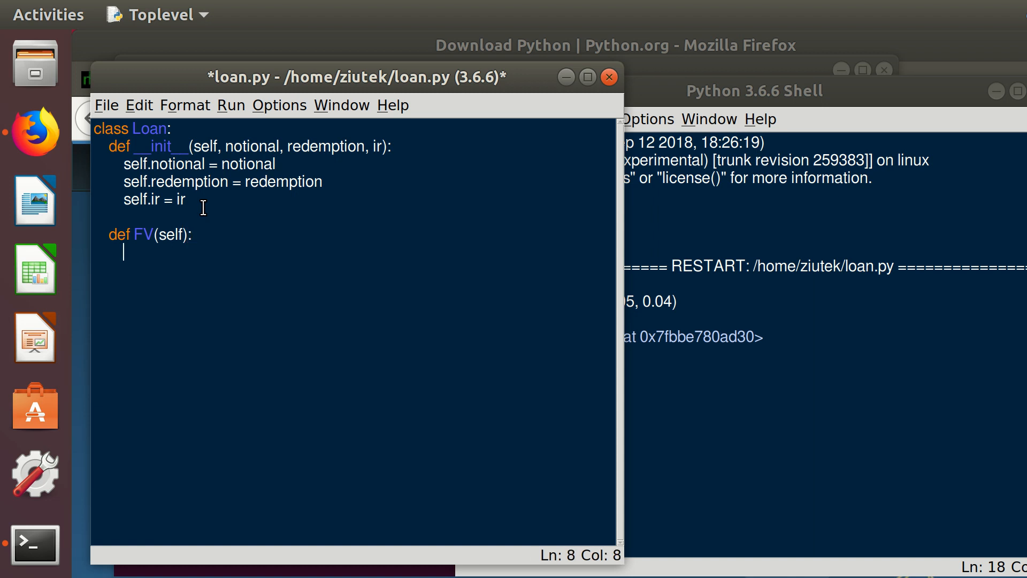
type("re")
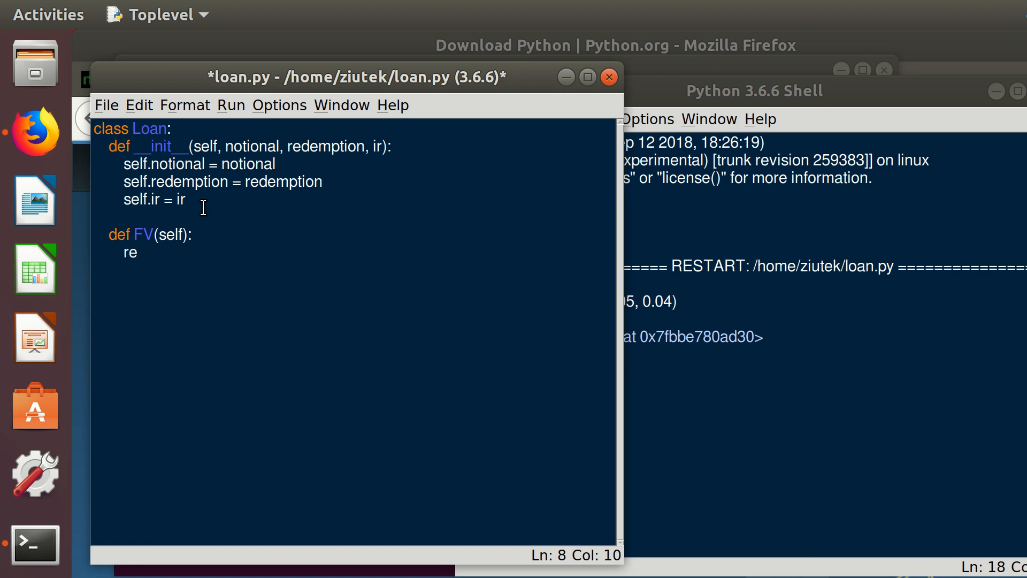
type("turn")
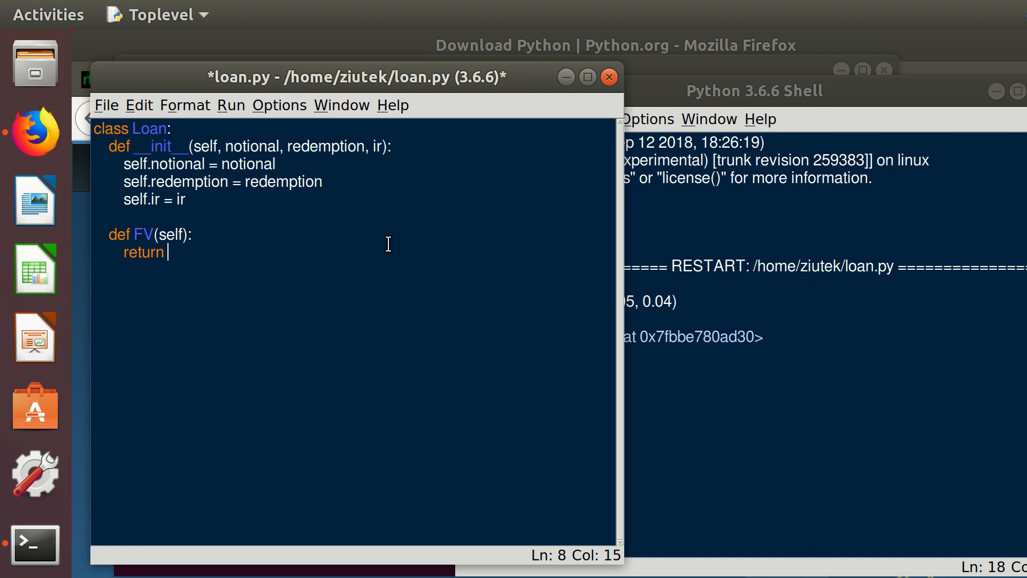
type("self.red")
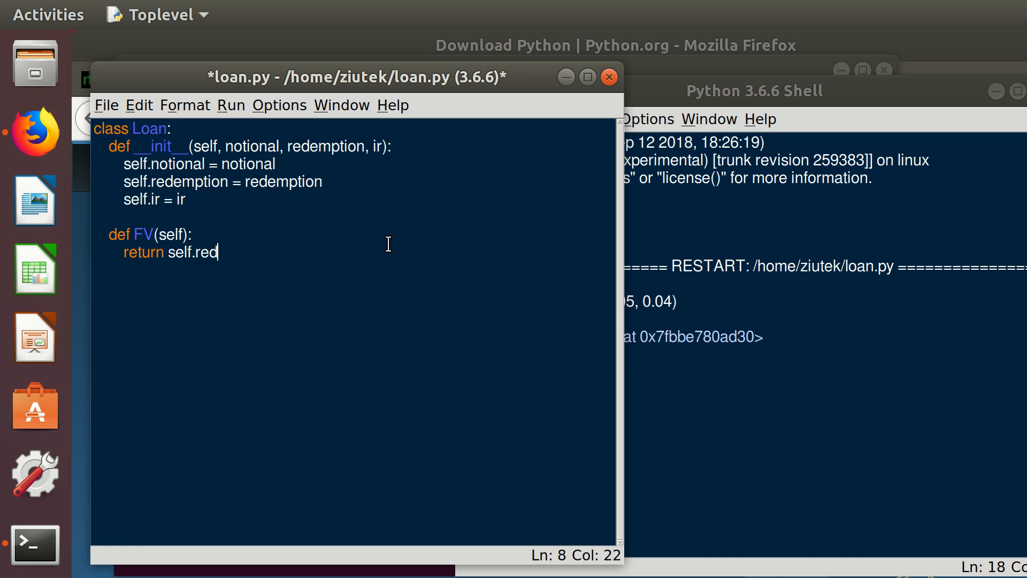
type("emption -")
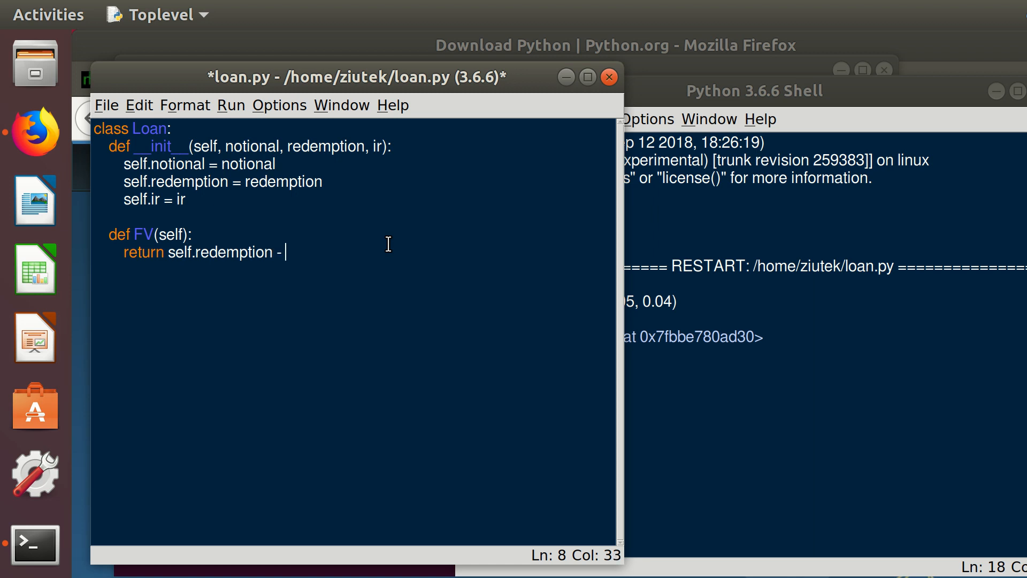
- Complete the return as self.redemption - self.notional*(1+self.ir) and save loan.py
type("sel")
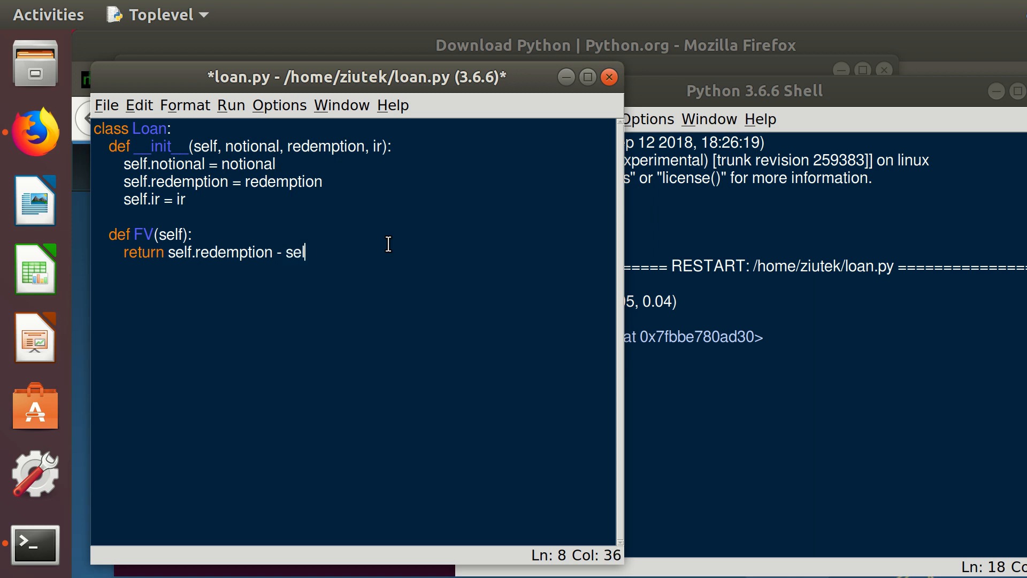
type("f.noti")
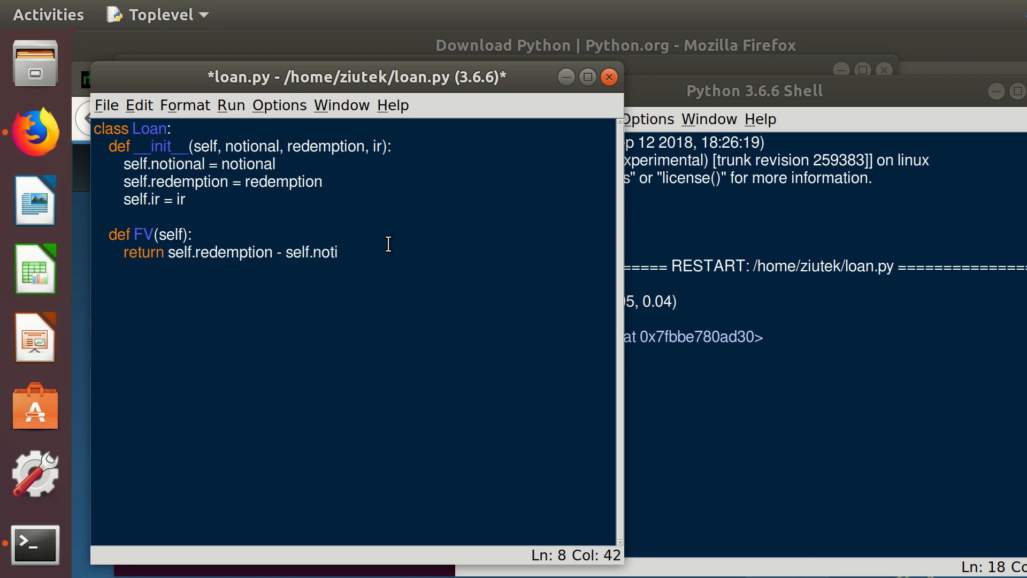
type("onal")
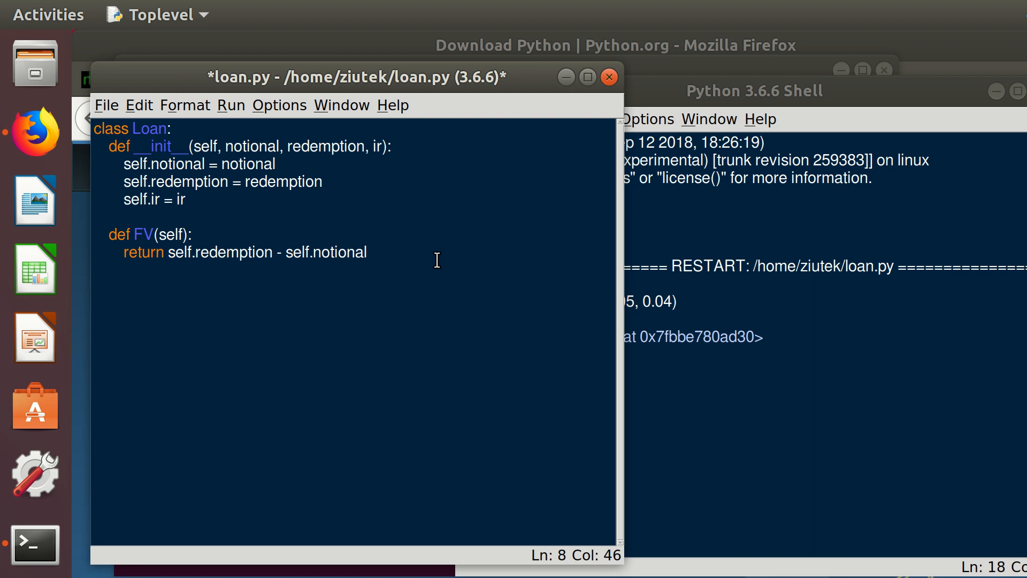
type("*")
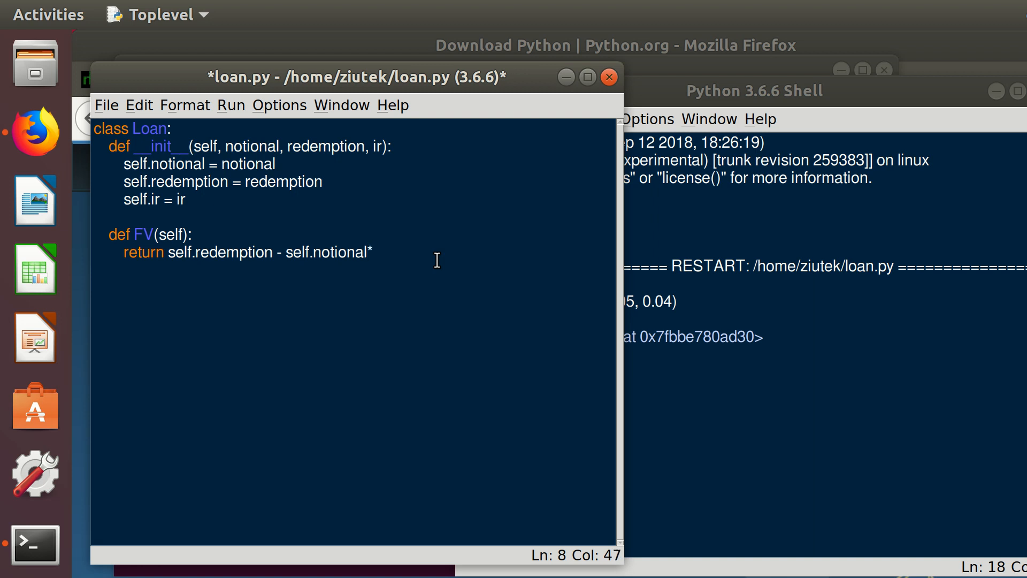
type("(1")
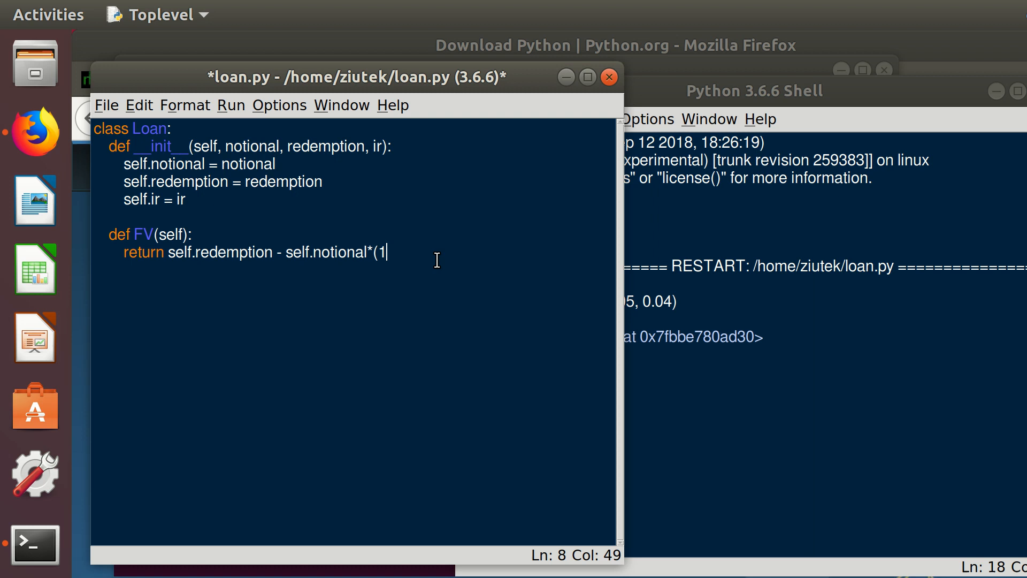
type("+")
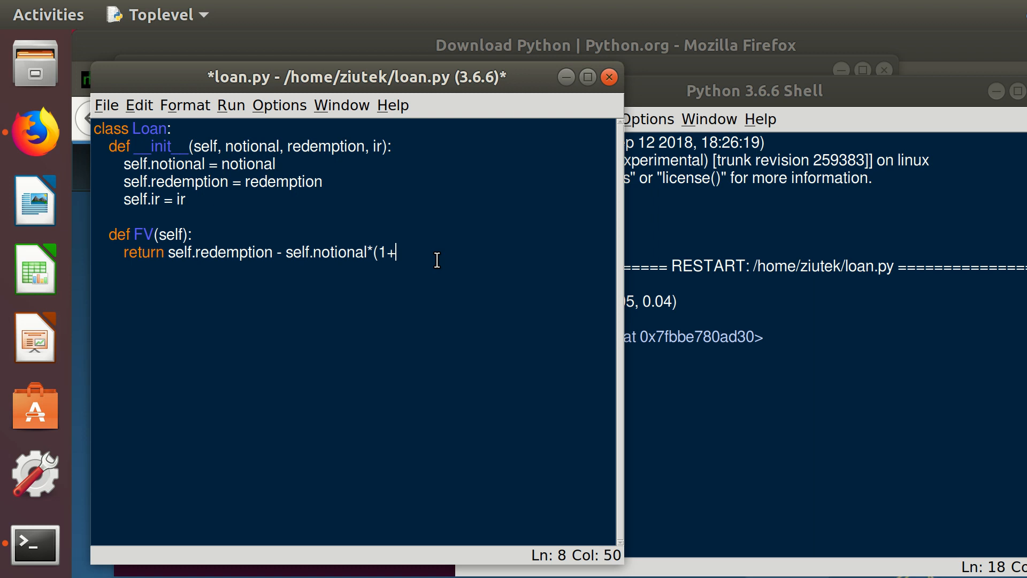
type("self.i")
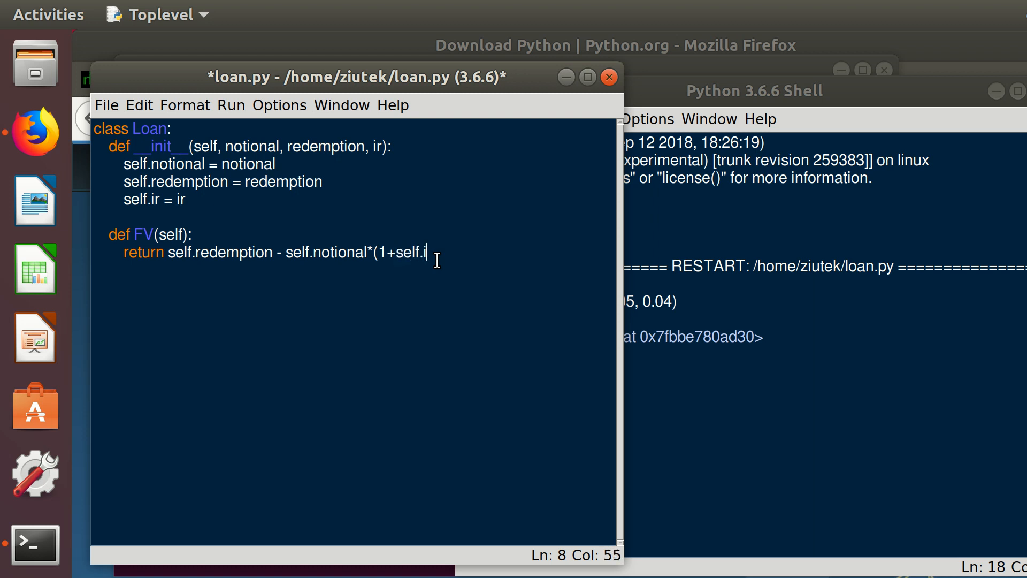
type("r)")
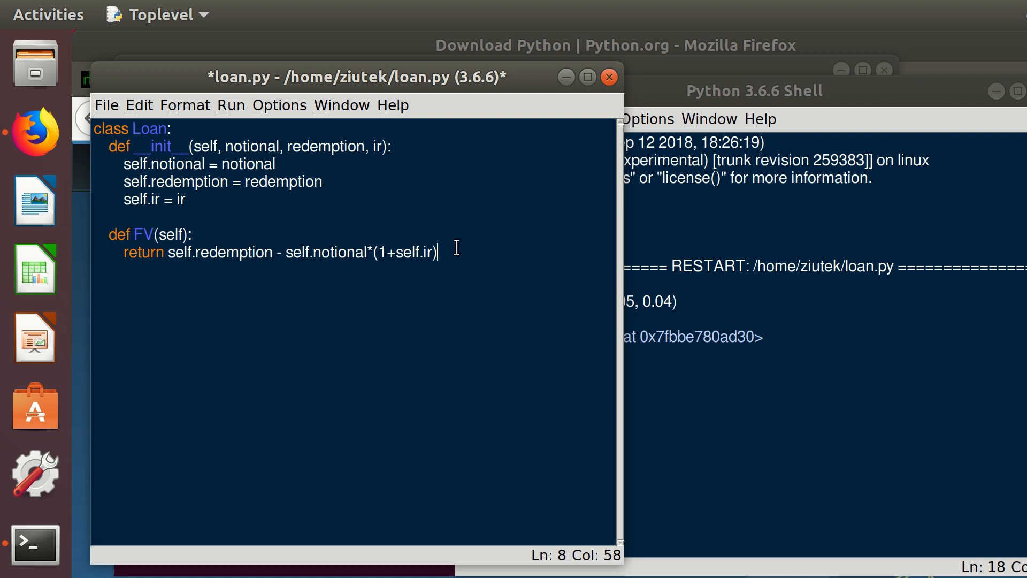
key("ctrl+s")
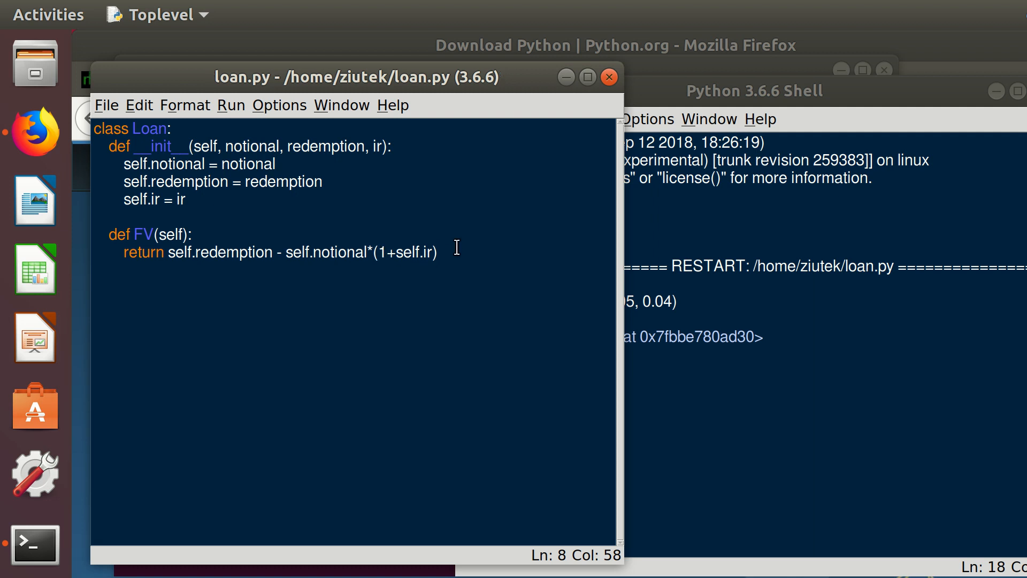
- In the shell recreate loan = Loan(100, 105, 0.04) and call loan.FV(), returning 1.0
left_click(753, 90)
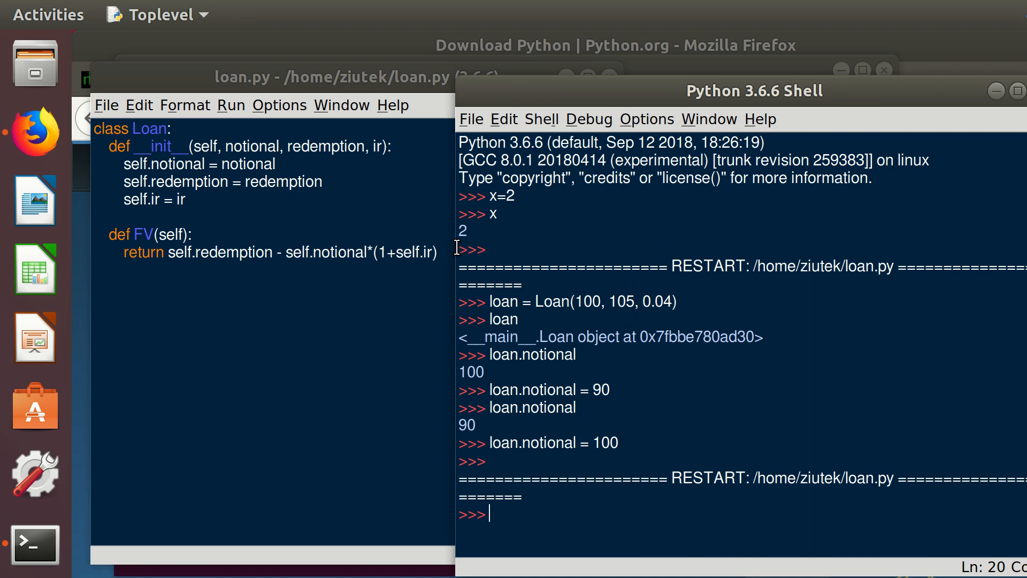
type("loan.notional = 100")
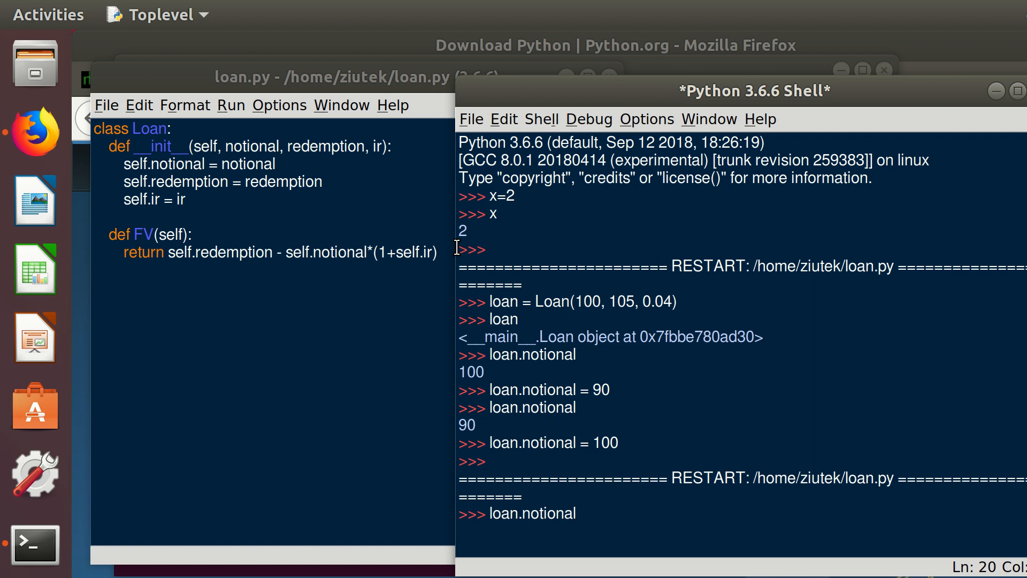
type("loan = Loan(100, 105, 0.04)")
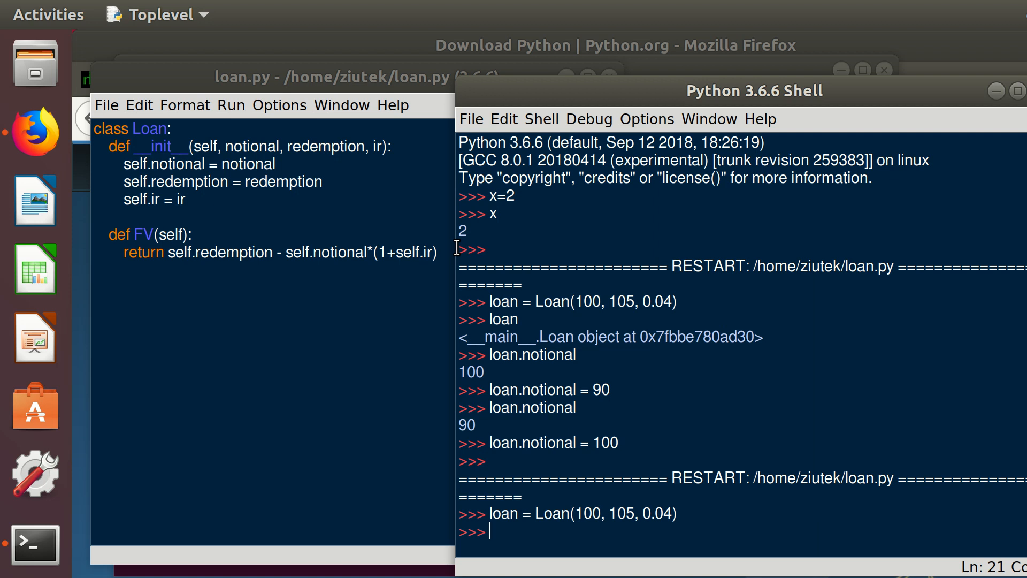
type("loan.")
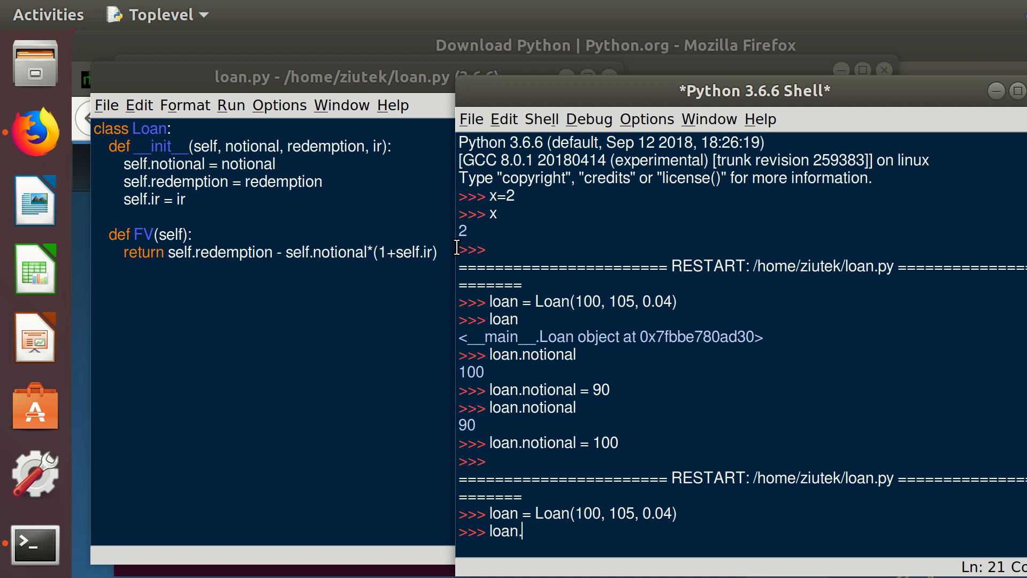
type("FV()")
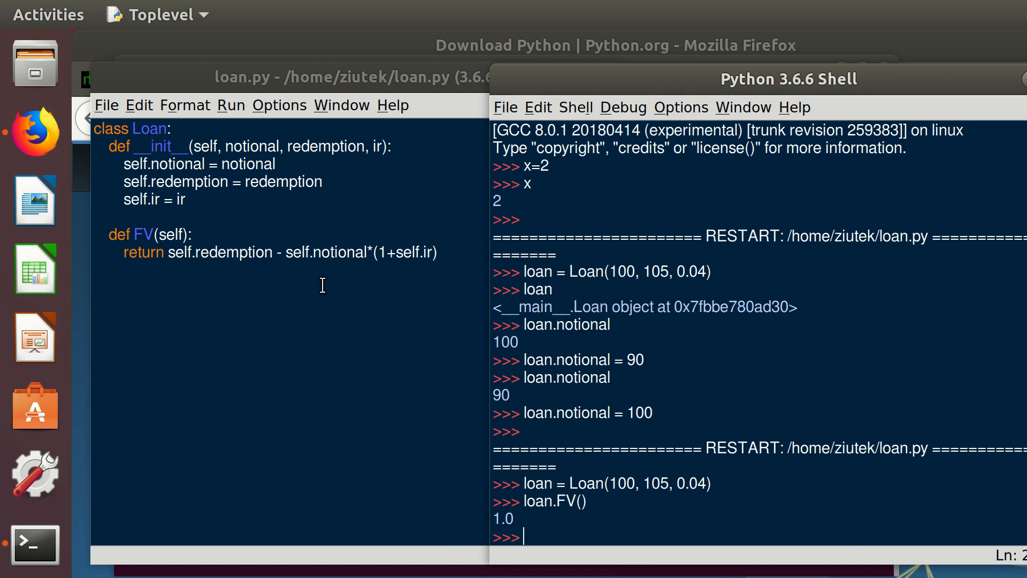
mouse_move(380, 267)
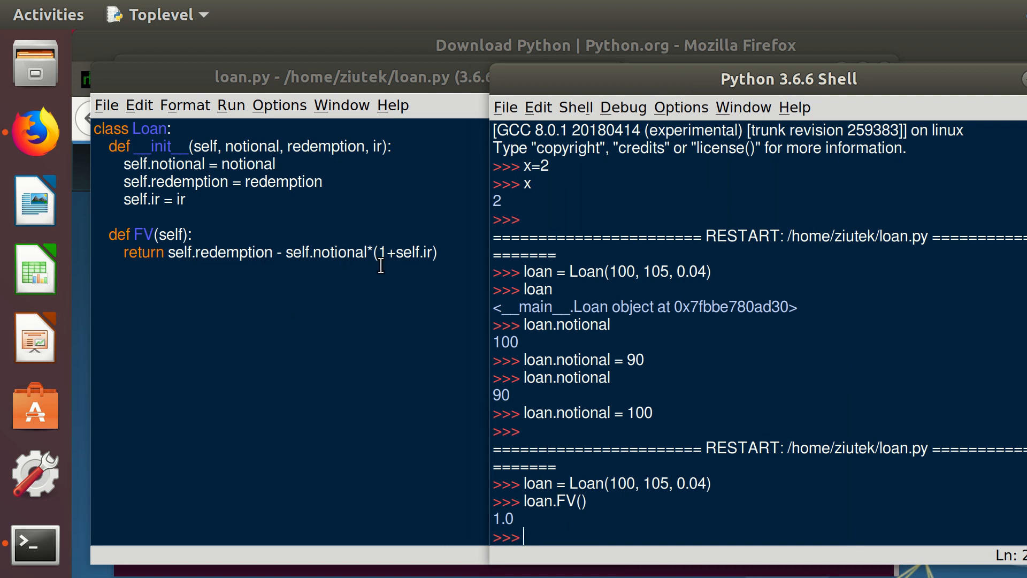
mouse_move(536, 524)
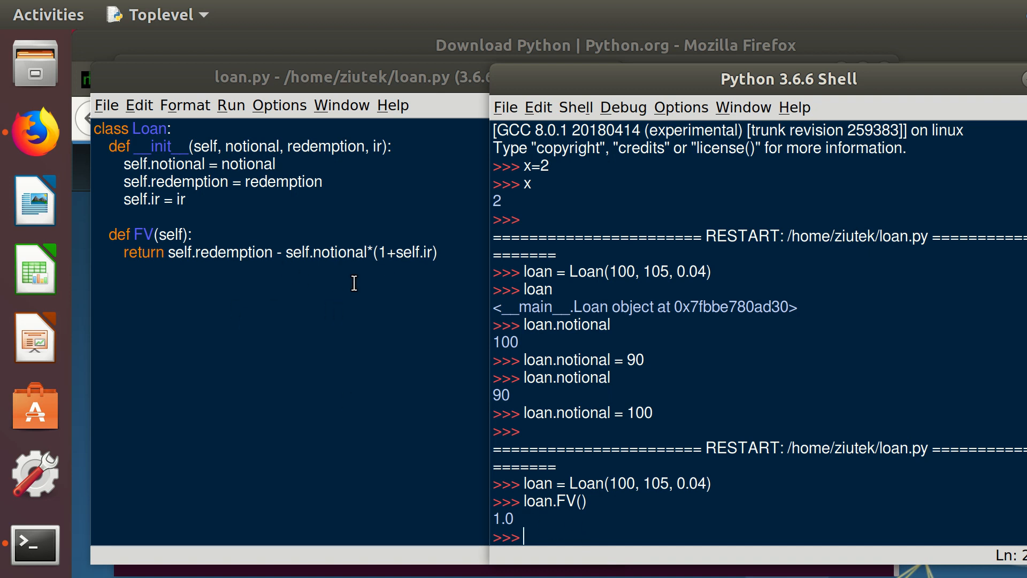
mouse_move(678, 488)
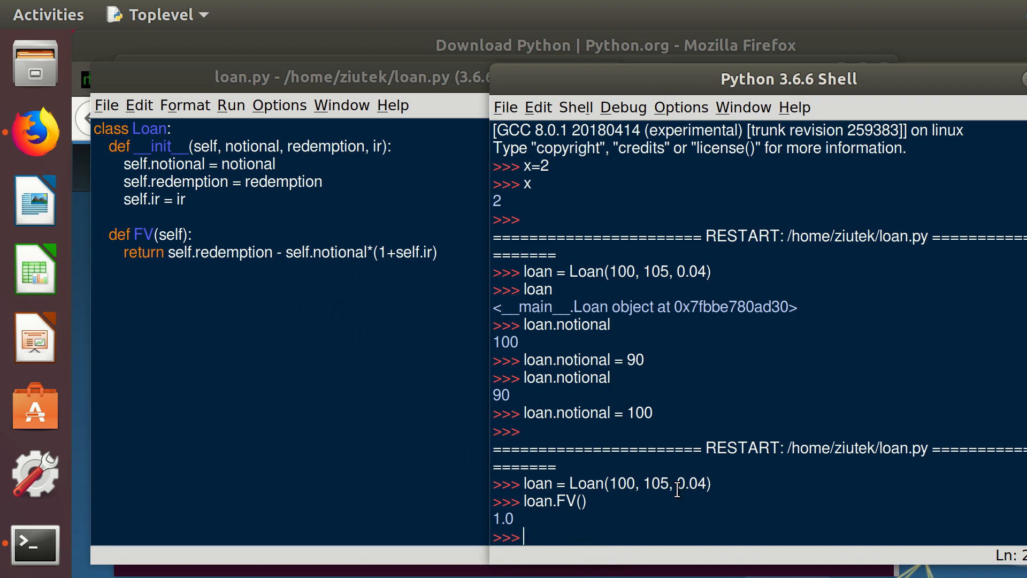
mouse_move(515, 297)
type("def")
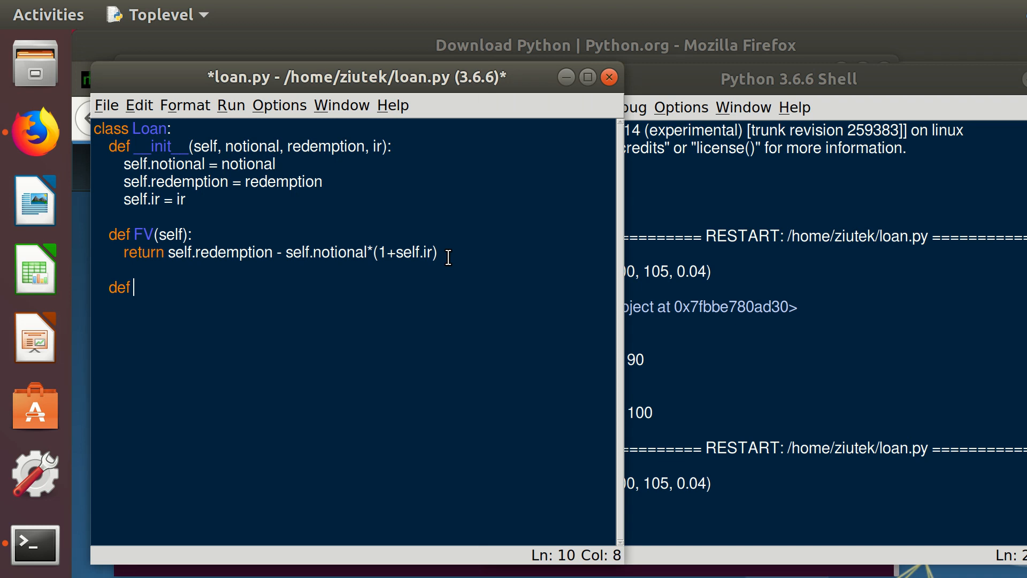
- Add a PV method returning self.redemption/(1+self.ri) - self.notional, then save and rerun loan.py
type("PV(se")
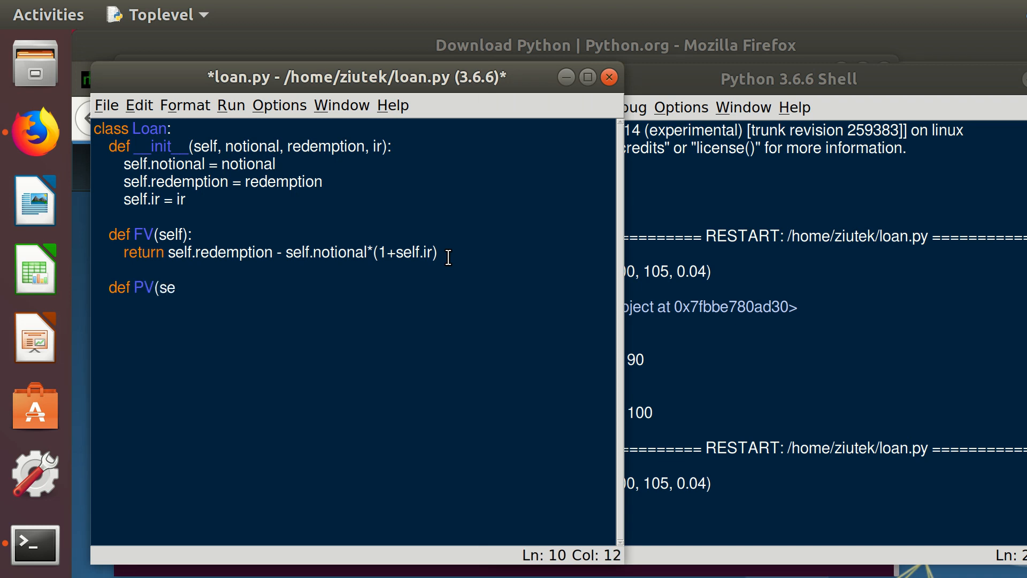
type("lf):")
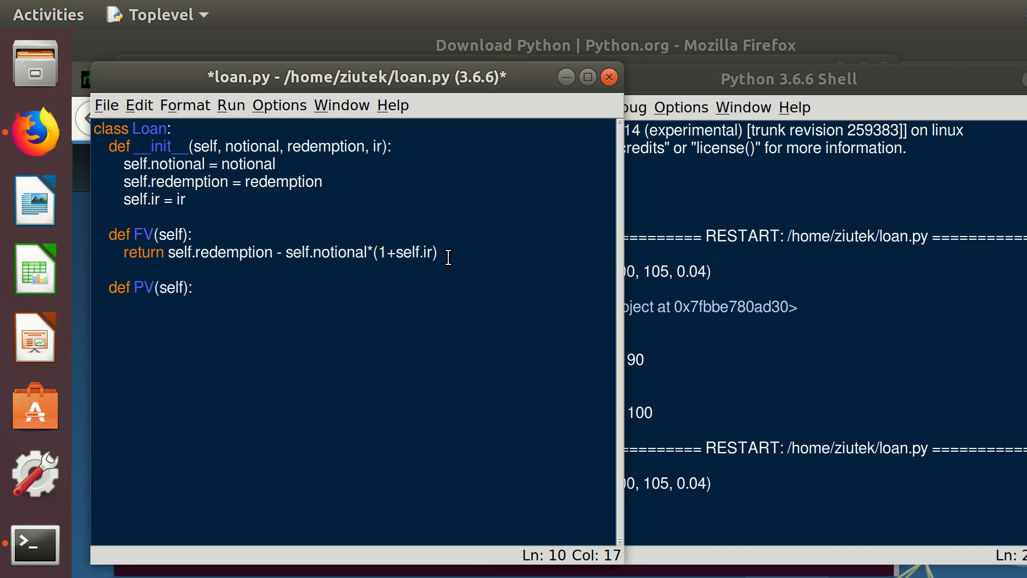
type("return sel")
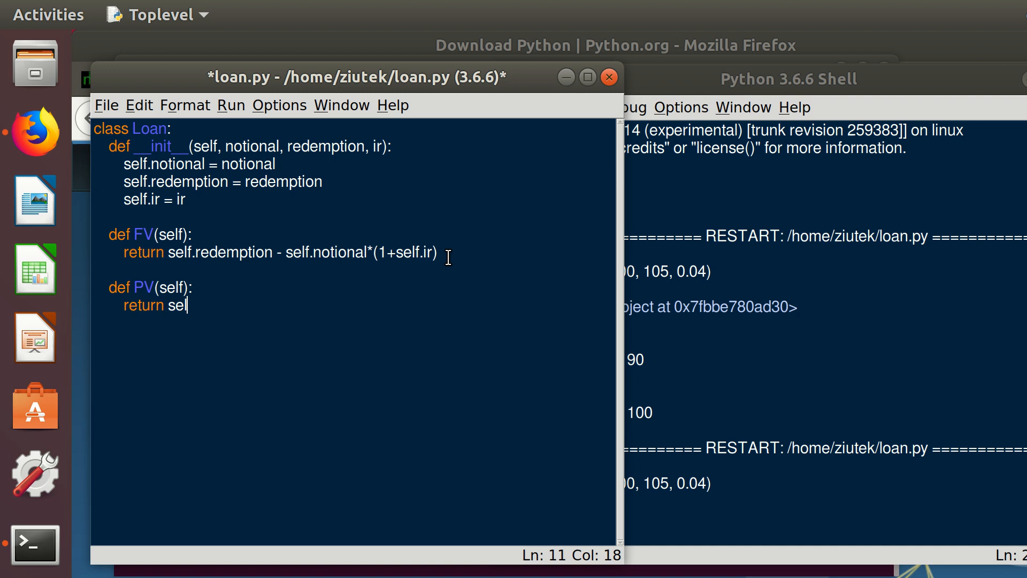
type("f.redemption")
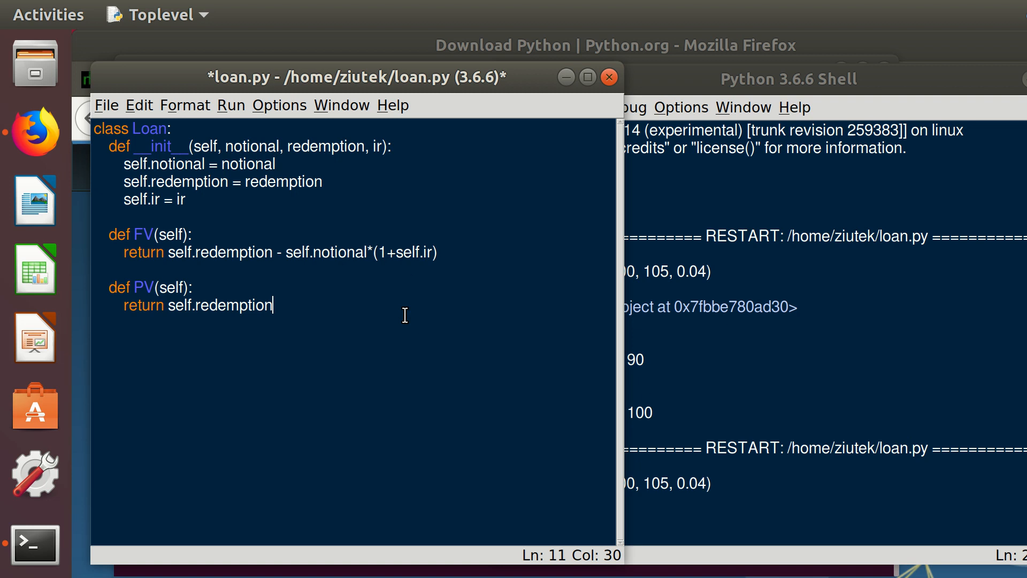
type("/(")
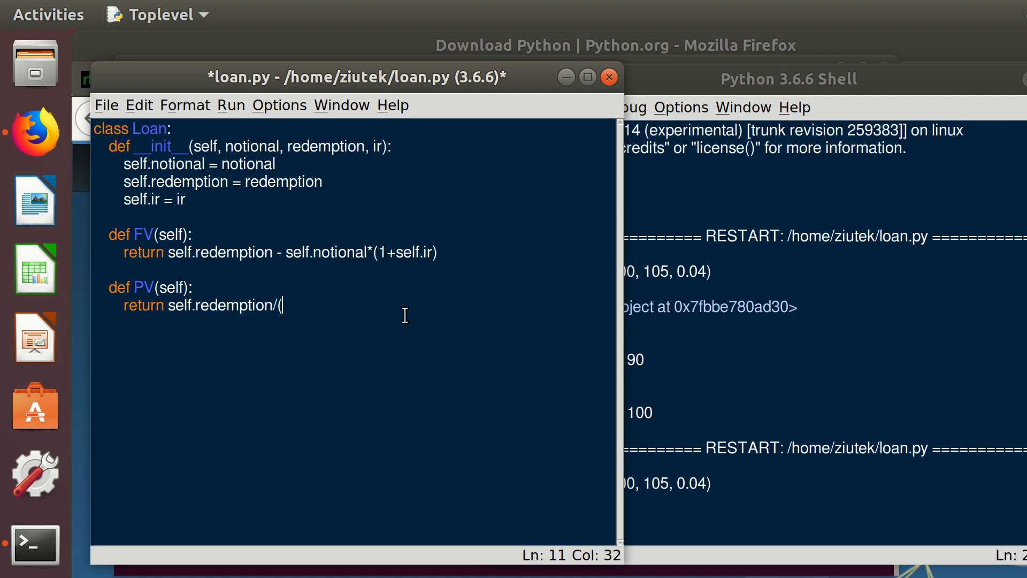
type("1+s")
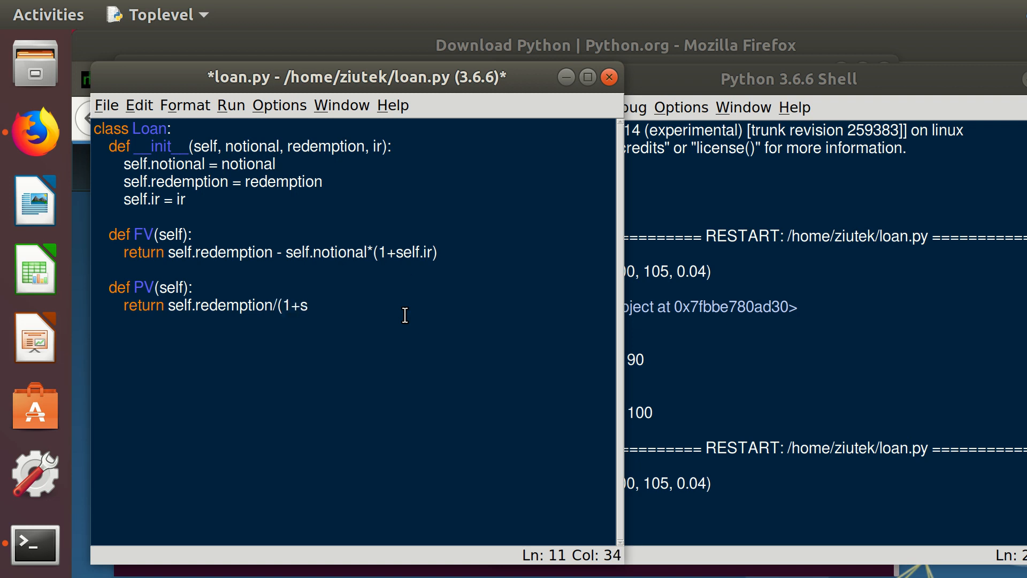
type("elf.ri")
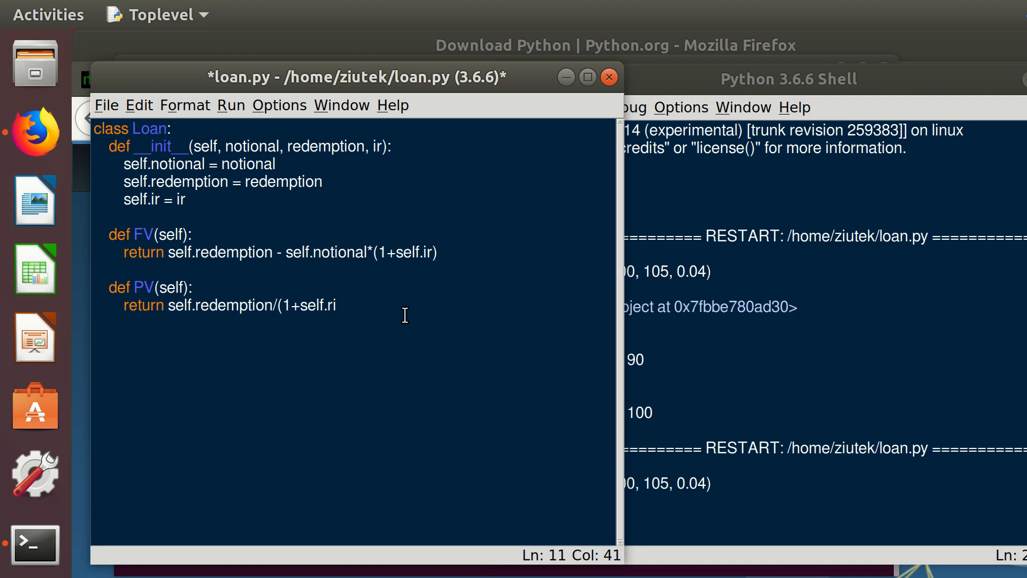
type(") -")
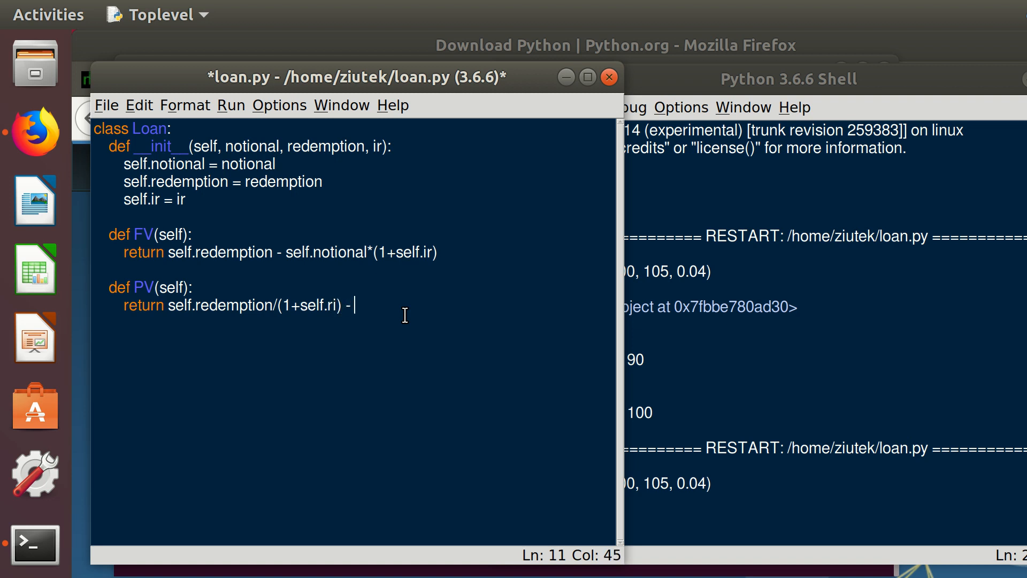
type("self.")
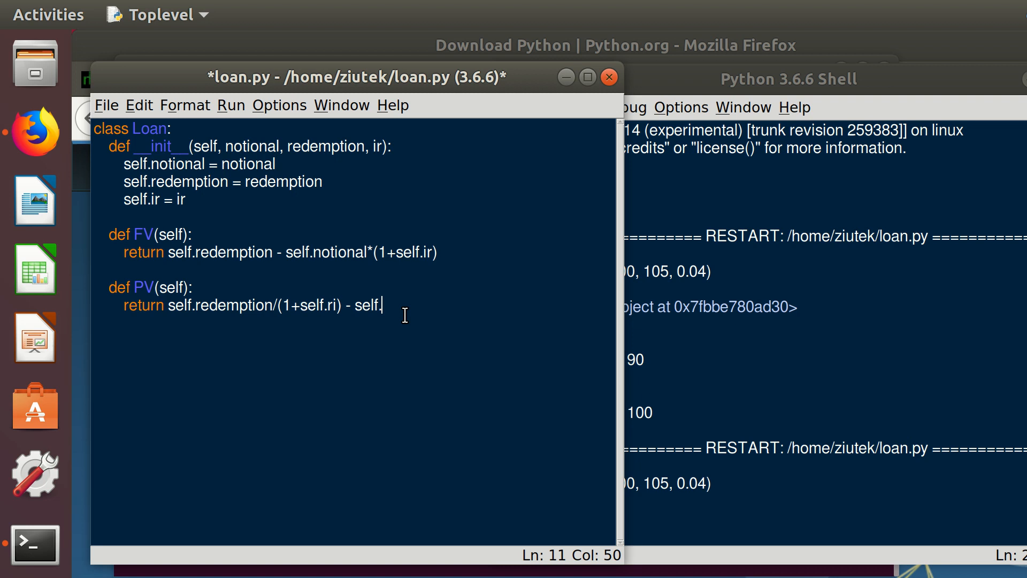
type("no")
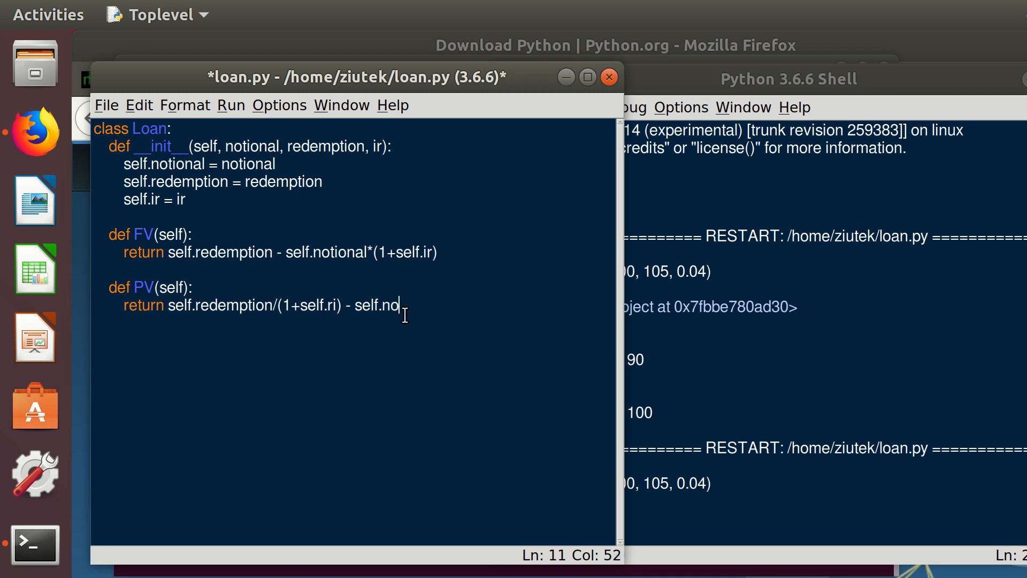
type("tional")
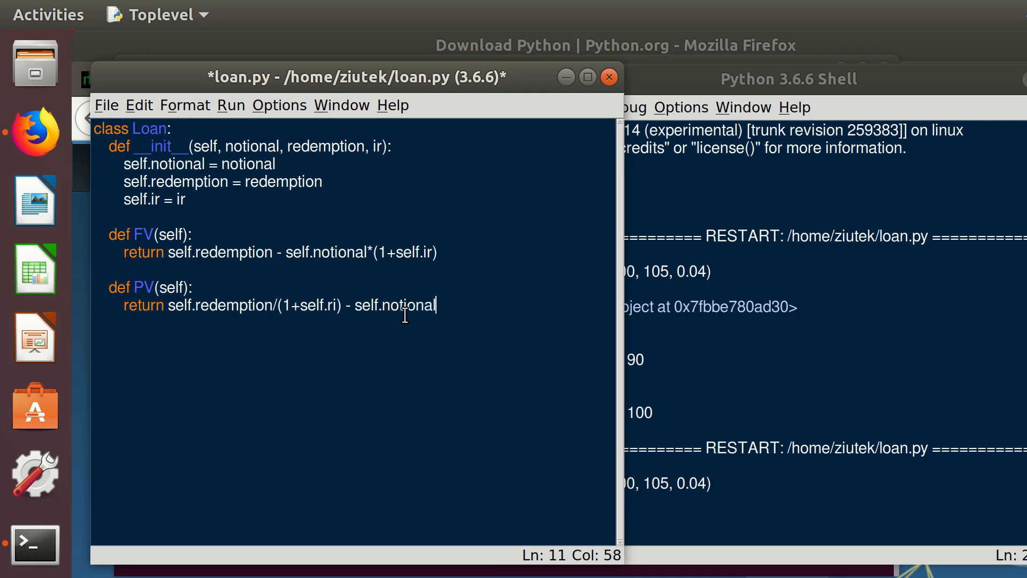
key("ctrl+s")
type("loan = Loan(100, 105, 0.04")
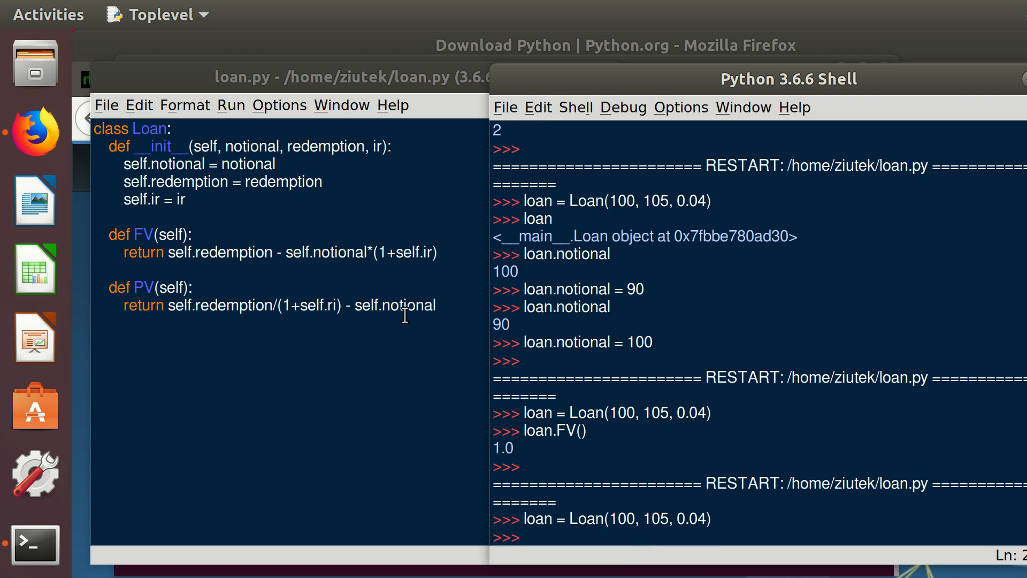
- Call loan.PV(), hit an AttributeError, and correct self.ri to self.ir, rerunning the module
type("loan.p")
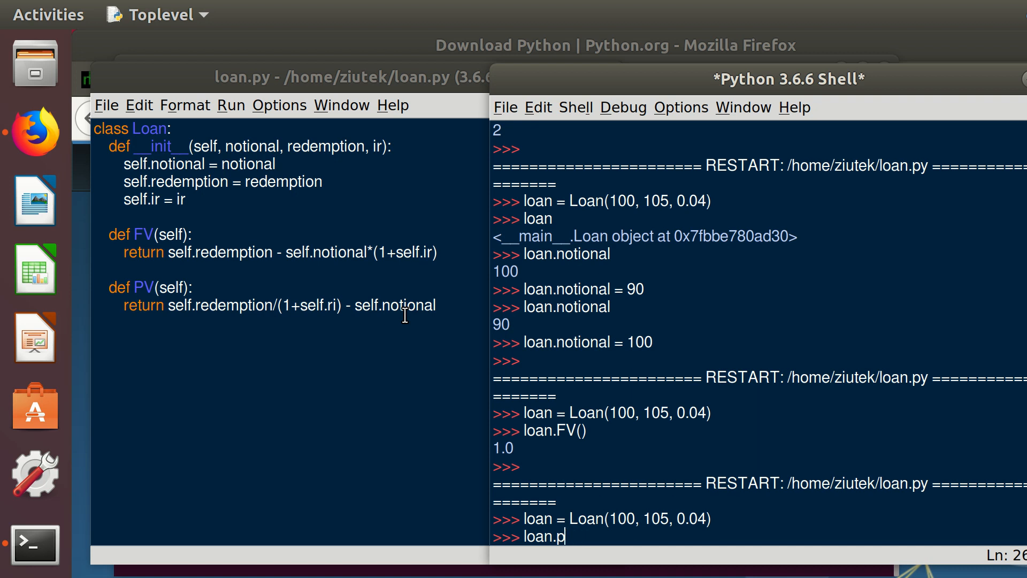
type("V()")
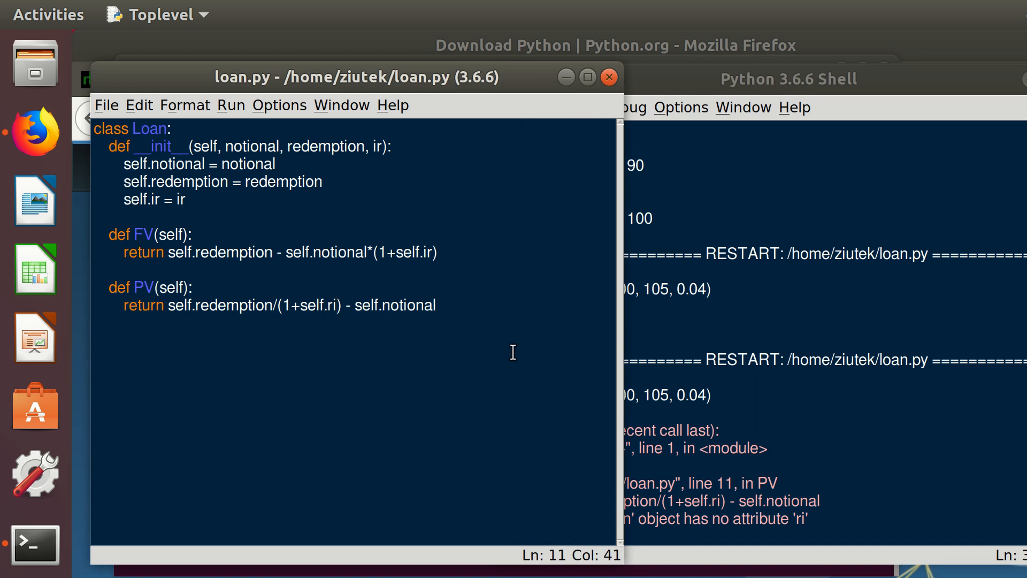
key("BackSpace")
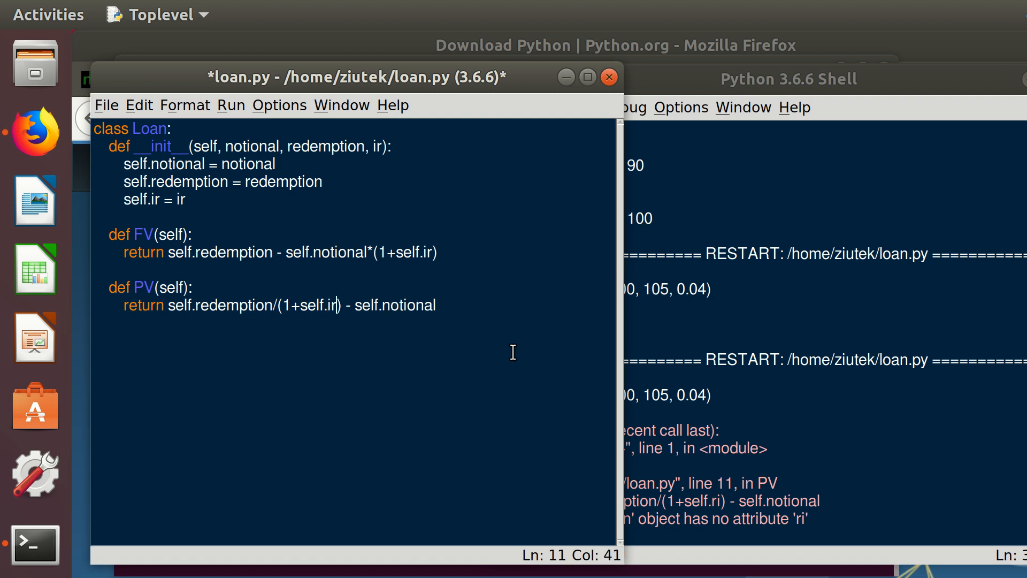
key("ctrl+s")
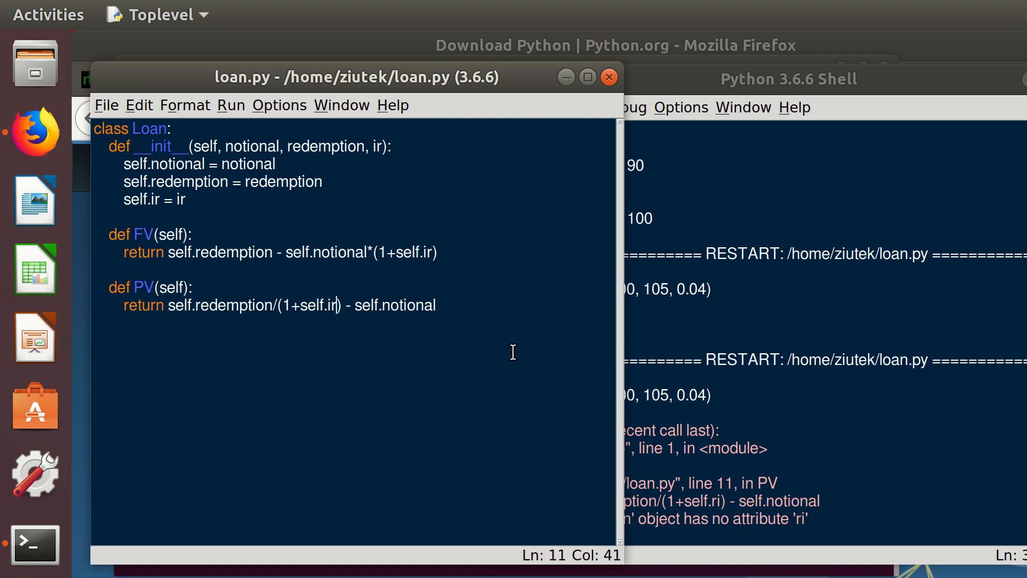
- Recreate loan = Loan(100, 105, 0.04) in the shell and get loan.PV() = 0.9615384615384528
left_click(789, 78)
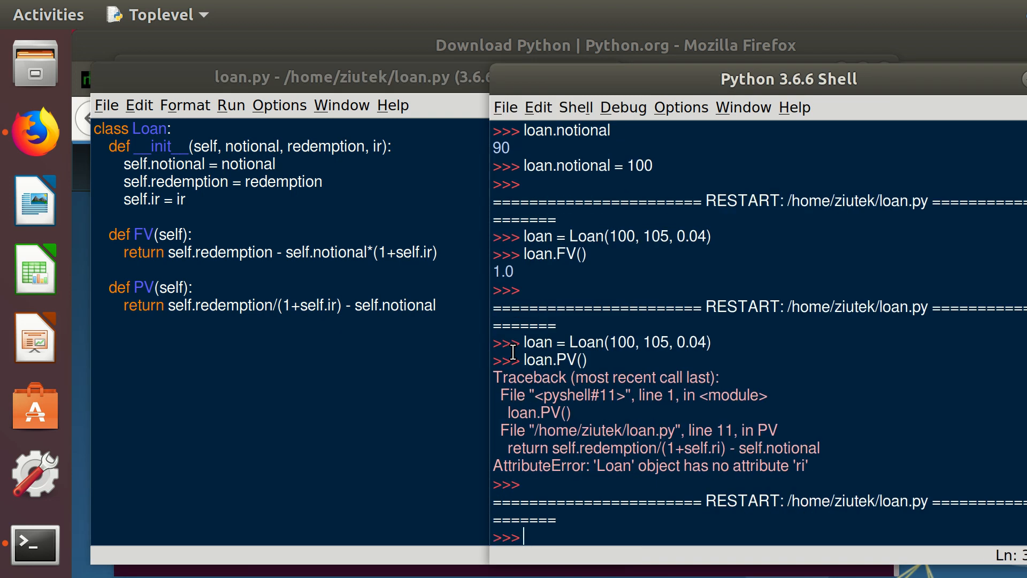
type("loan = Loan(100, 105, 0.04)")
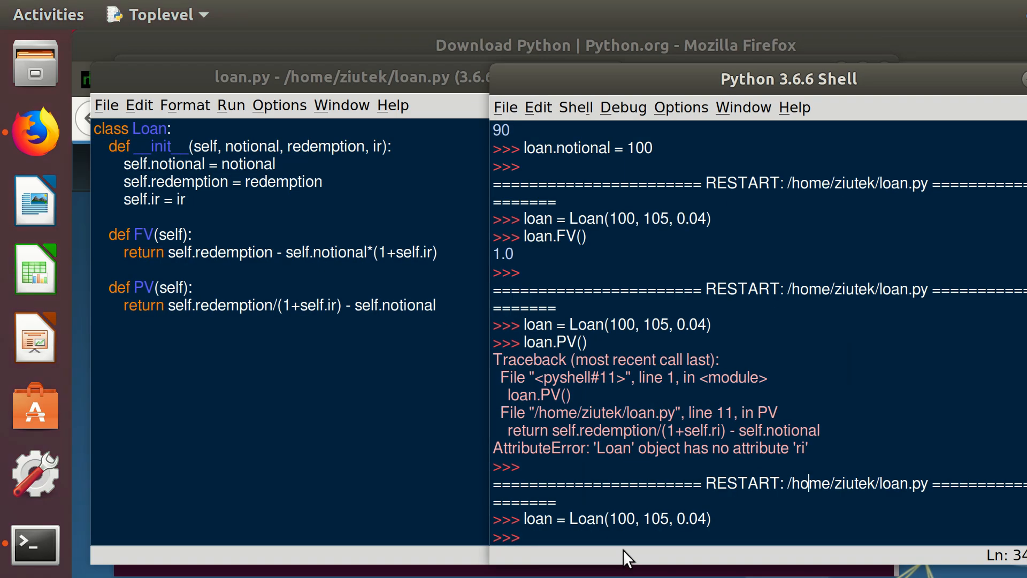
key("Return")
type("loan =")
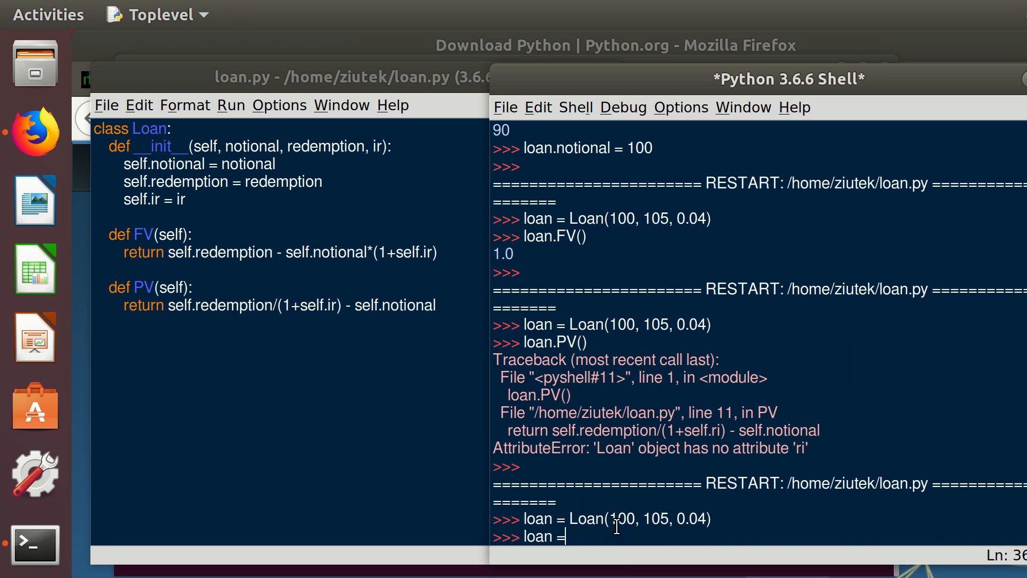
type(".PV(")
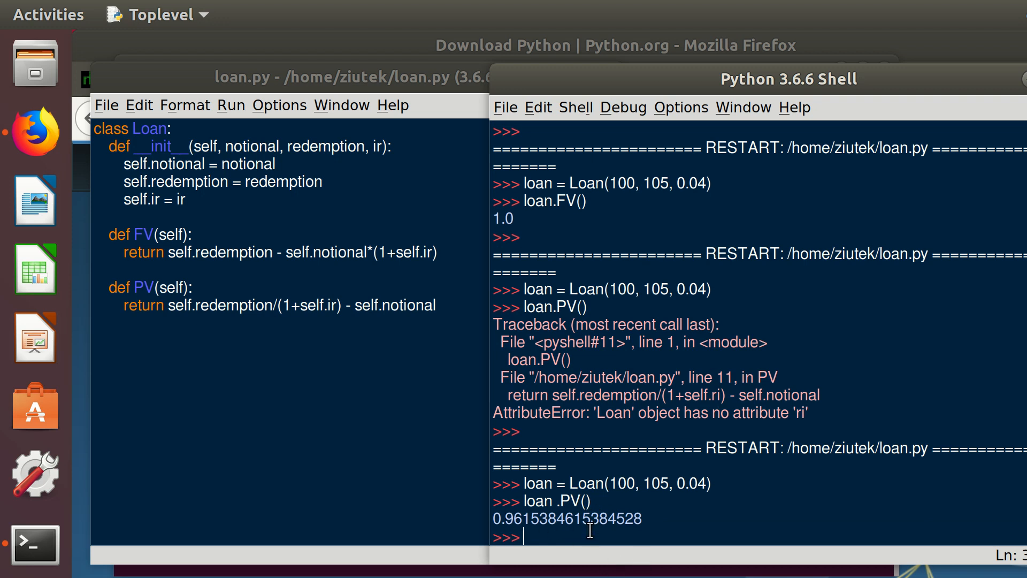
mouse_move(507, 220)
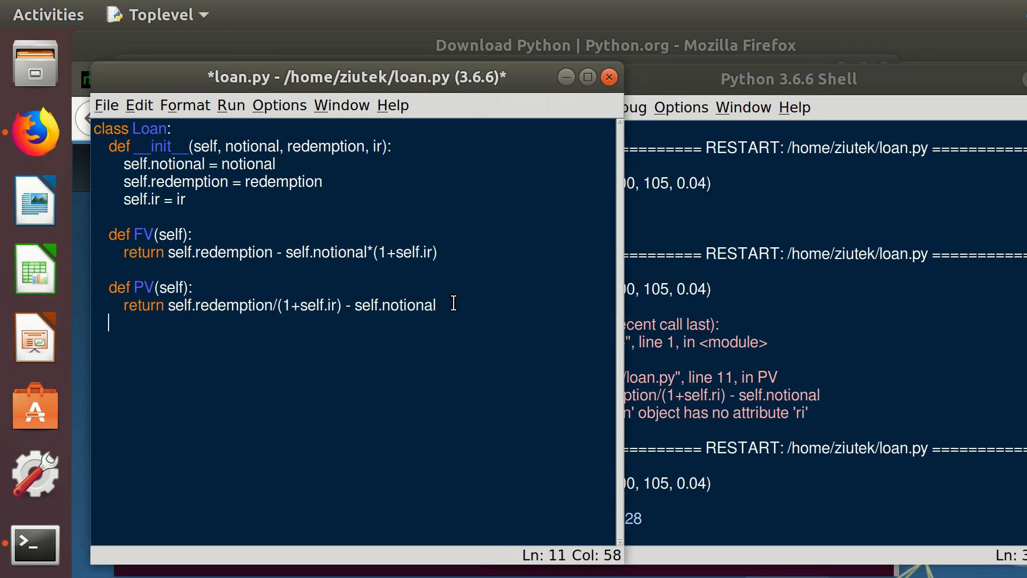
- Add a DF method returning 1/(1+self.ir), then save and rerun loan.py
type("def")
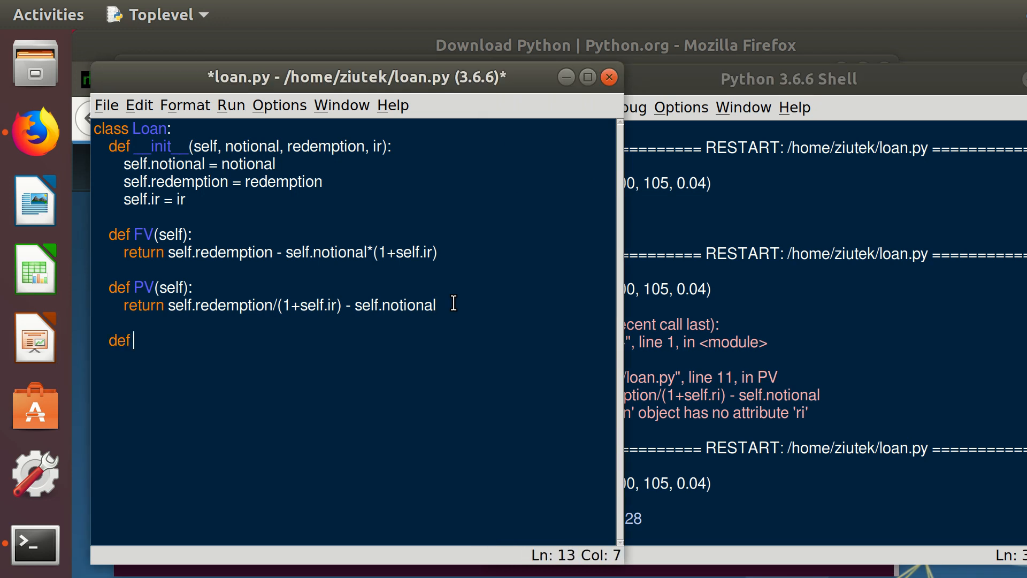
type("DF")
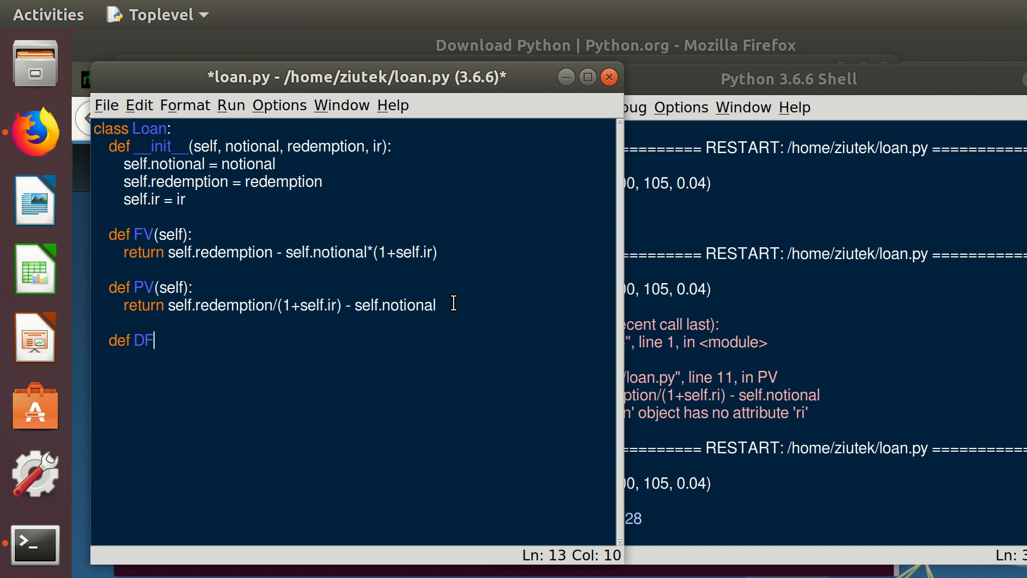
type("(self):")
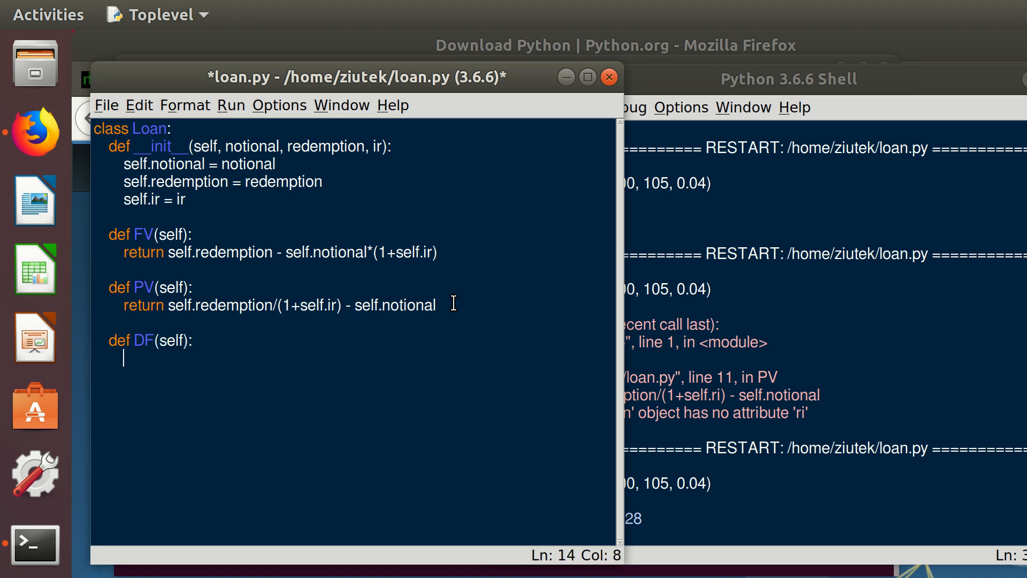
type("retu")
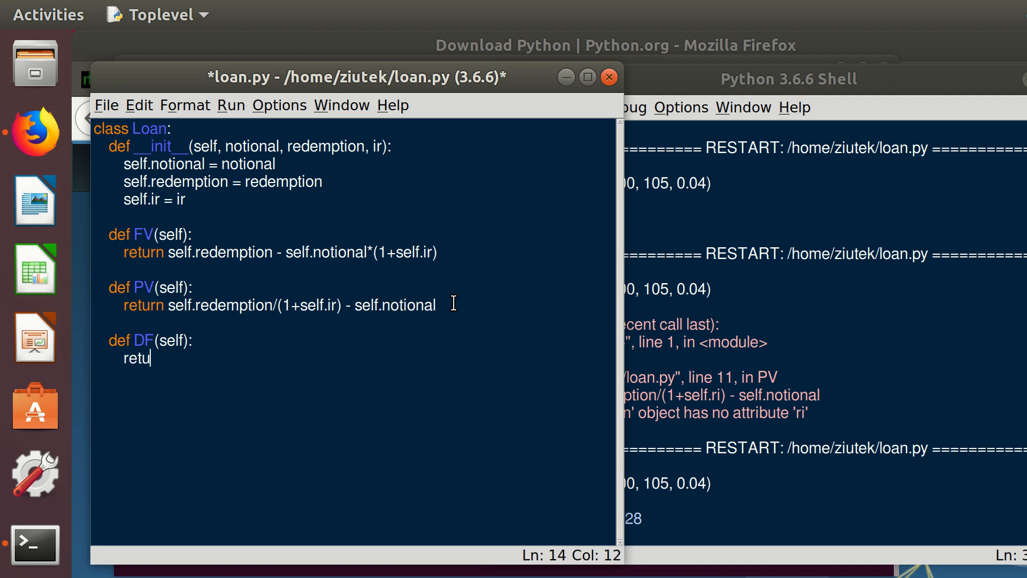
type("rn")
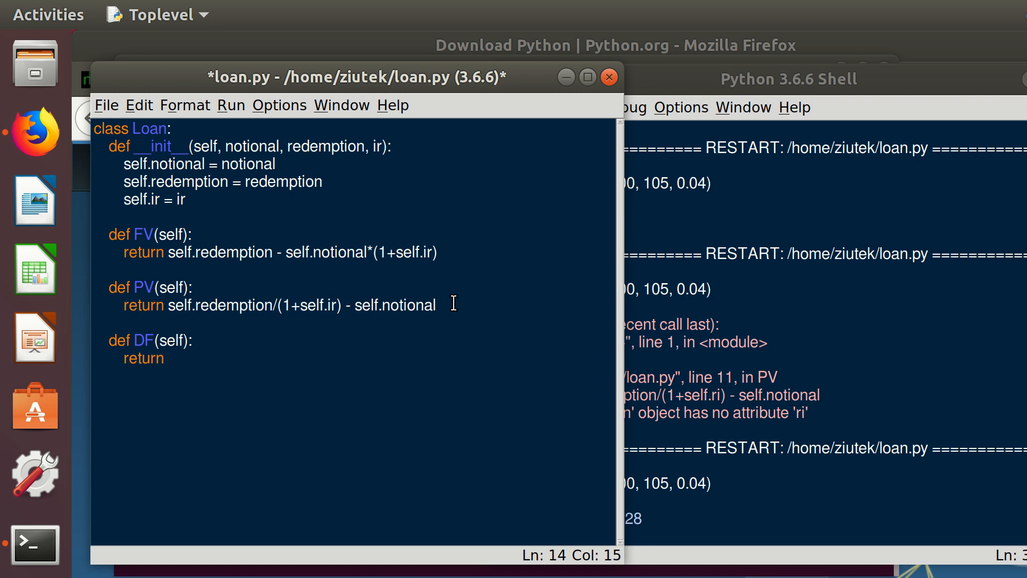
type("1/")
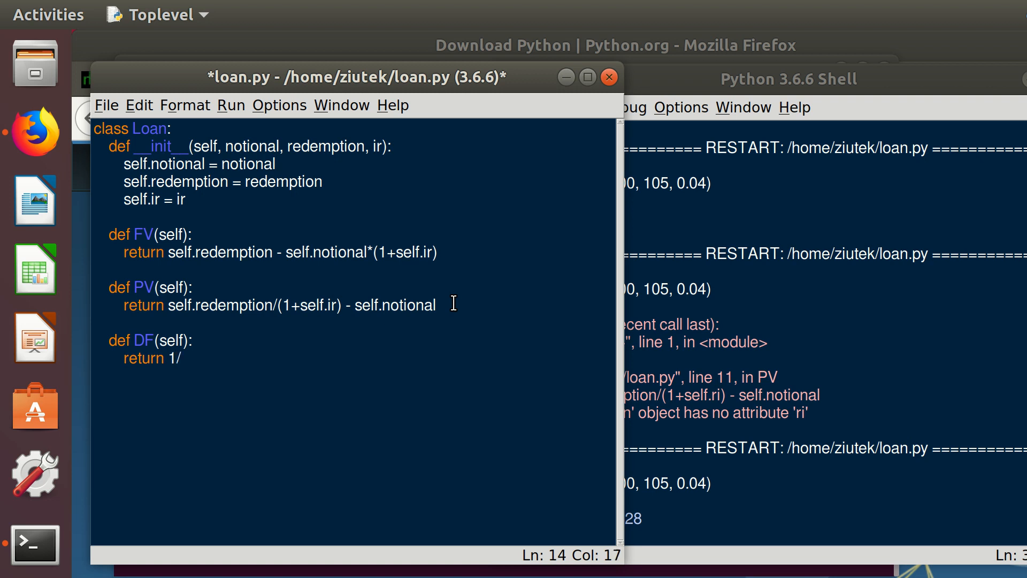
type("(1+")
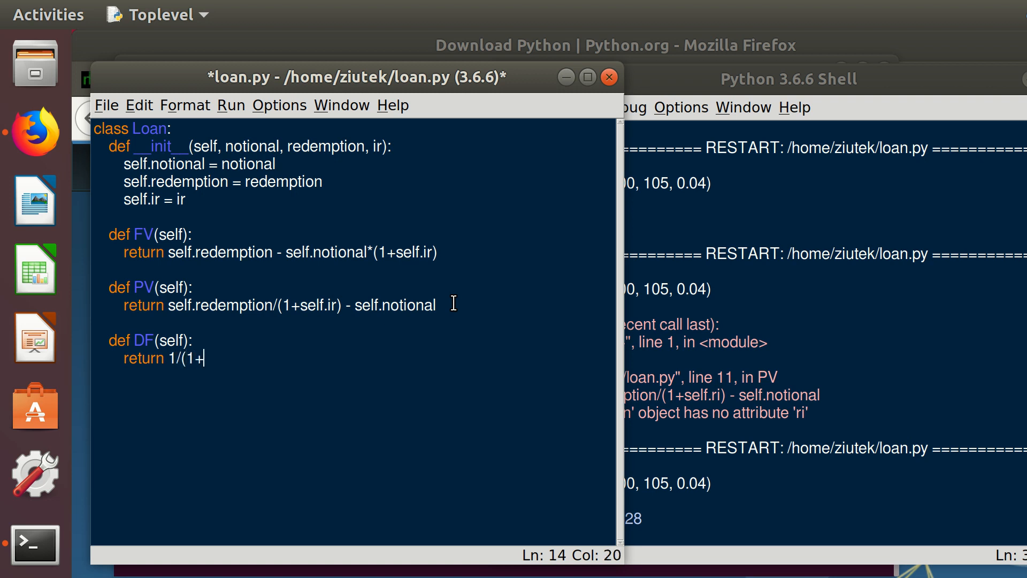
type("sel")
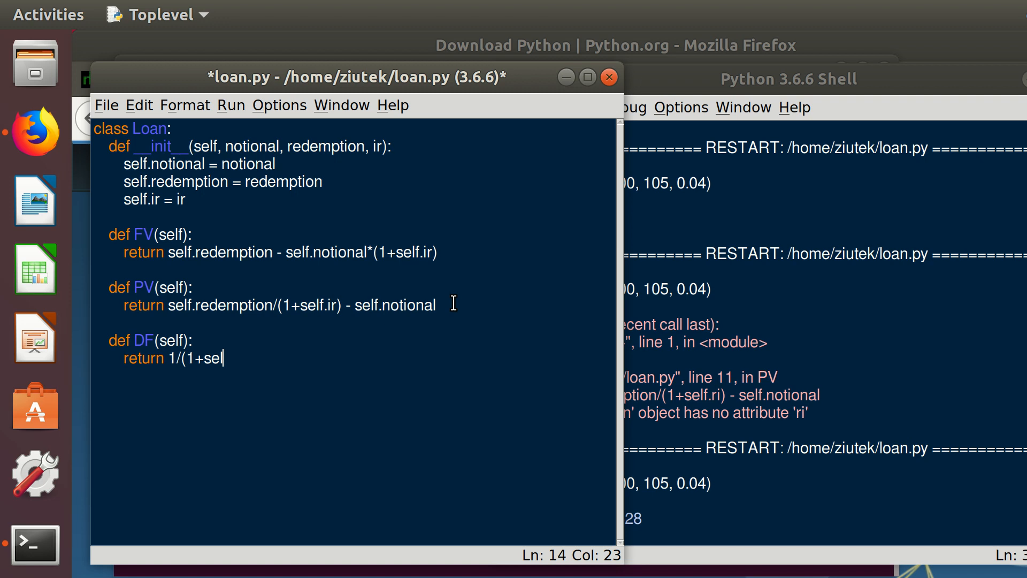
type("f.")
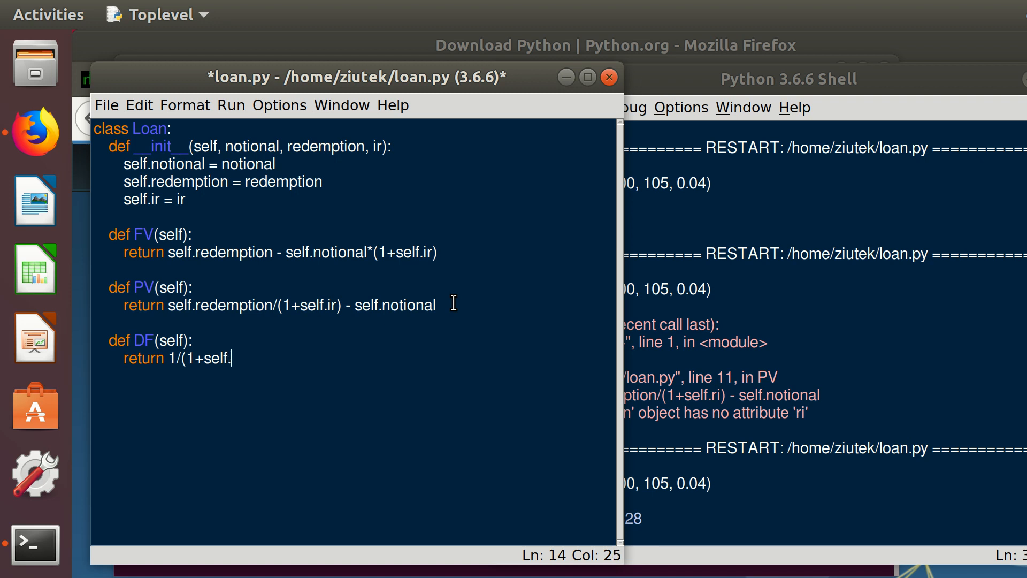
type("ir)")
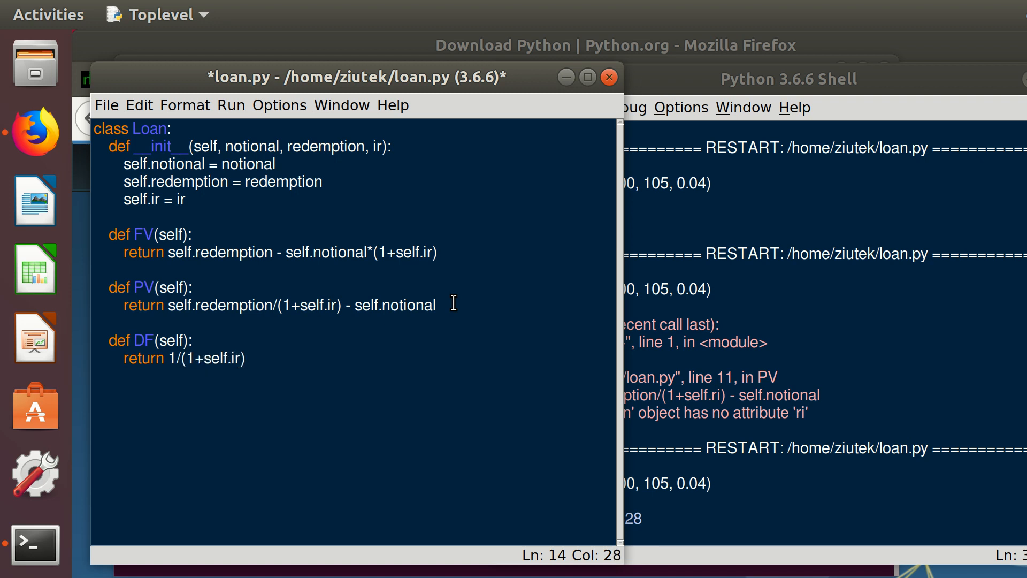
key("ctrl+s")
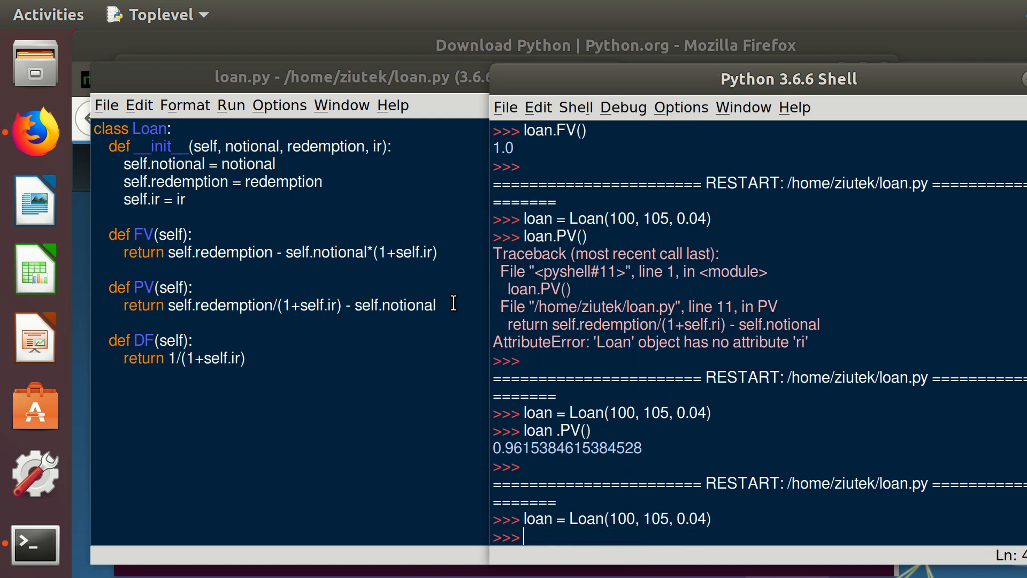
- Call loan.DF() in the shell, returning 0.9615384615384615 for the 4% loan
type("loan.")
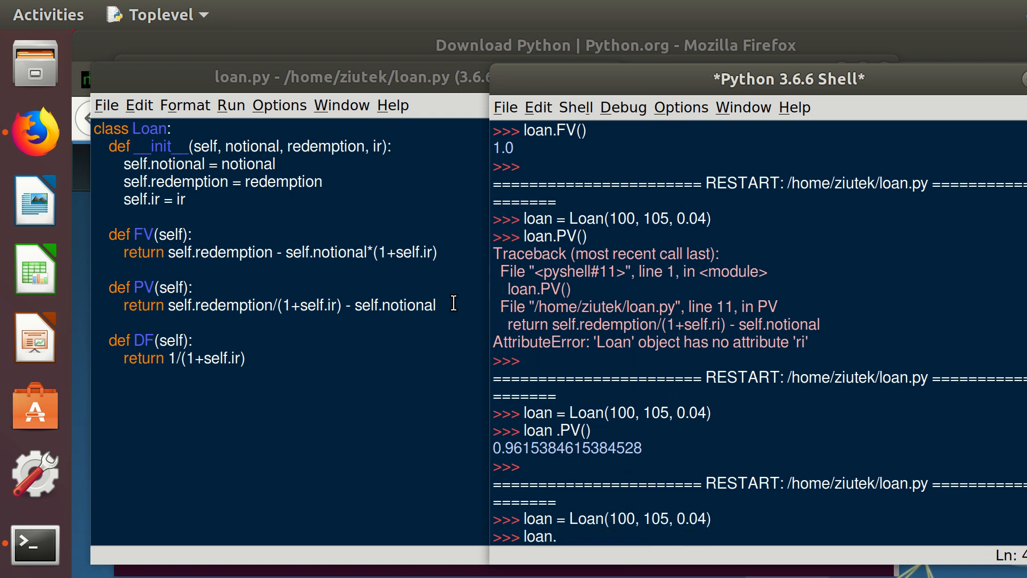
type("DF()")
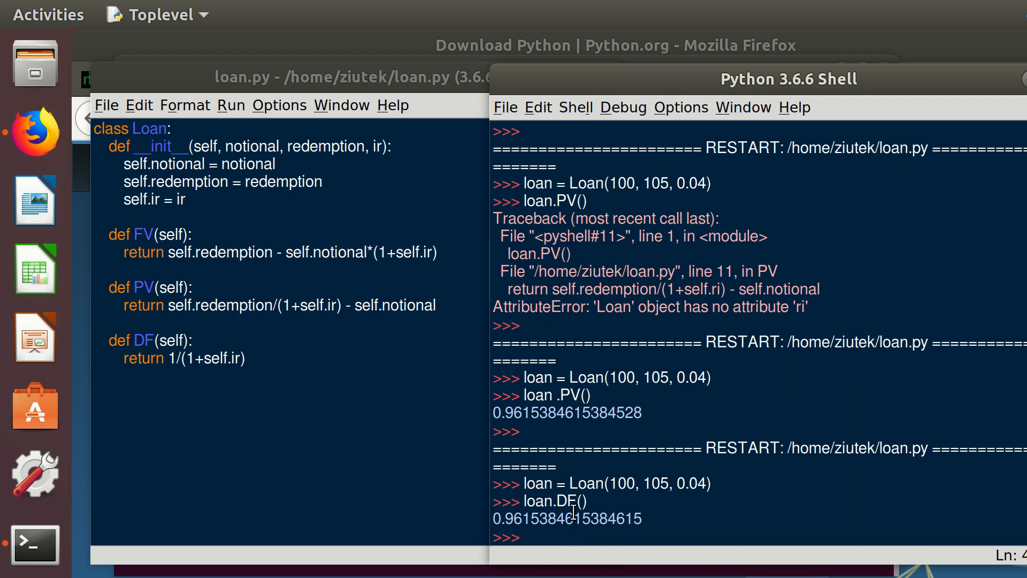
mouse_move(559, 407)
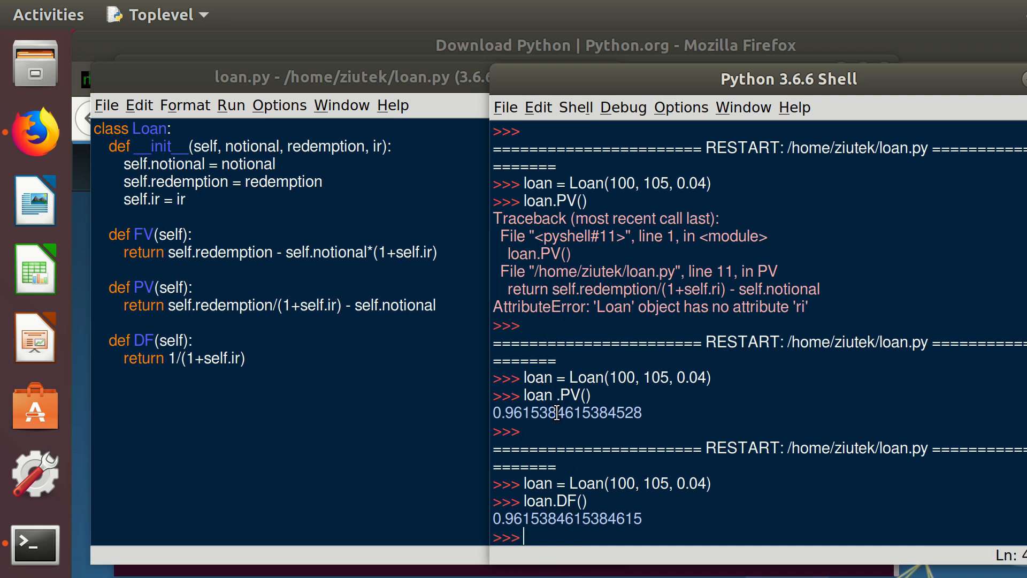
mouse_move(661, 499)
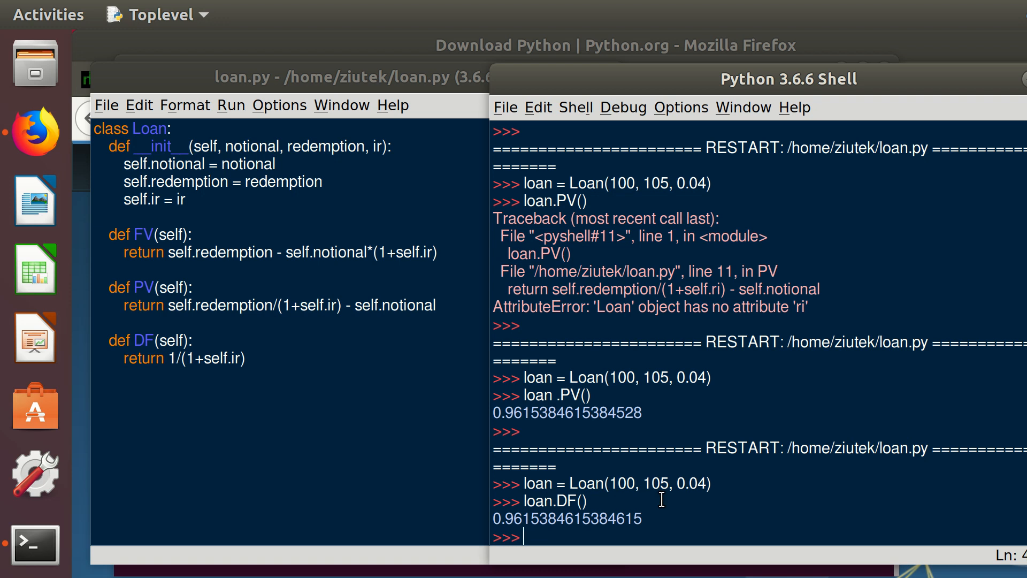
- Jot and discard a PV = FV * DF note, then start a loan.ir assignment
type("PV =")
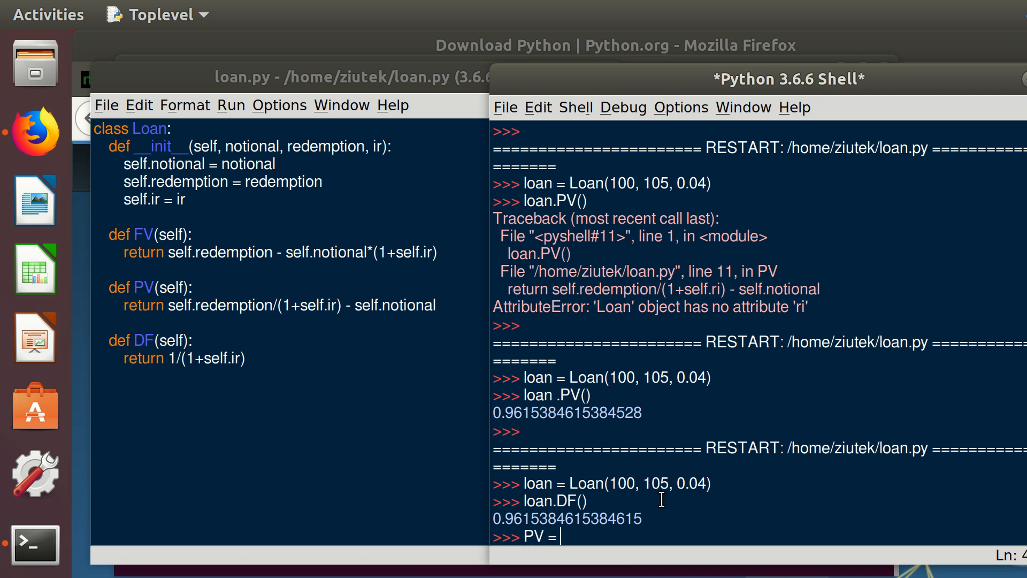
type("FV")
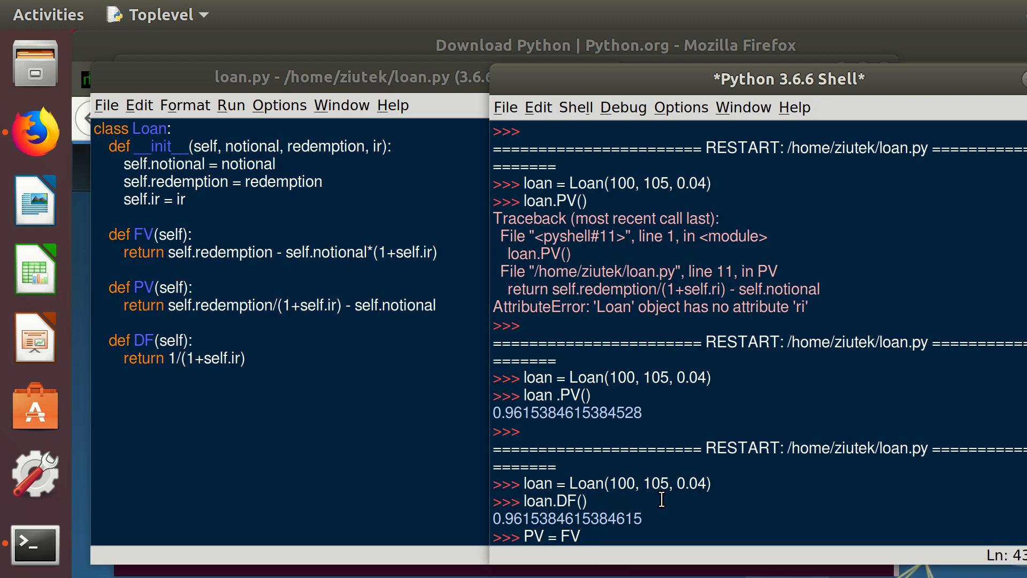
type("*")
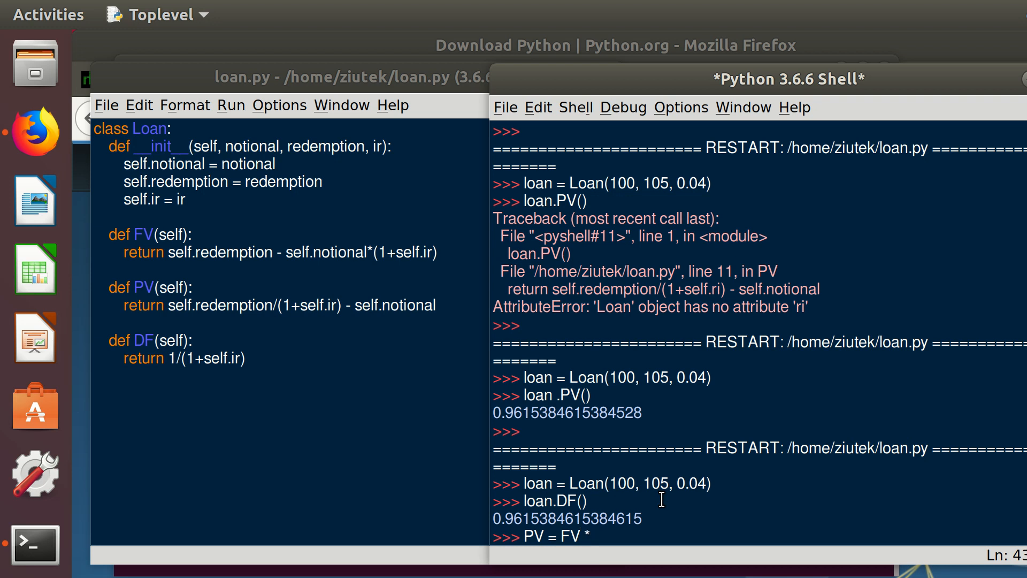
type("DF")
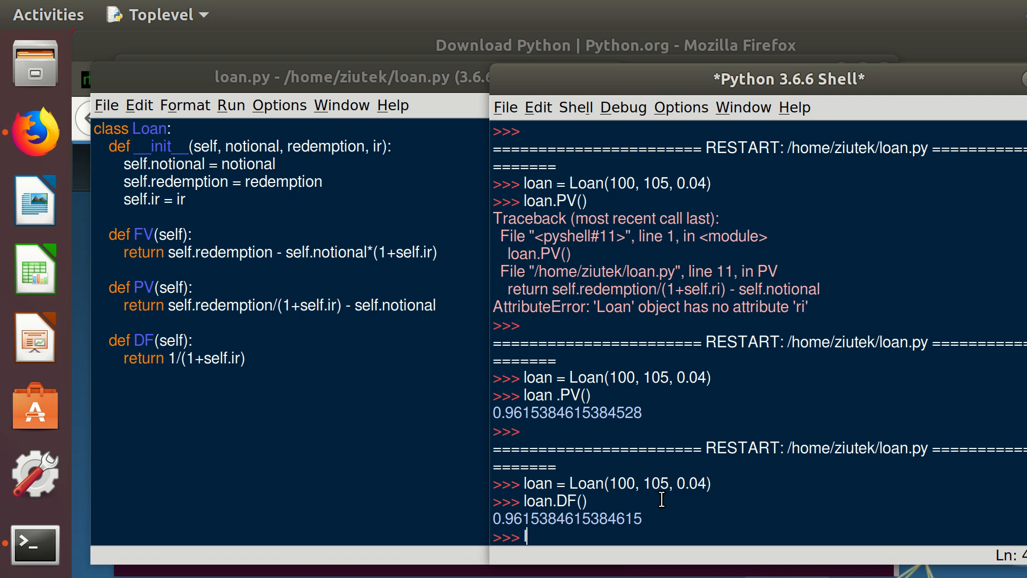
type("loan.ir =")
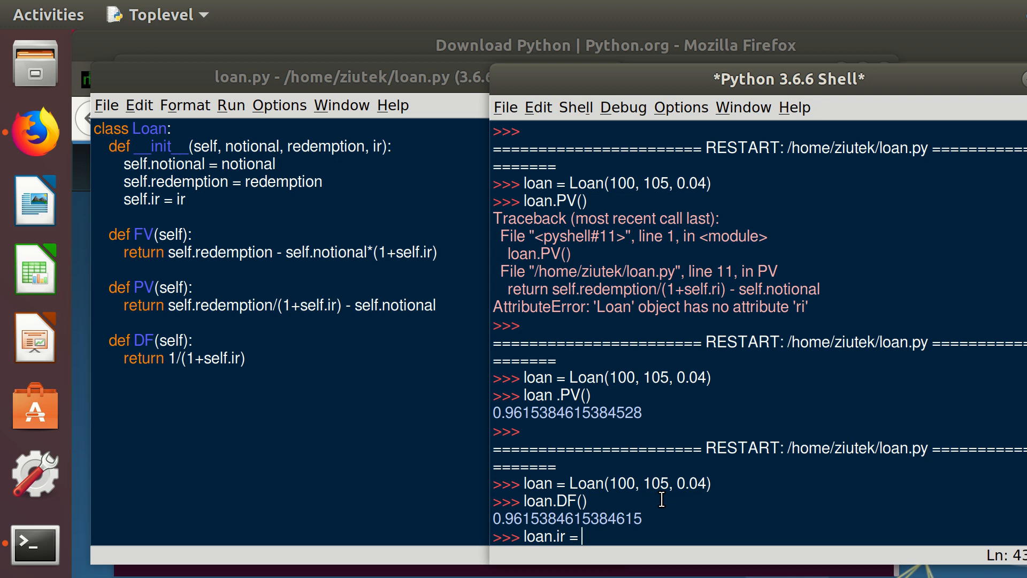
- Set loan.ir = 0.1 and get loan.PV() = -4.545454545454547
type("0.1")
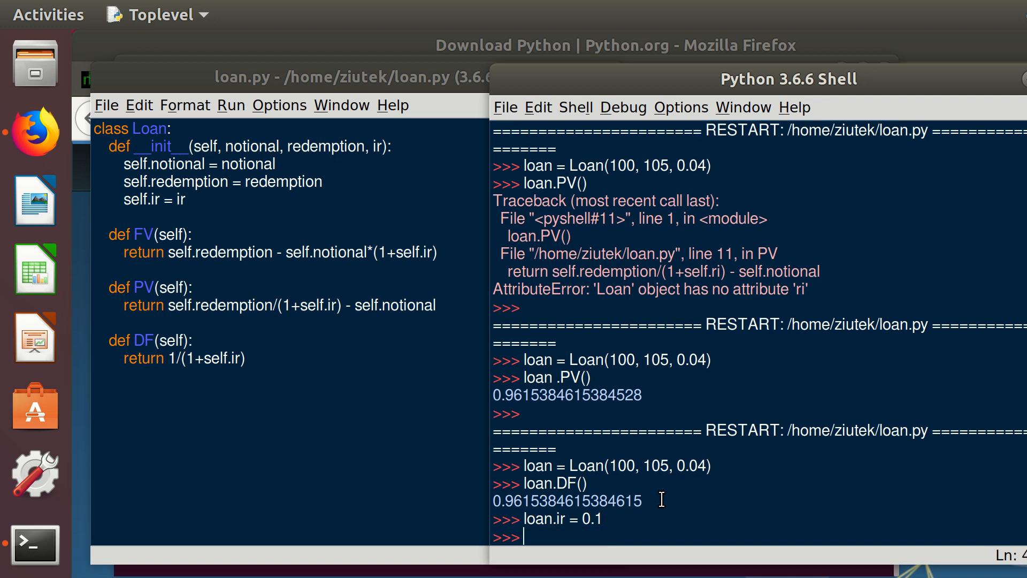
type("loan.P")
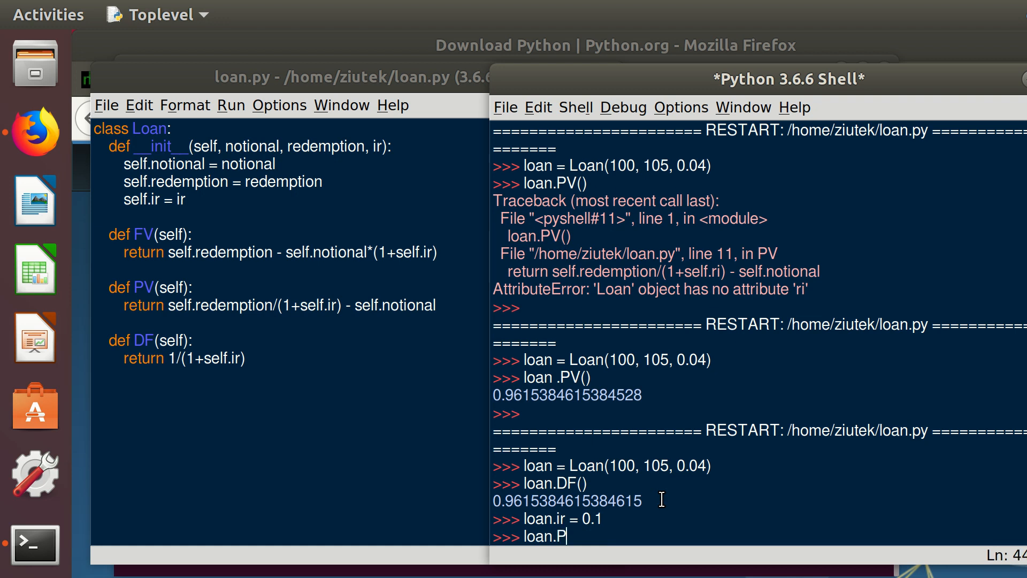
type("V()")
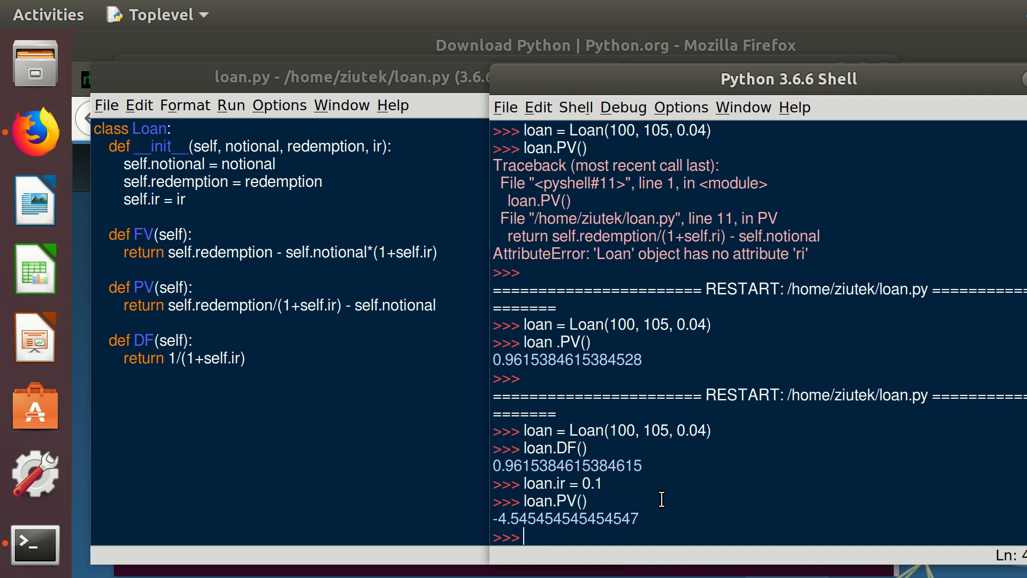
- Set loan.ir = 0.01 and get loan.PV() = 3.960396039603964
type("loan.PV()")
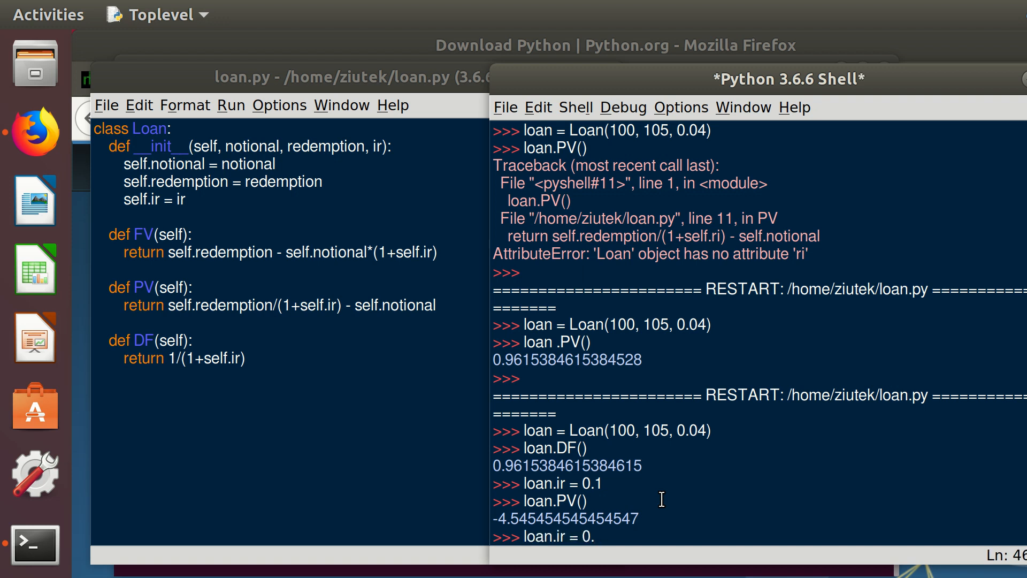
type(".01")
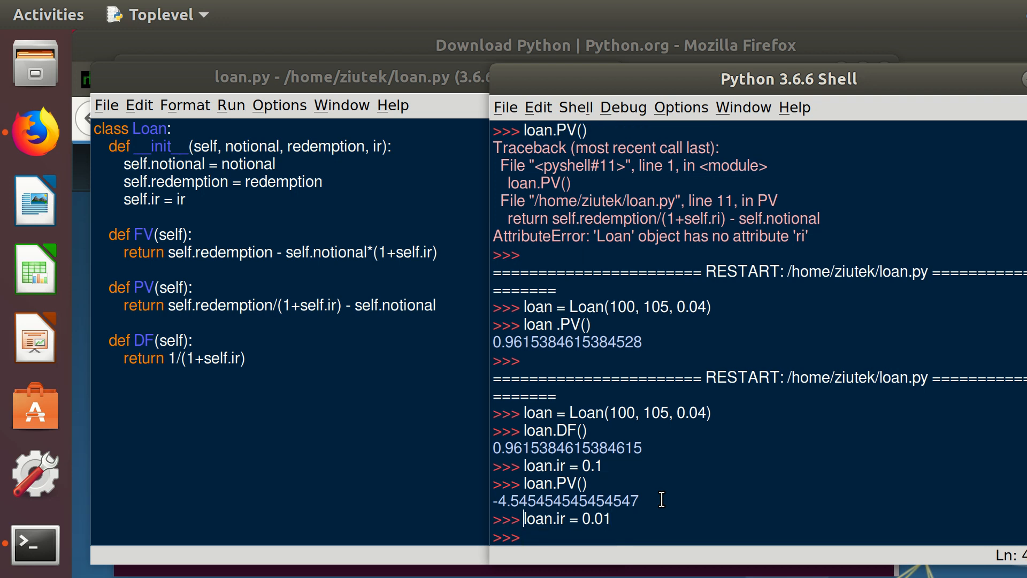
type("loan.PV()")
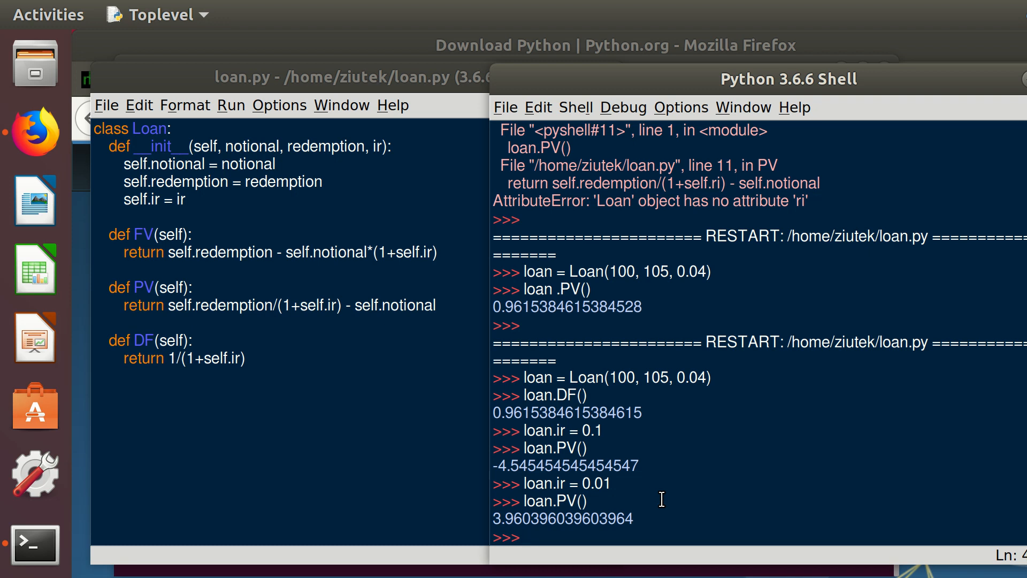
- Call loan.DF() at the 1% rate, returning 0.9900990099009901
type("lo")
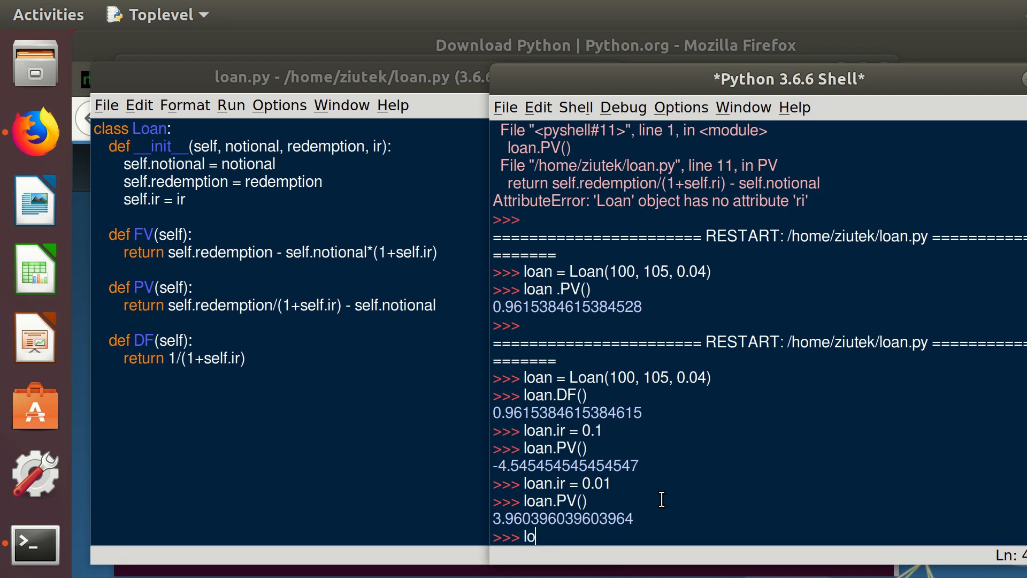
type("an.")
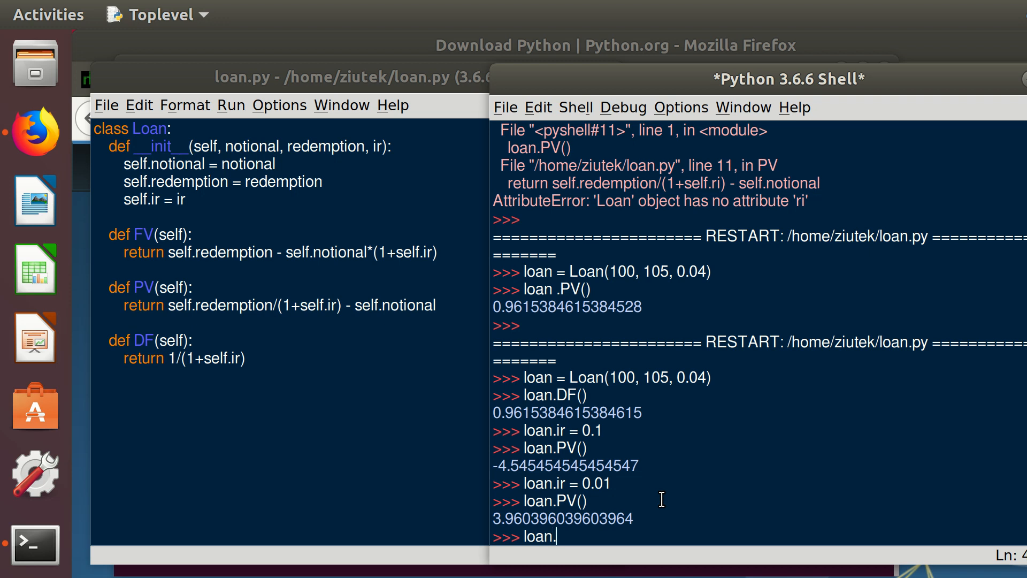
type("DF()")
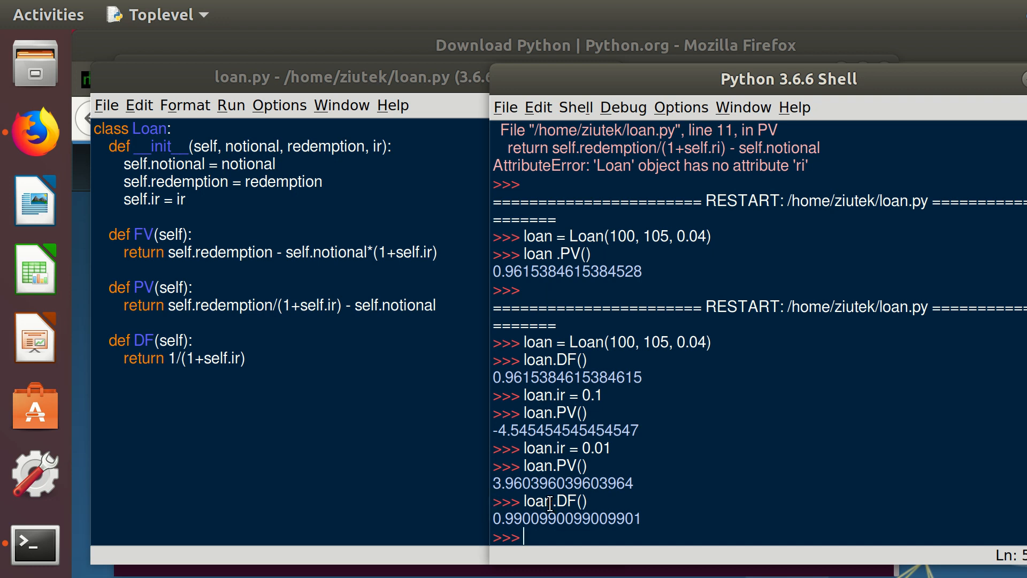
mouse_move(605, 502)
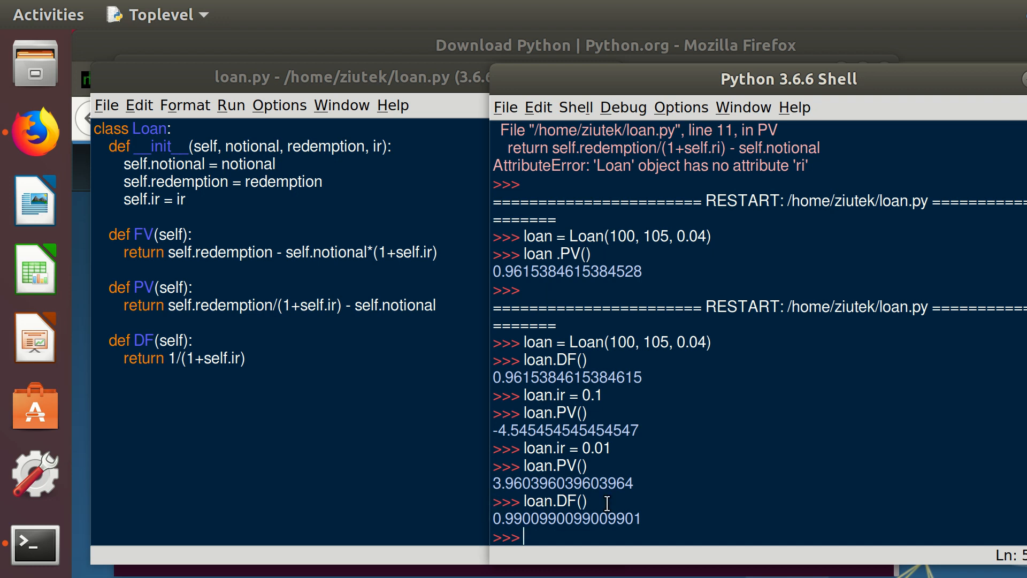